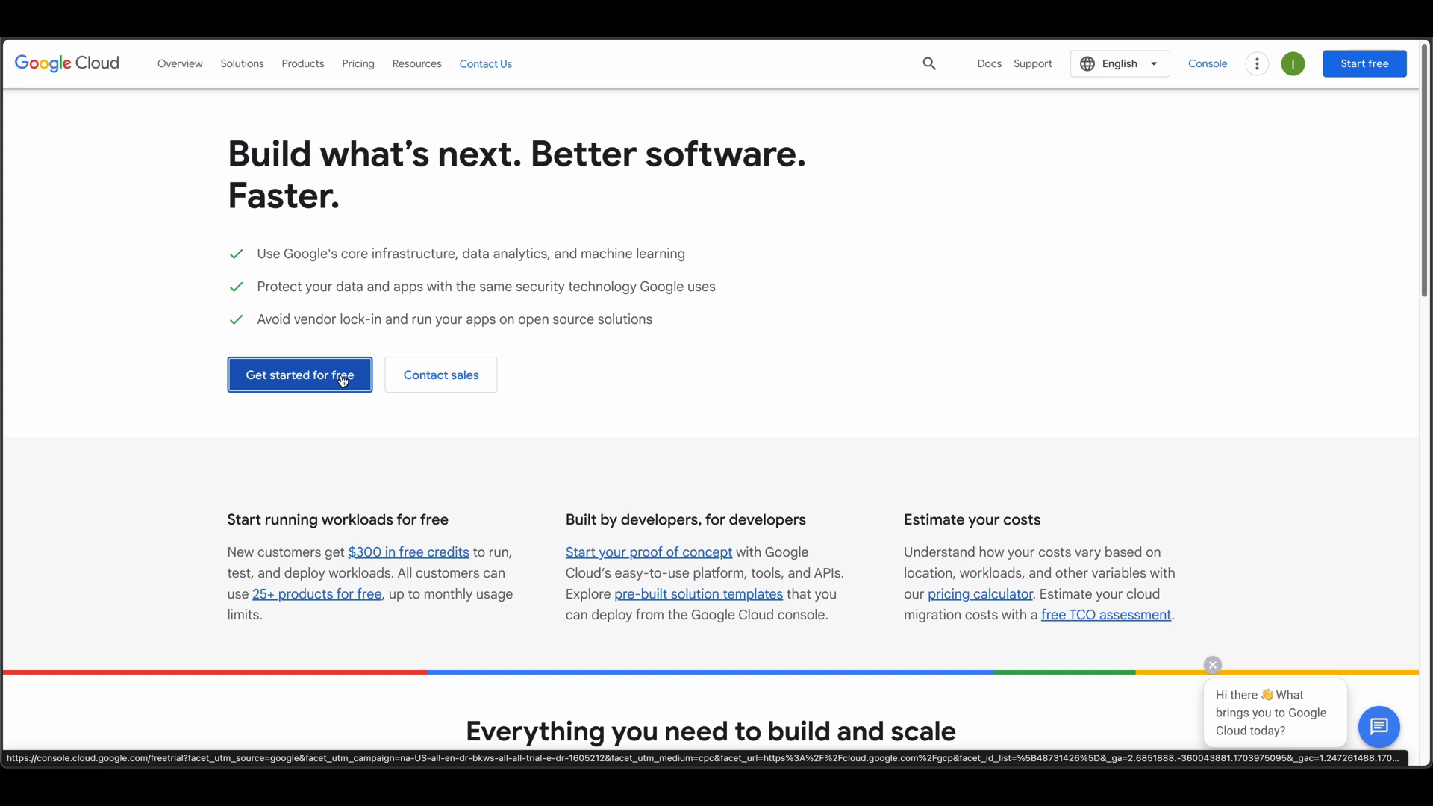
Start the free trial sign-up with United States as country and agree to the terms
left_click(298, 374)
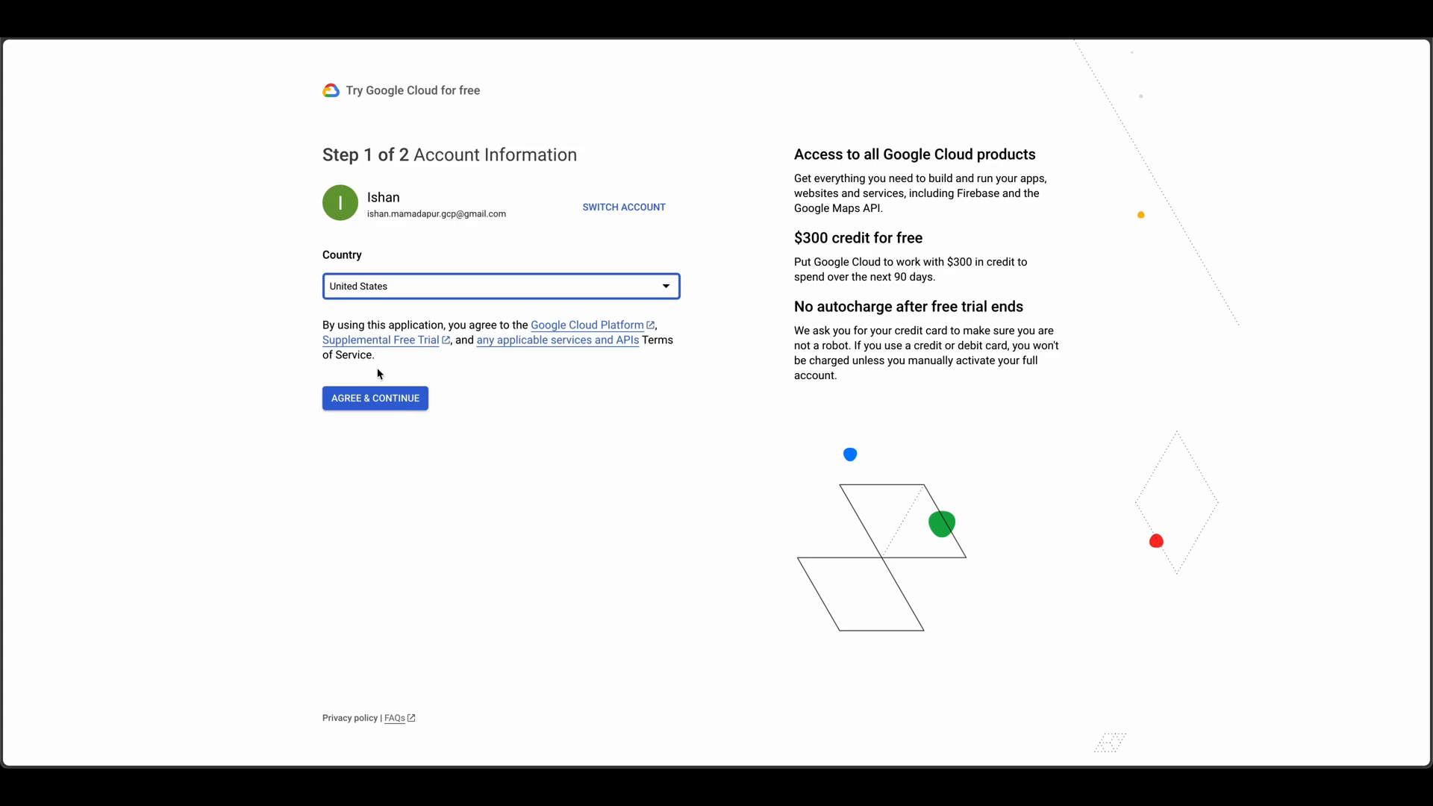
mouse_move(407, 288)
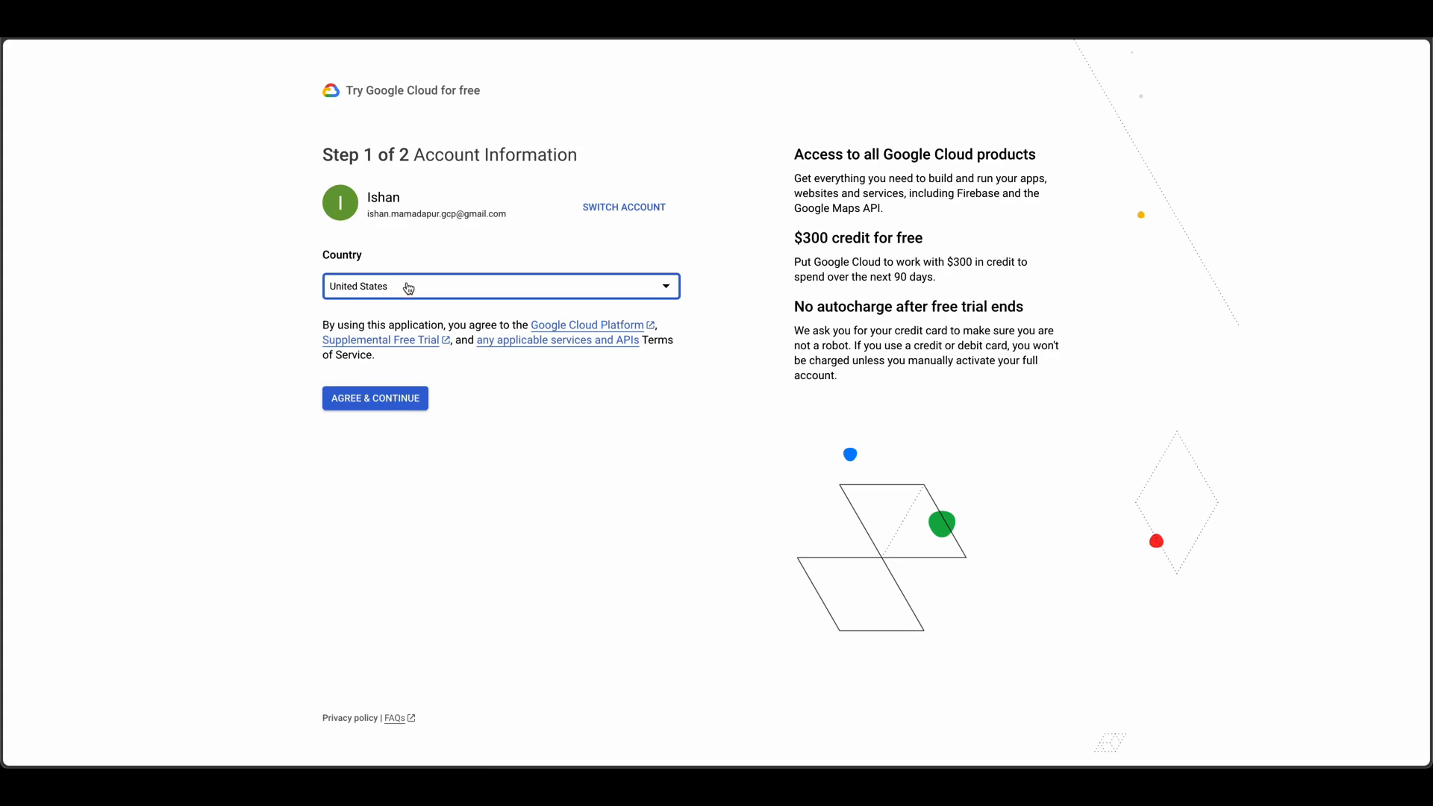
mouse_move(392, 403)
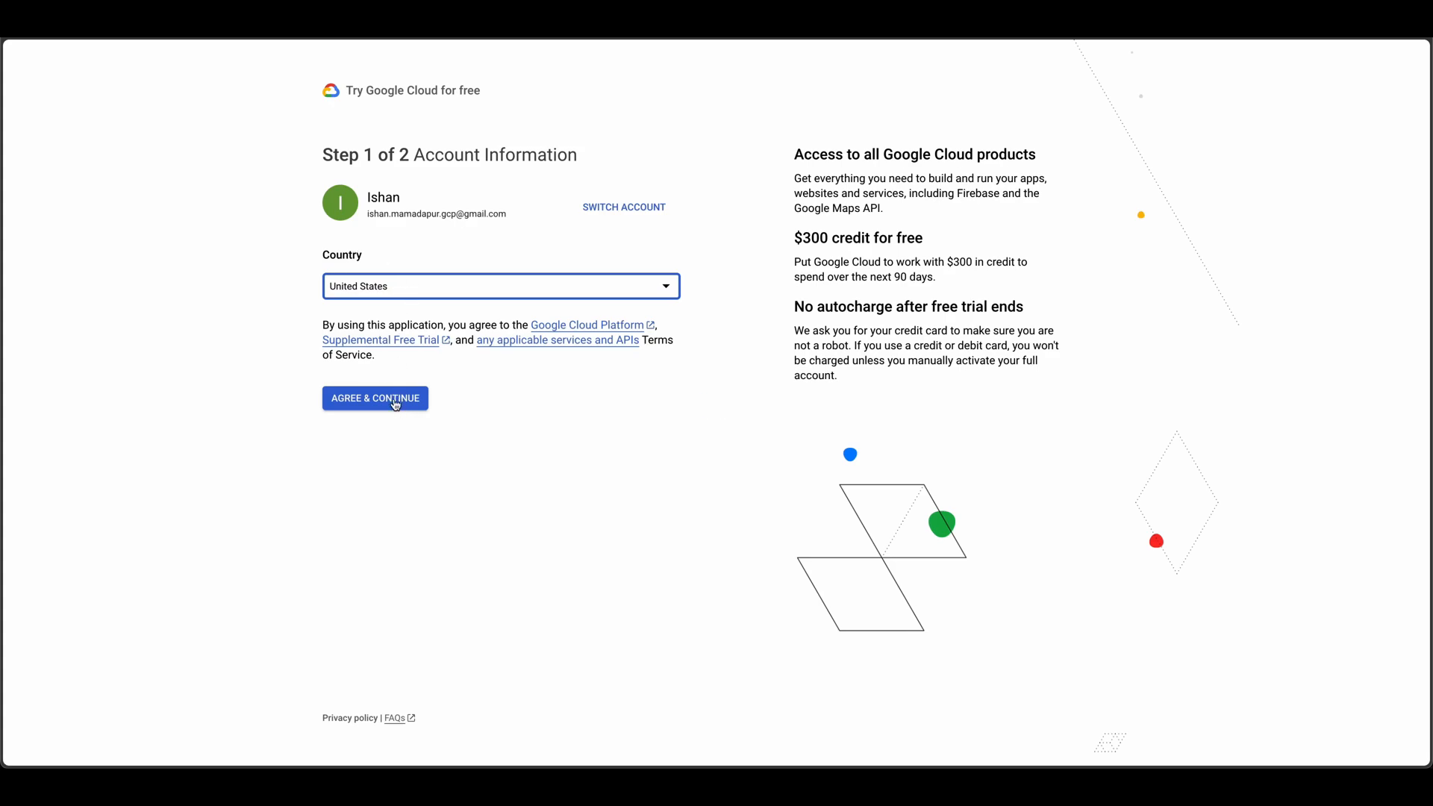
left_click(373, 398)
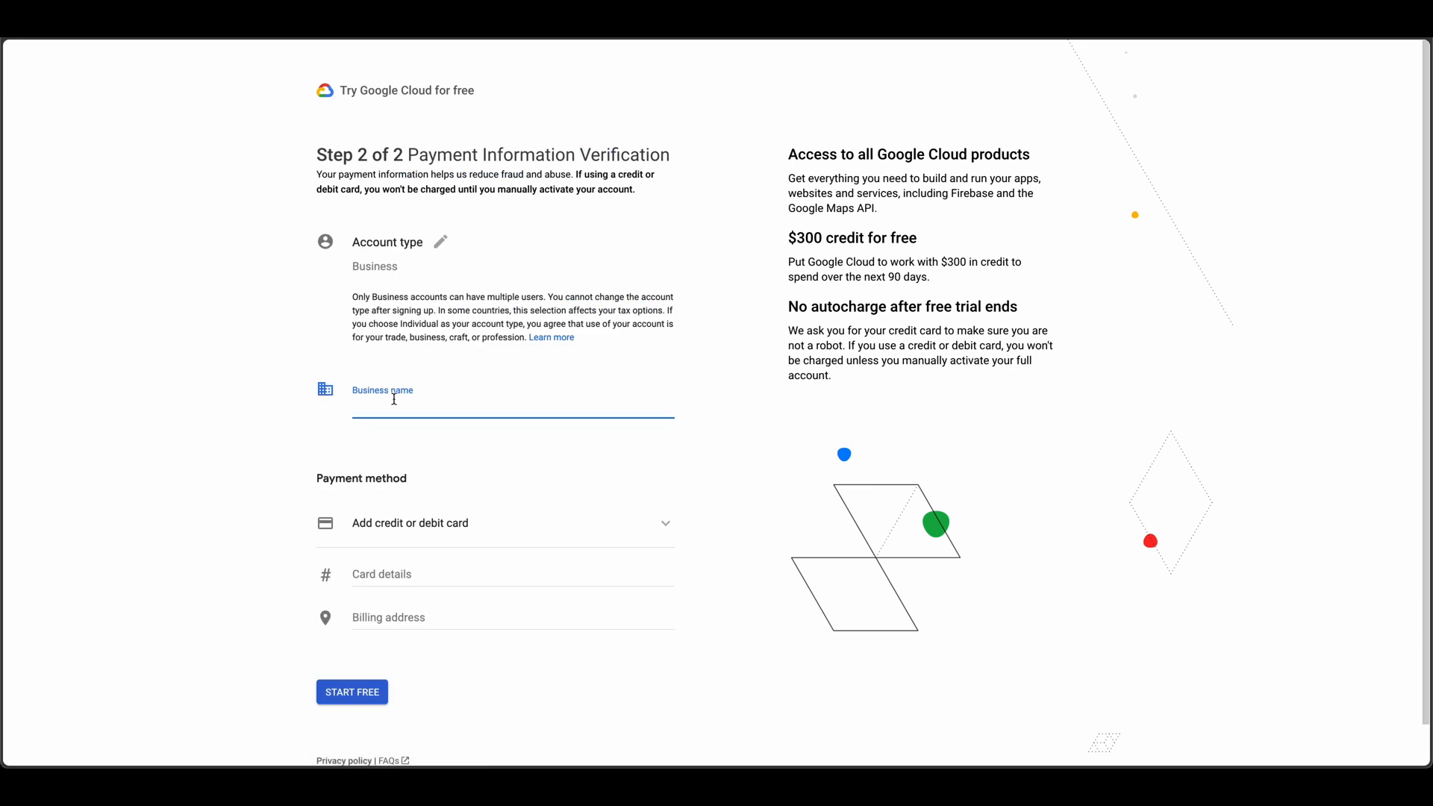
Enter business name CMU and add a card as the payment method to start the trial
type("CMU")
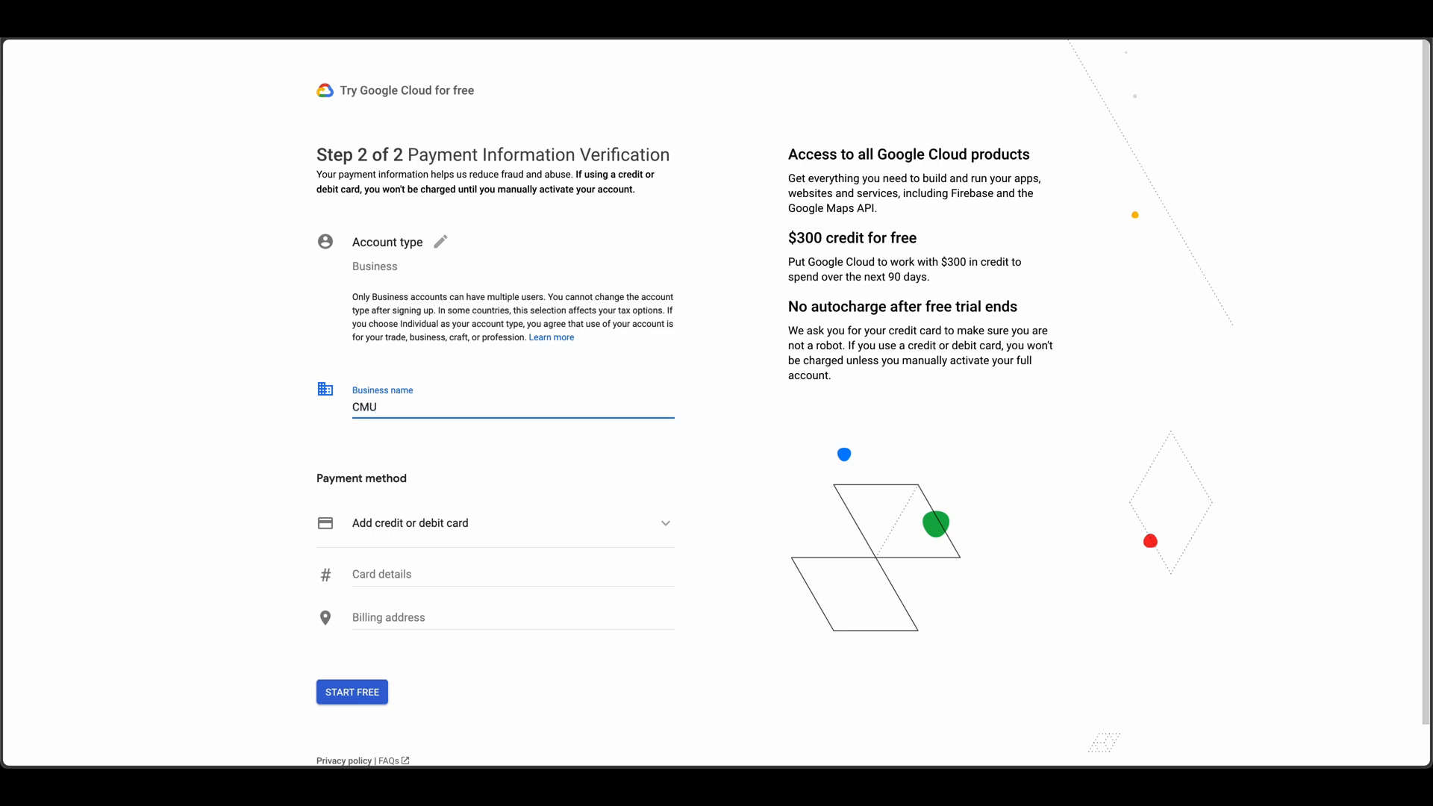
mouse_move(409, 514)
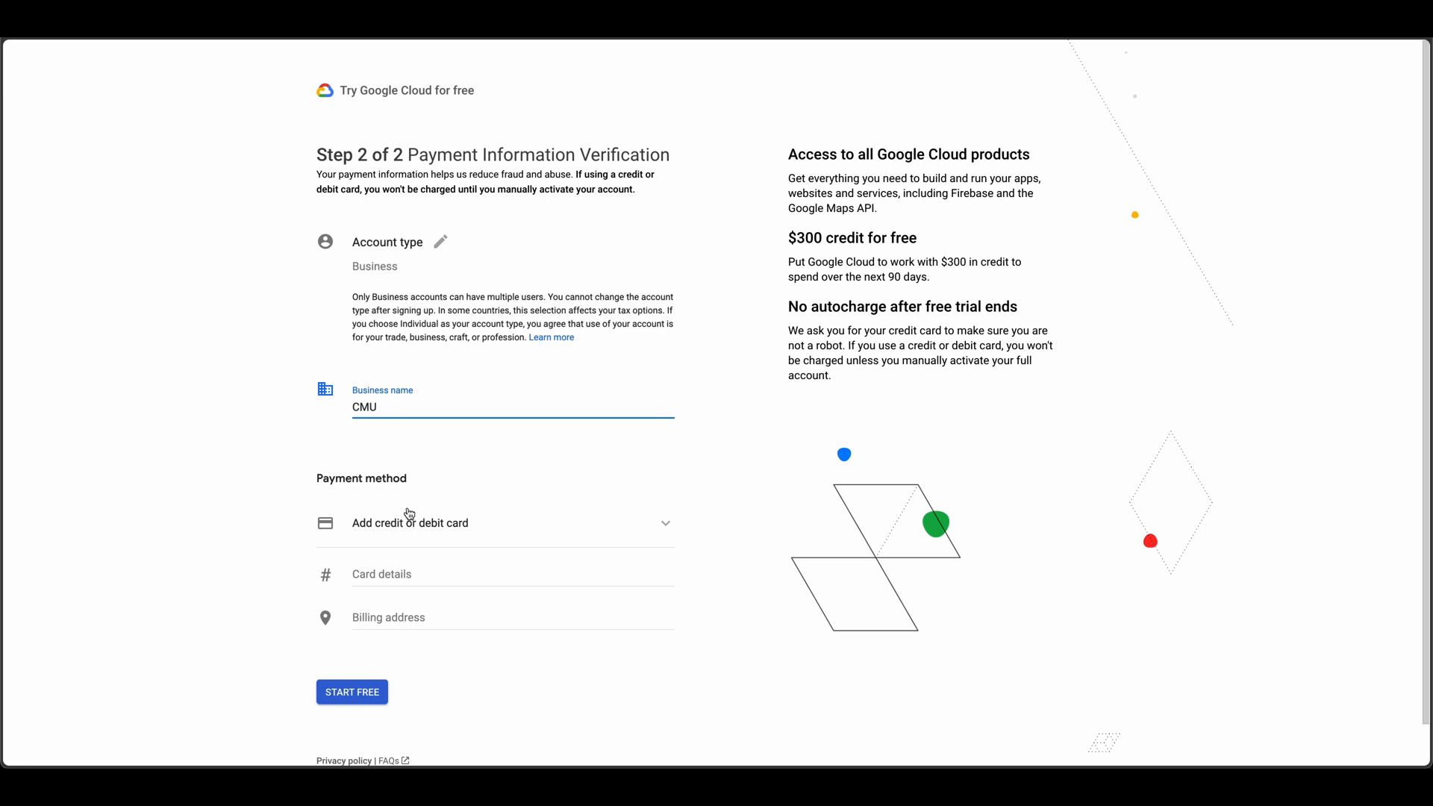
scroll("up", 3)
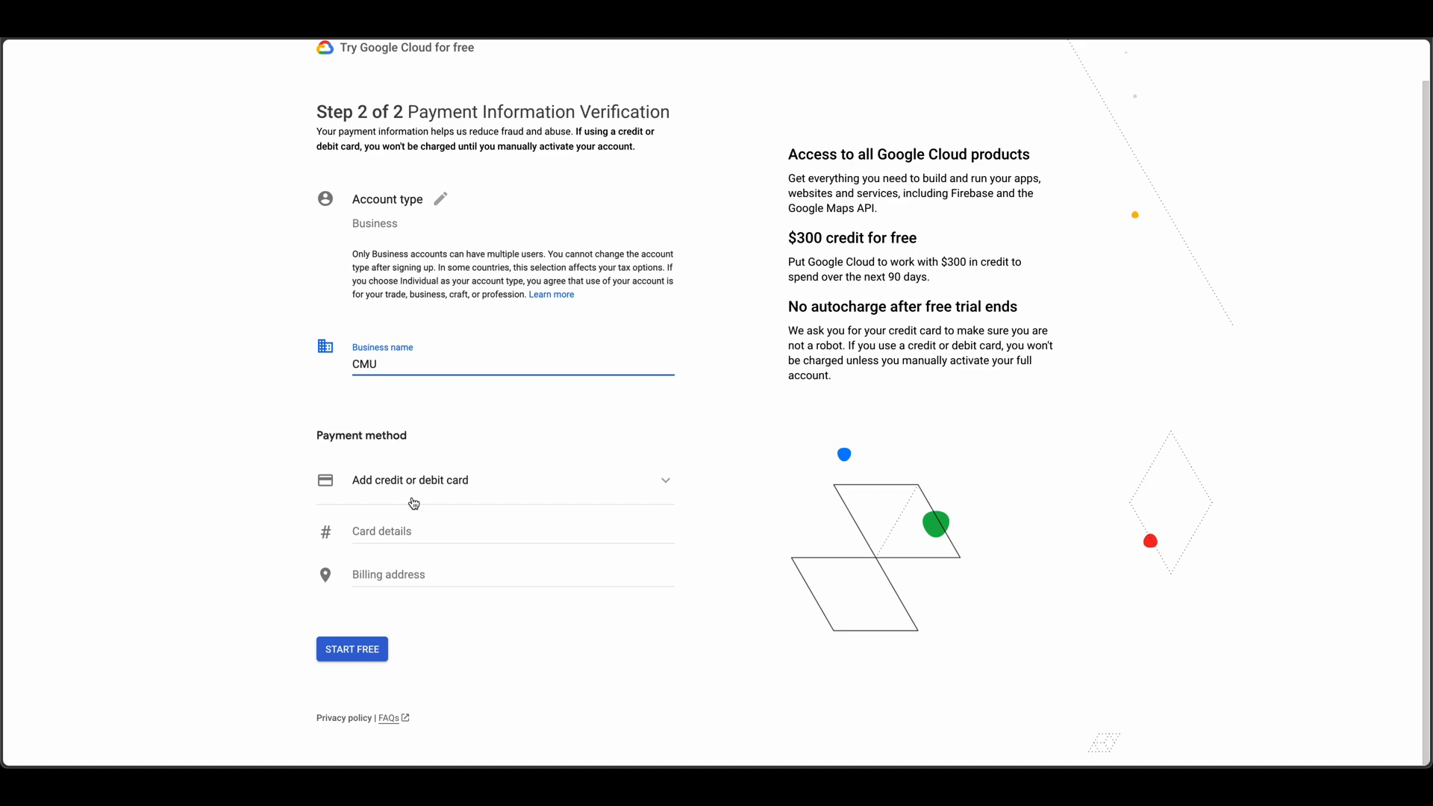
left_click(350, 650)
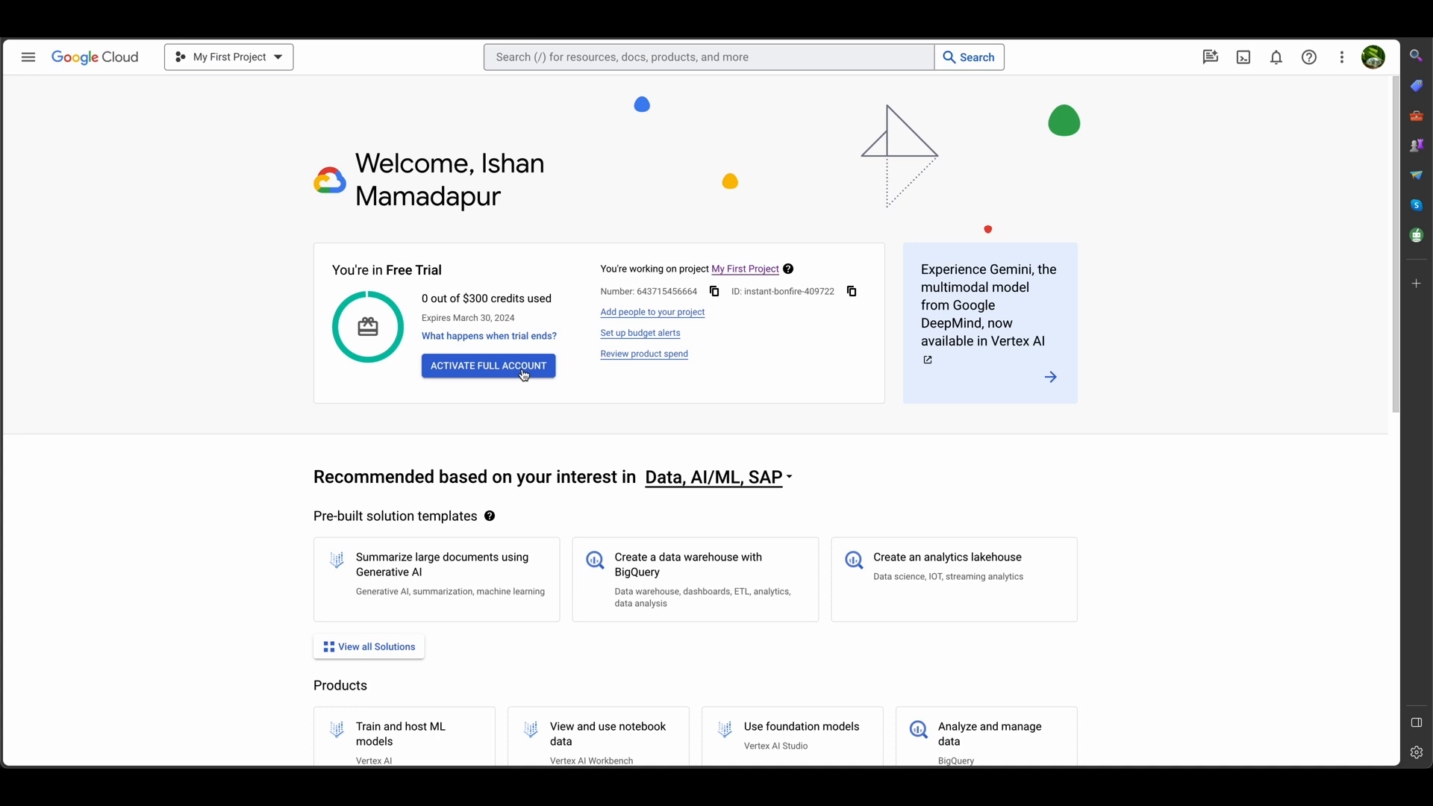
Activate the full account, confirm it, and dismiss the success message
left_click(487, 365)
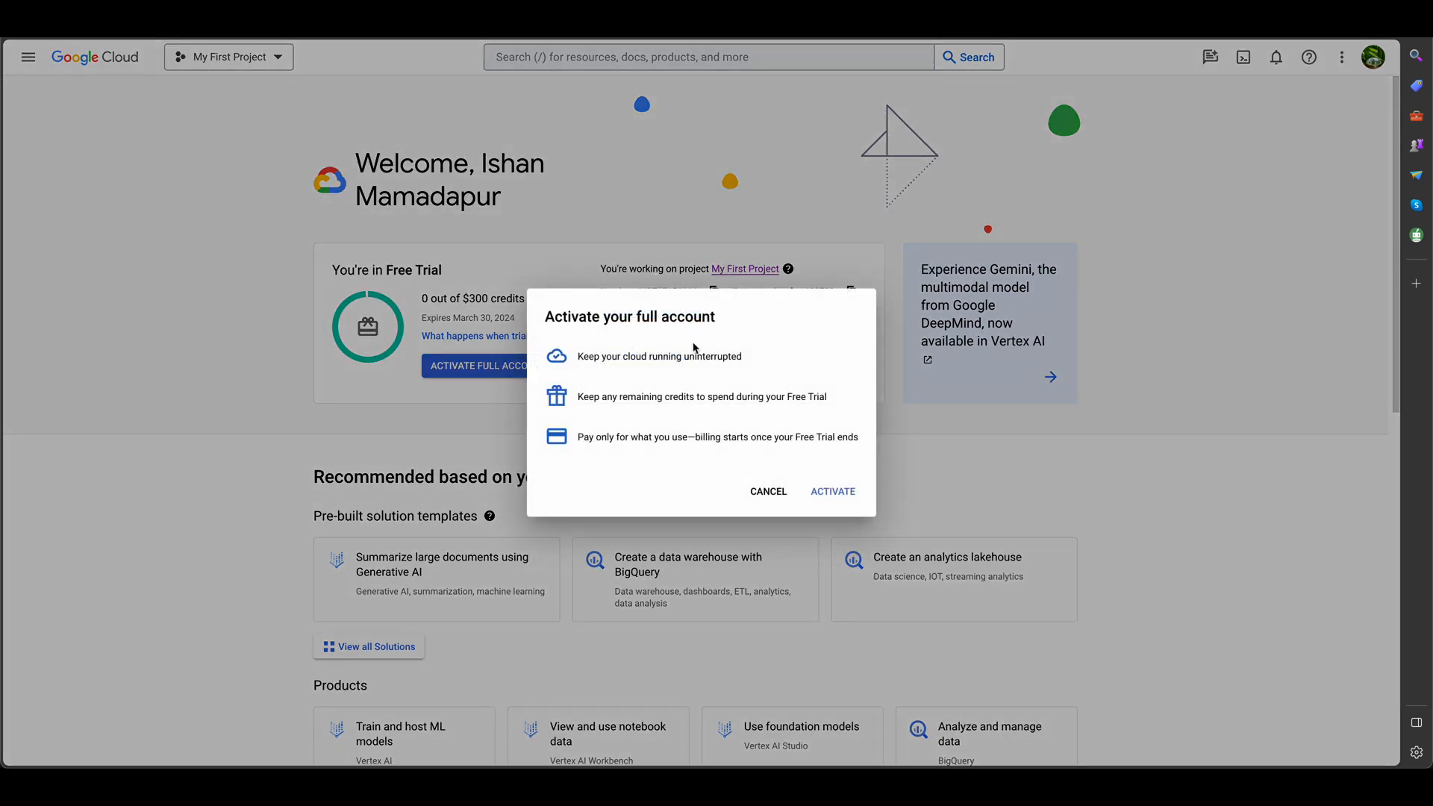
left_click(831, 491)
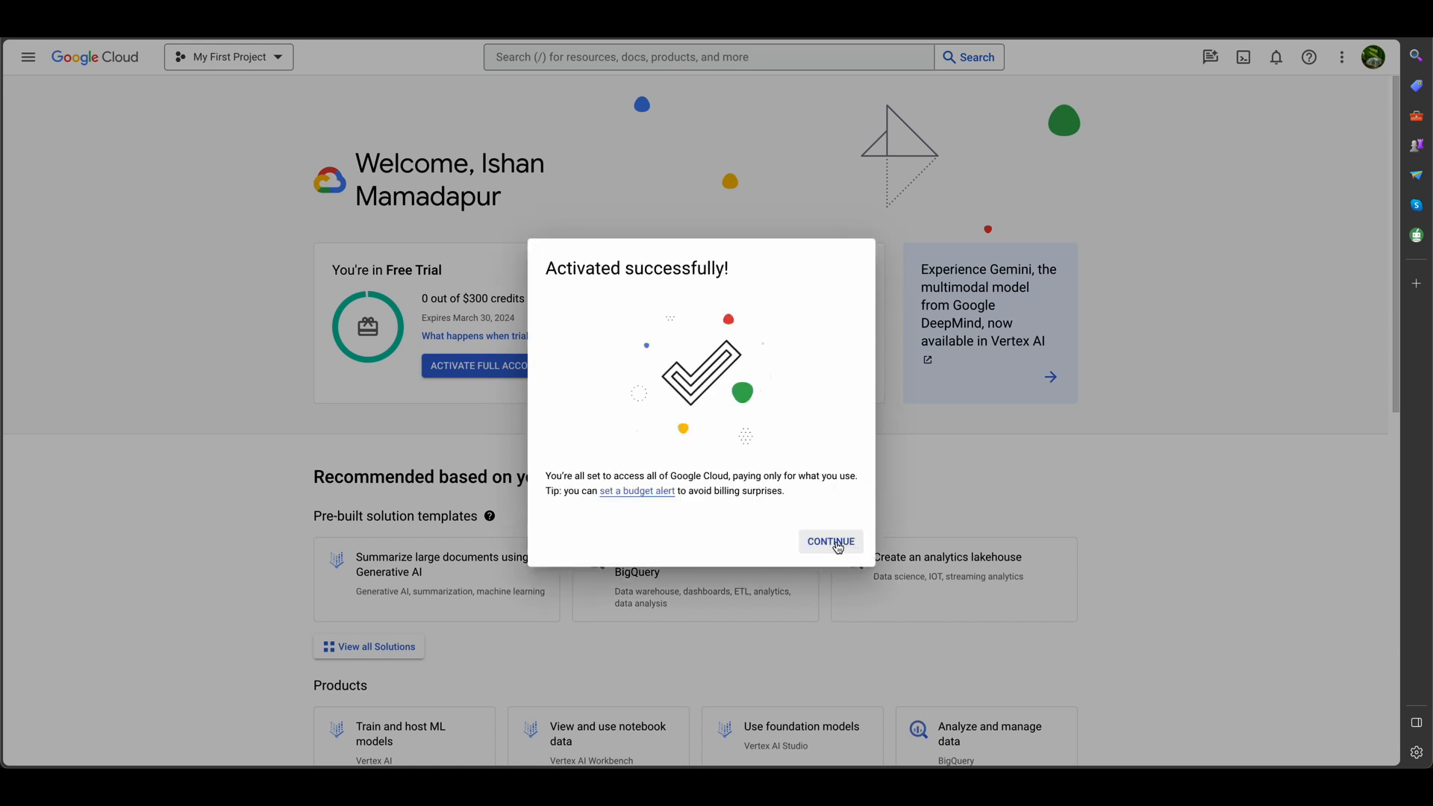
left_click(828, 540)
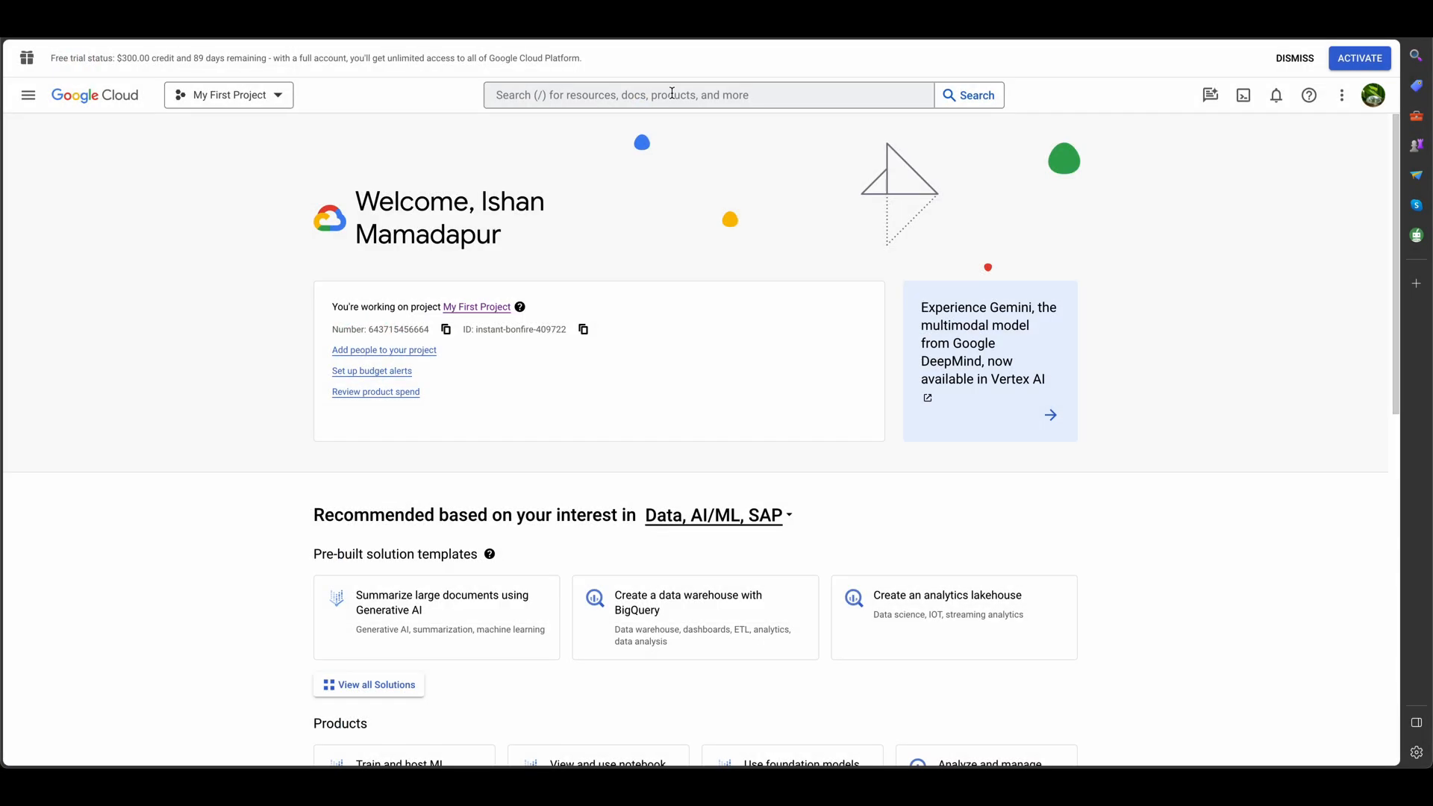
Search 'colab enterprise' and open the Colab Marketplace product page
type("colab enterprise")
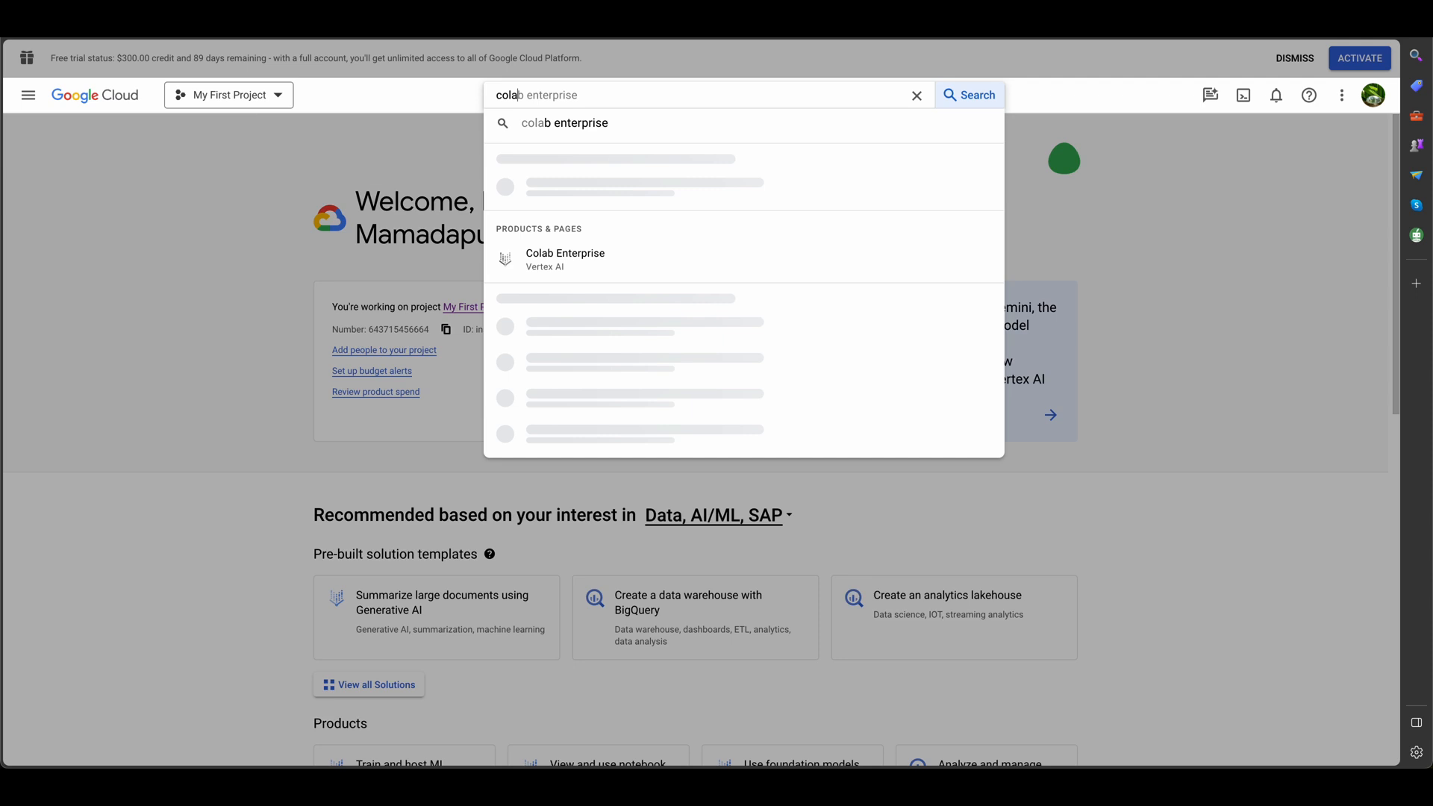
left_click(969, 94)
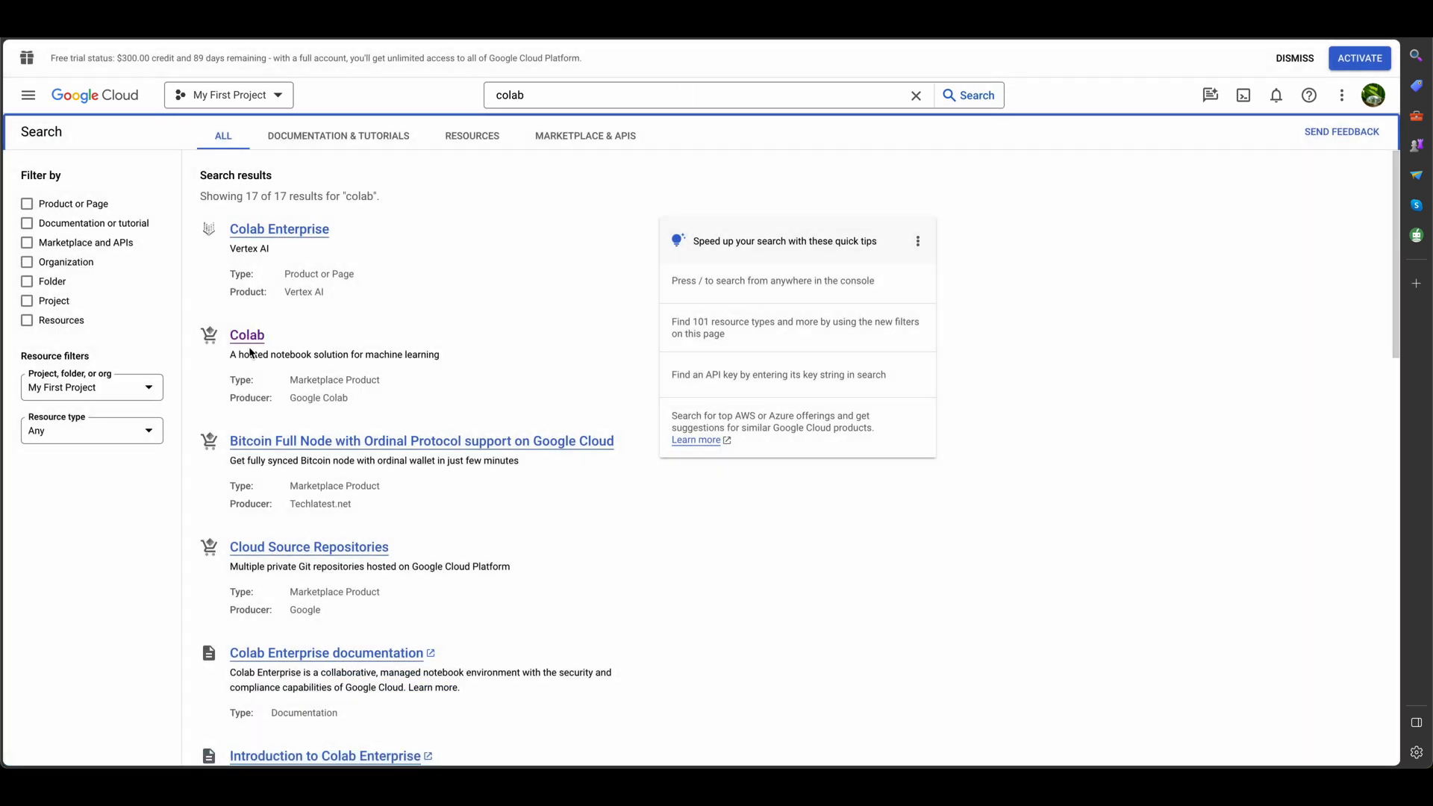
left_click(247, 335)
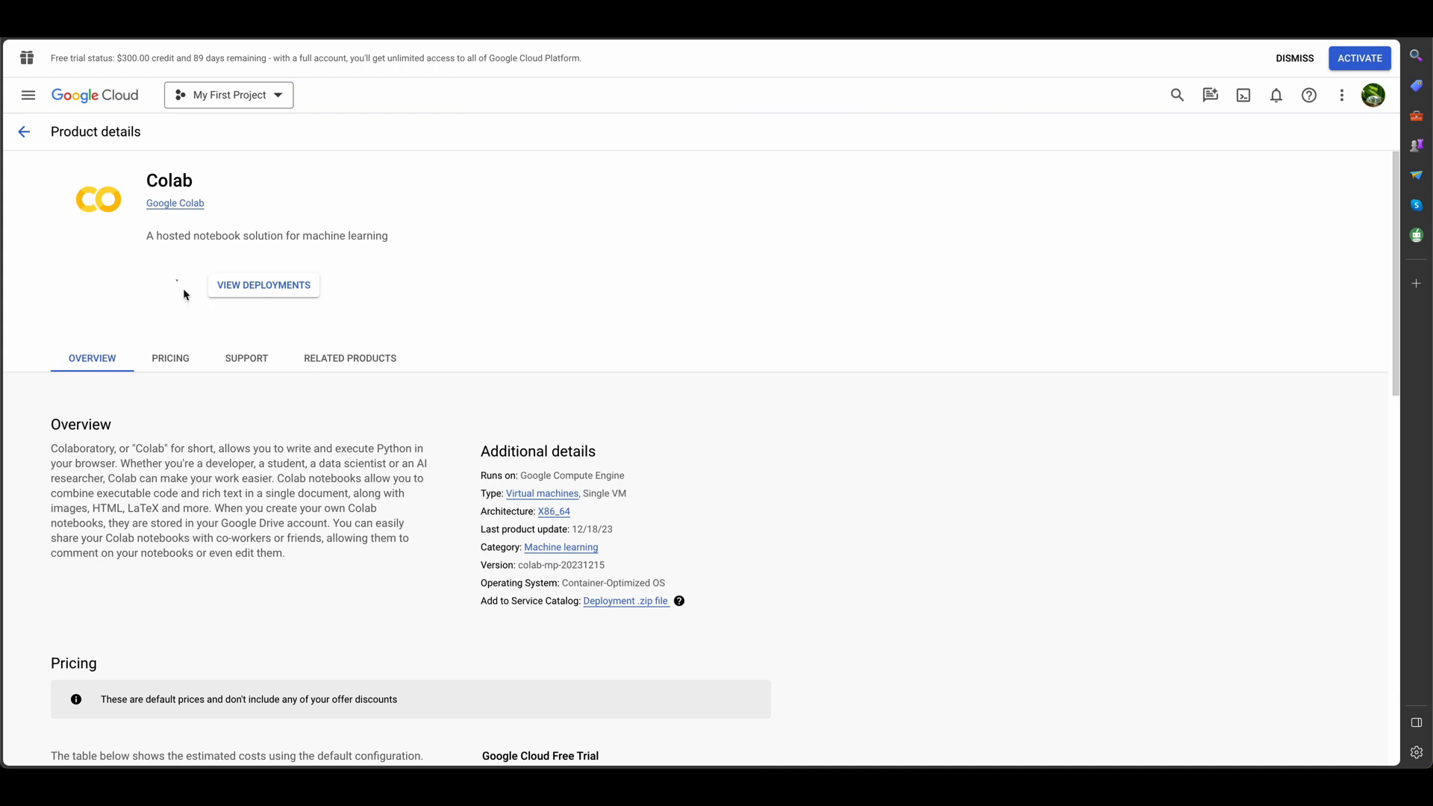
mouse_move(173, 286)
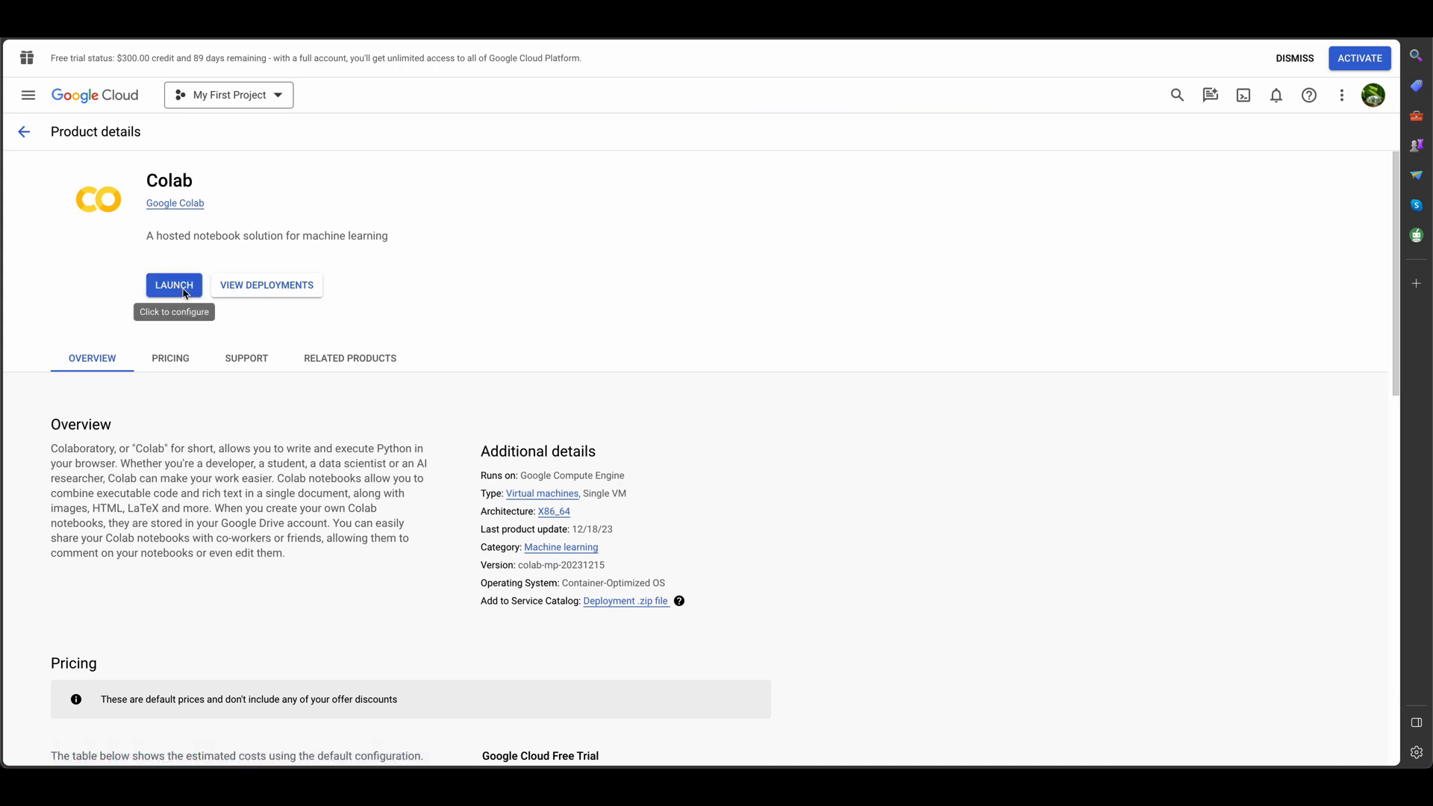
Launch a new Colab deployment and enable its required APIs
left_click(173, 285)
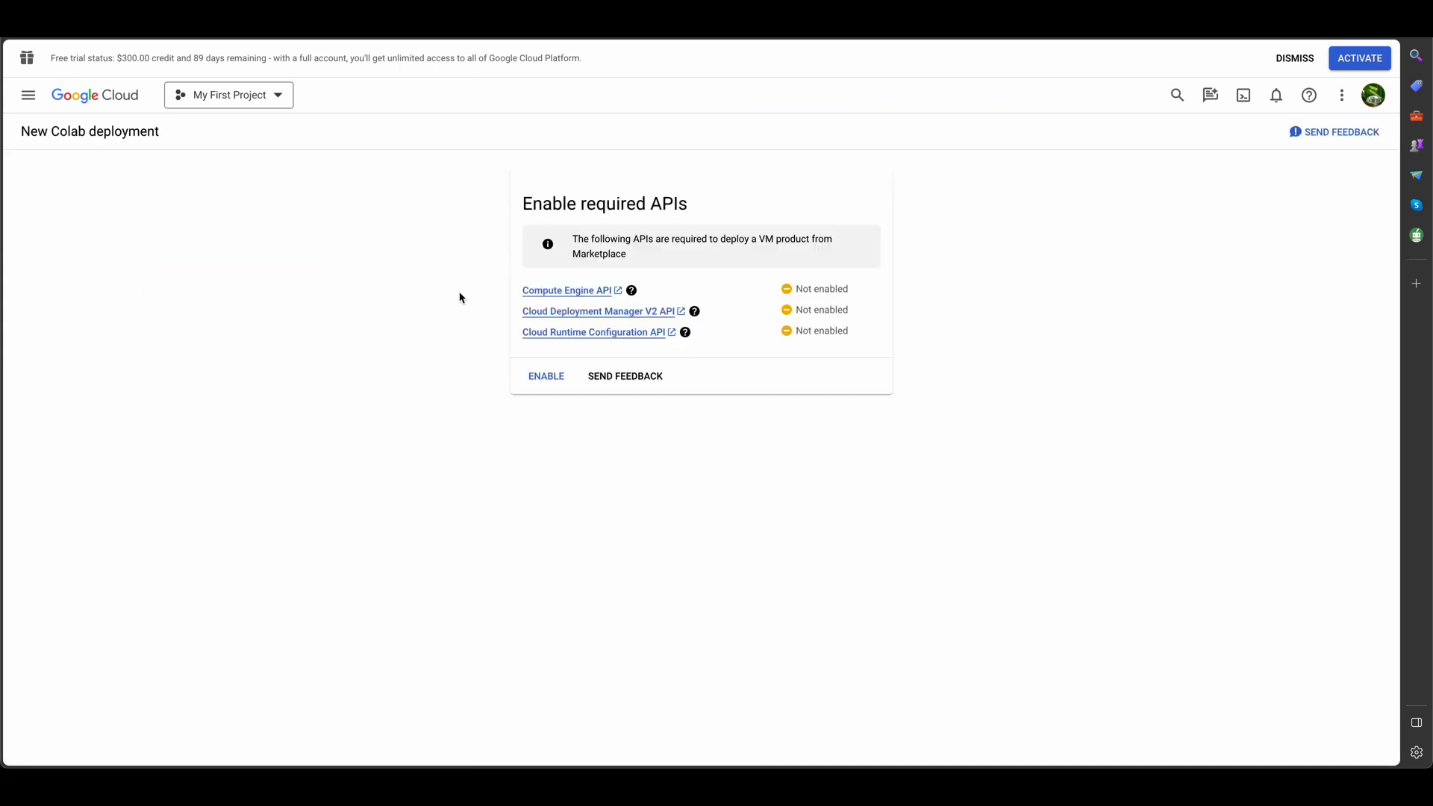
left_click(546, 377)
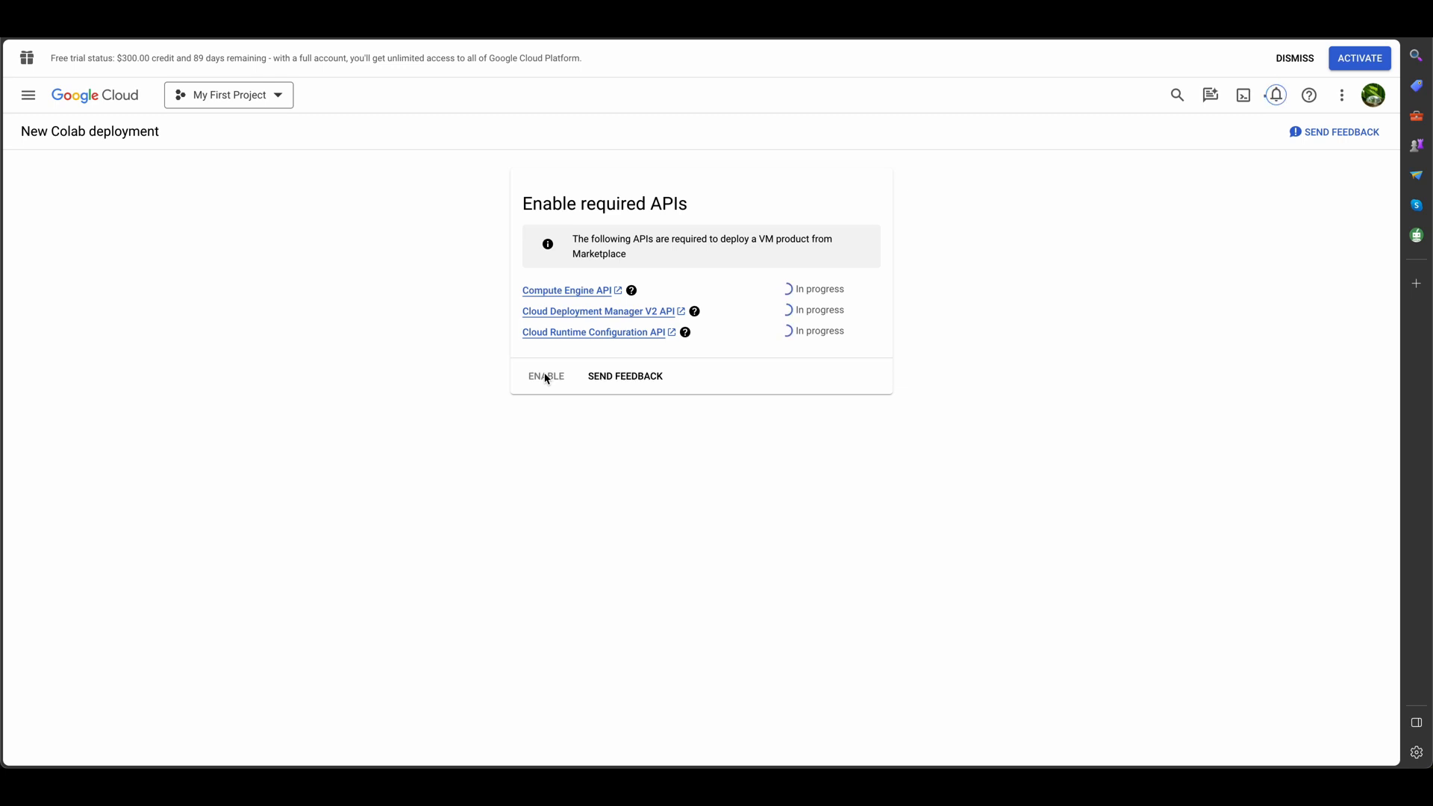
left_click(546, 376)
type("all quotas")
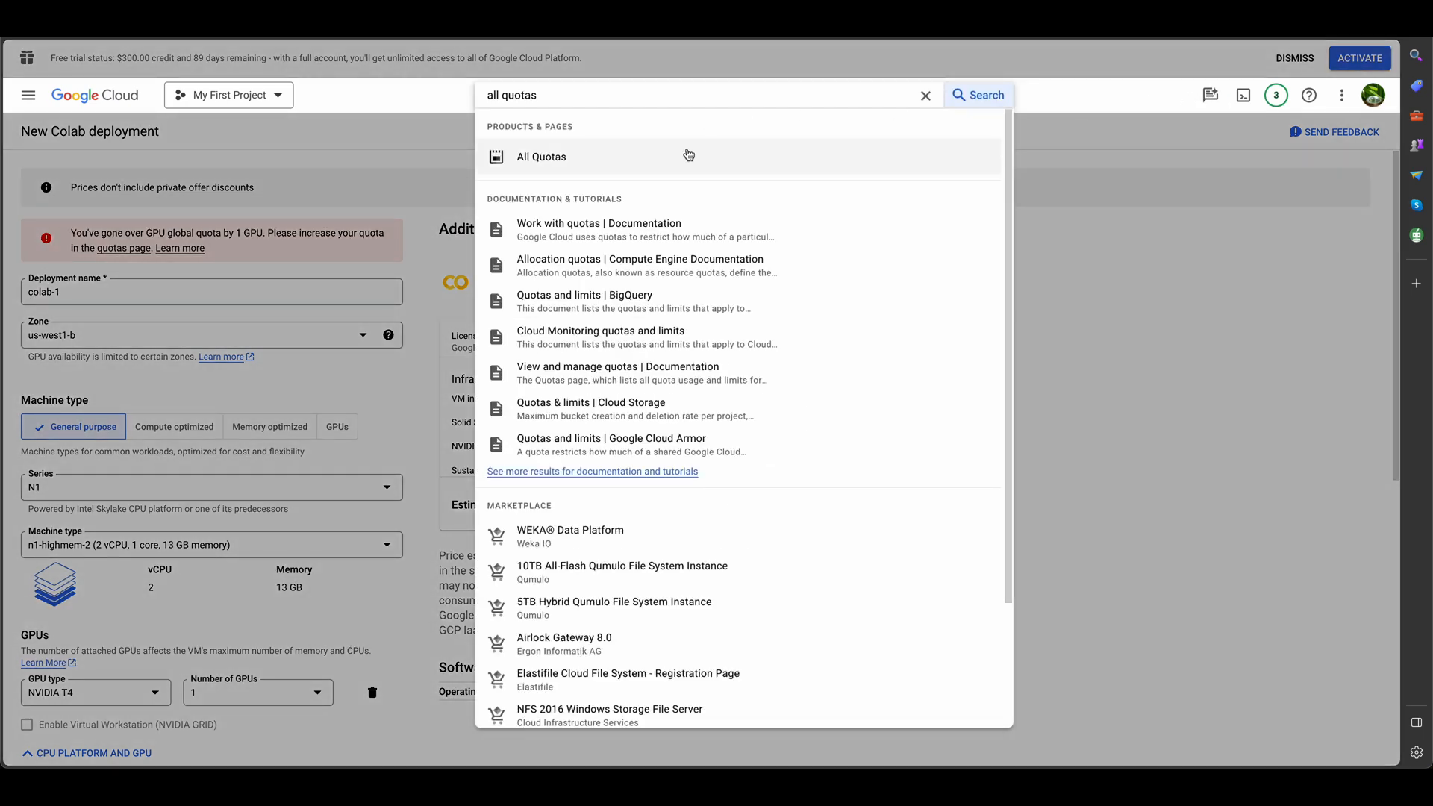
Filter All Quotas by metric compute.googleapis.com/gpus_all_regions
left_click(541, 157)
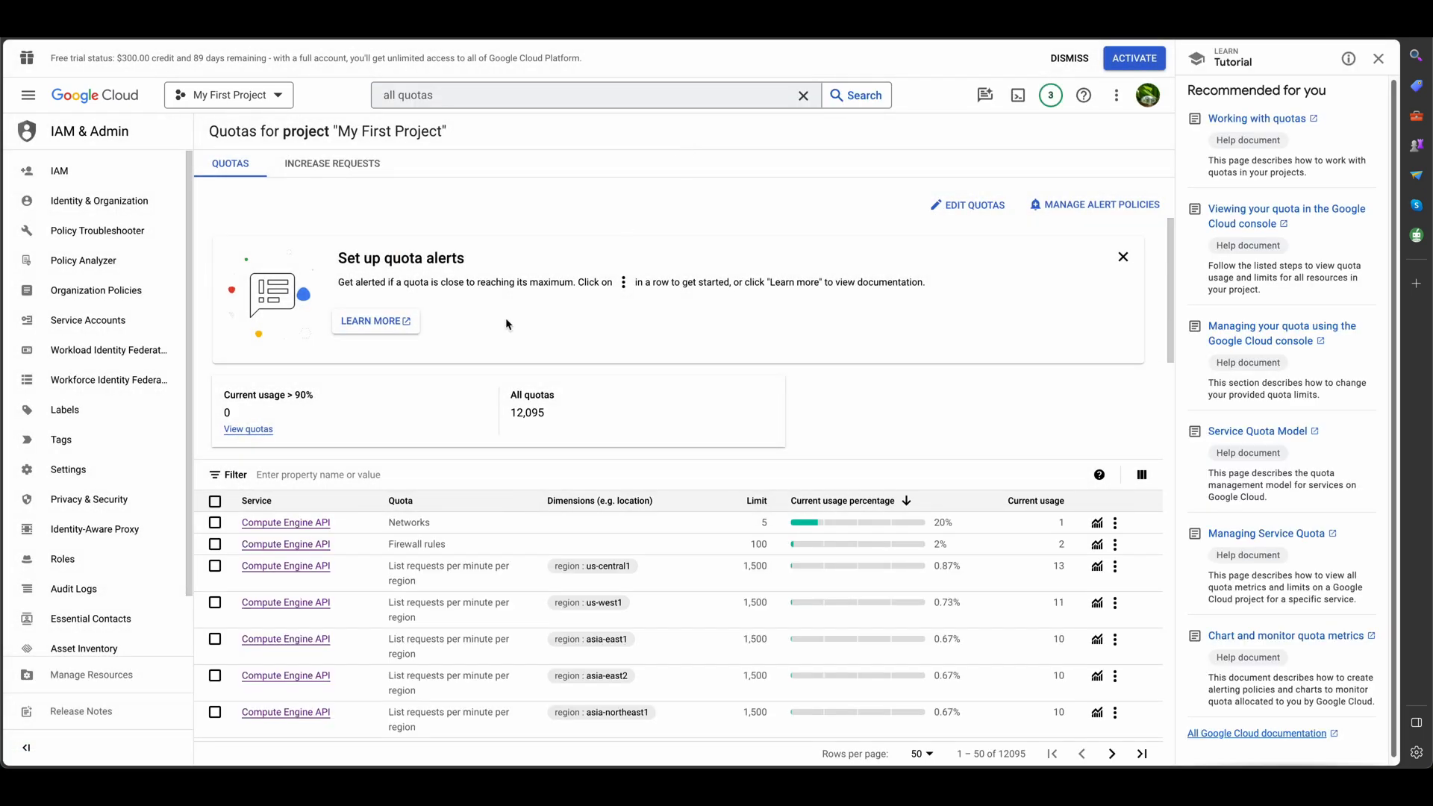
left_click(318, 475)
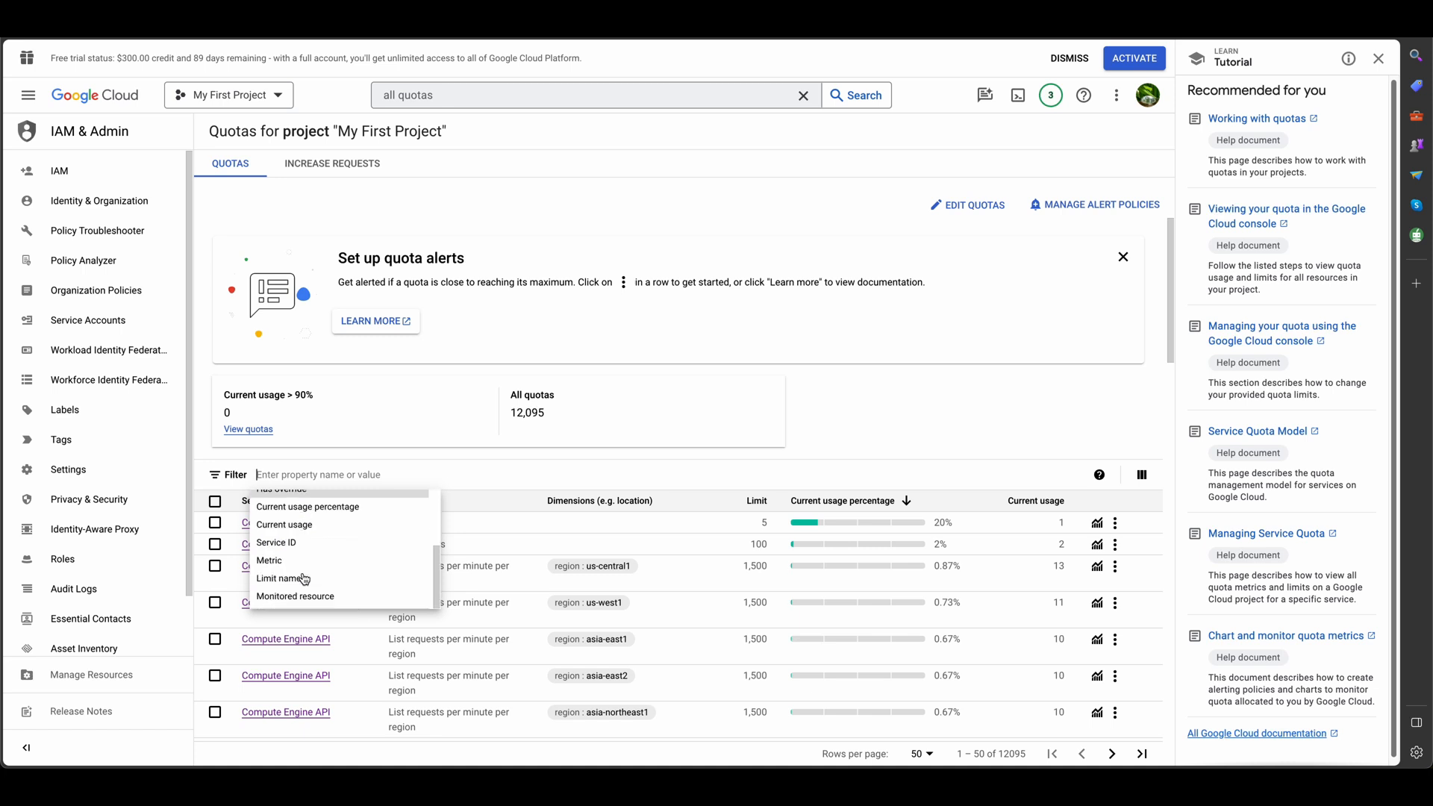
left_click(268, 560)
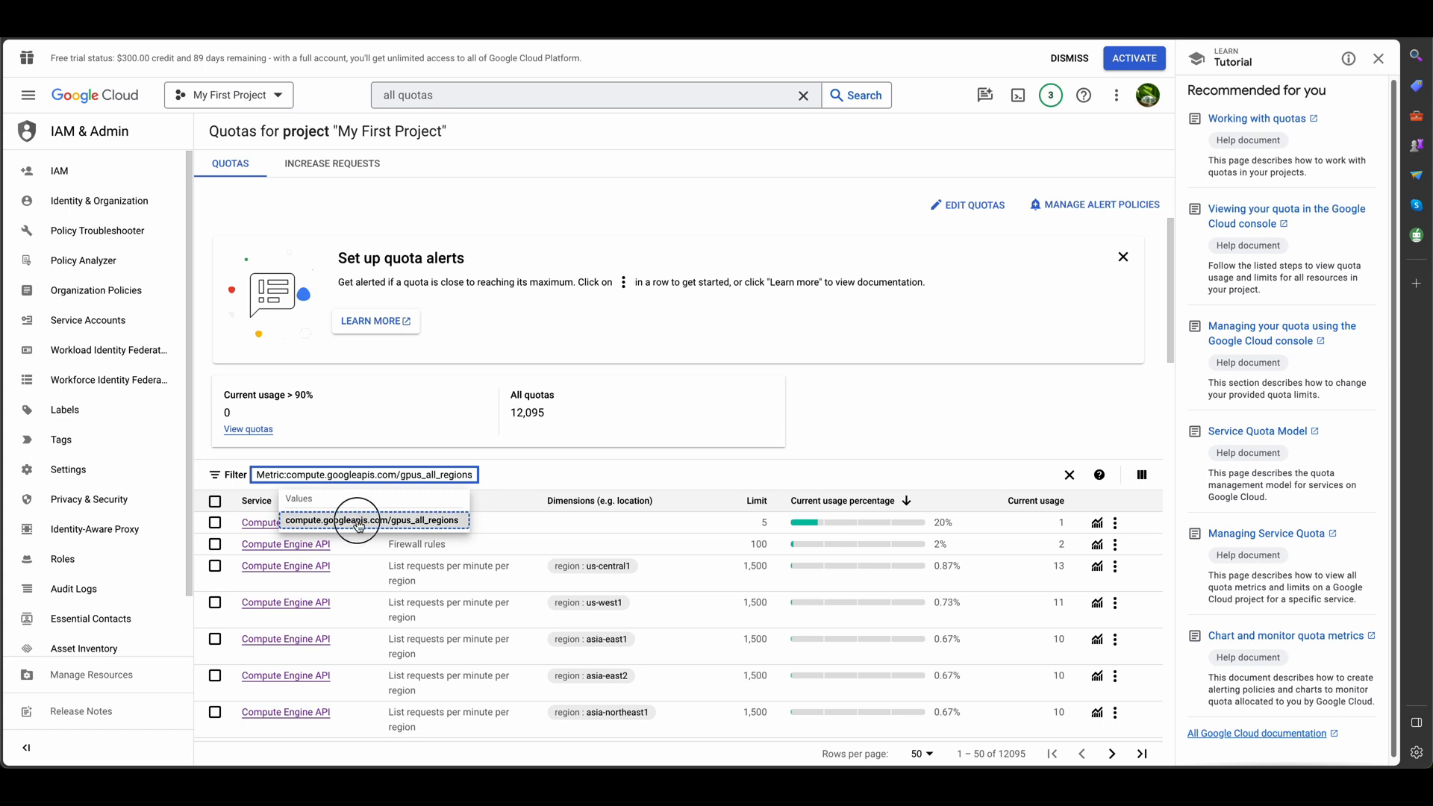
left_click(372, 520)
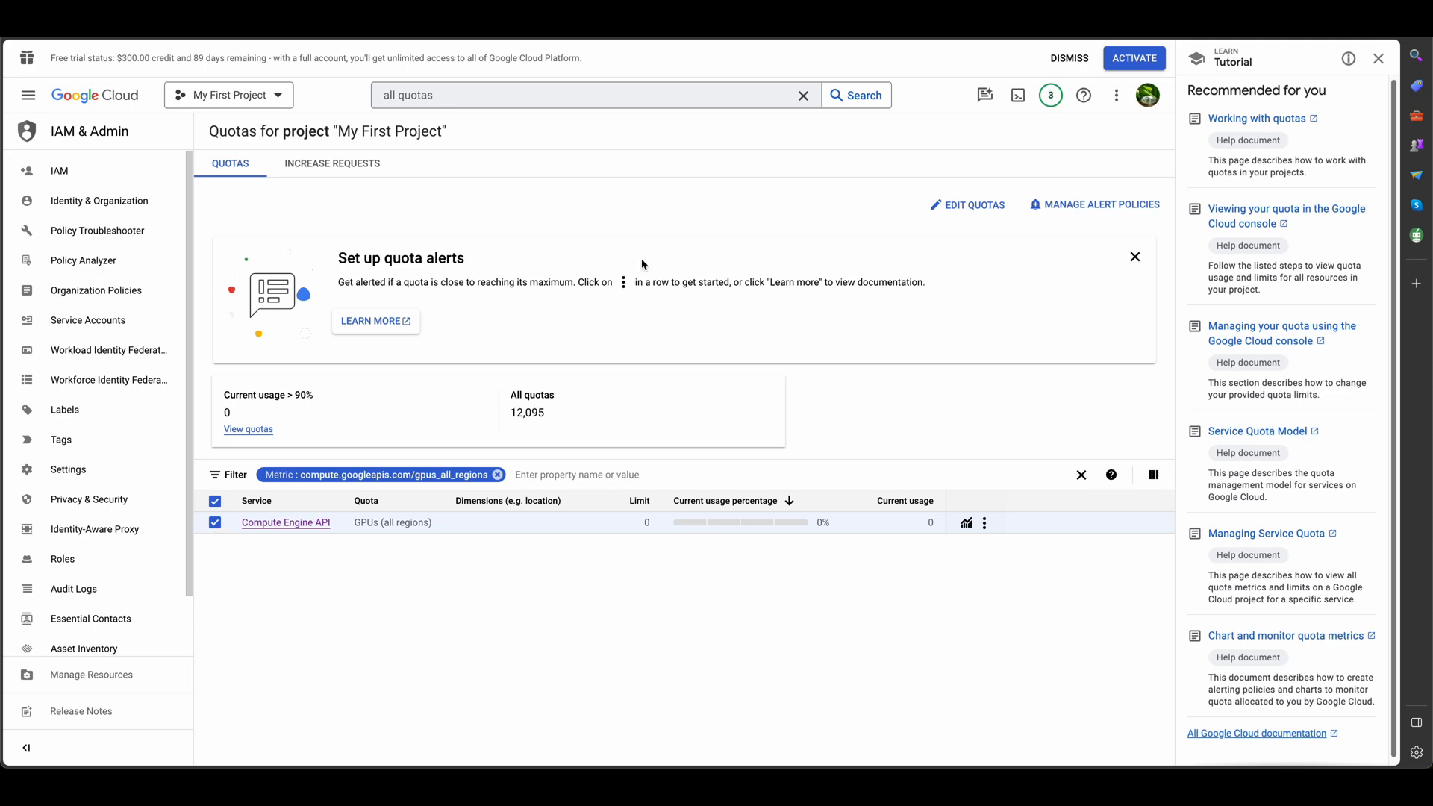
Request a GPU quota limit of 1 described as 'For my deep learning projects' and continue
left_click(965, 204)
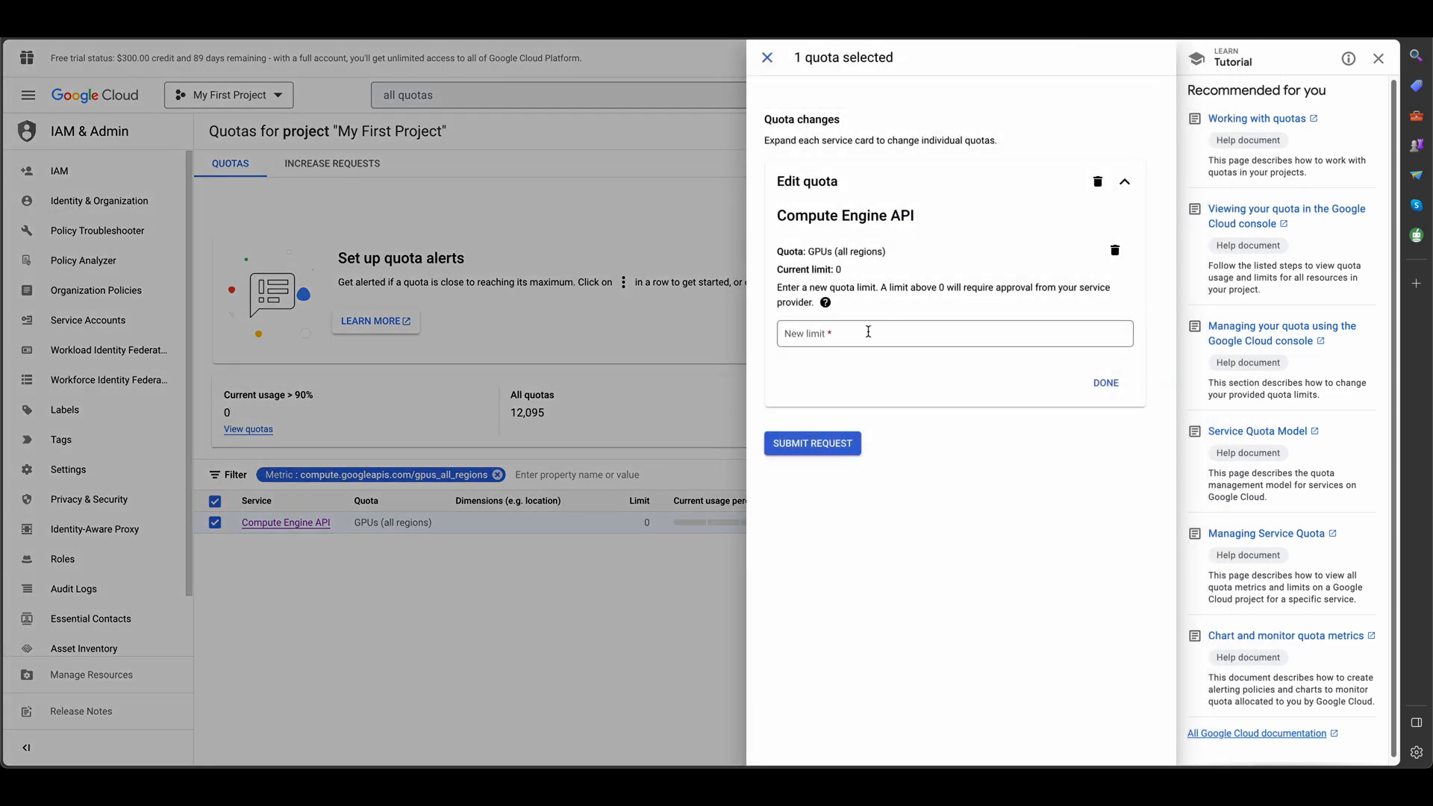
type("1")
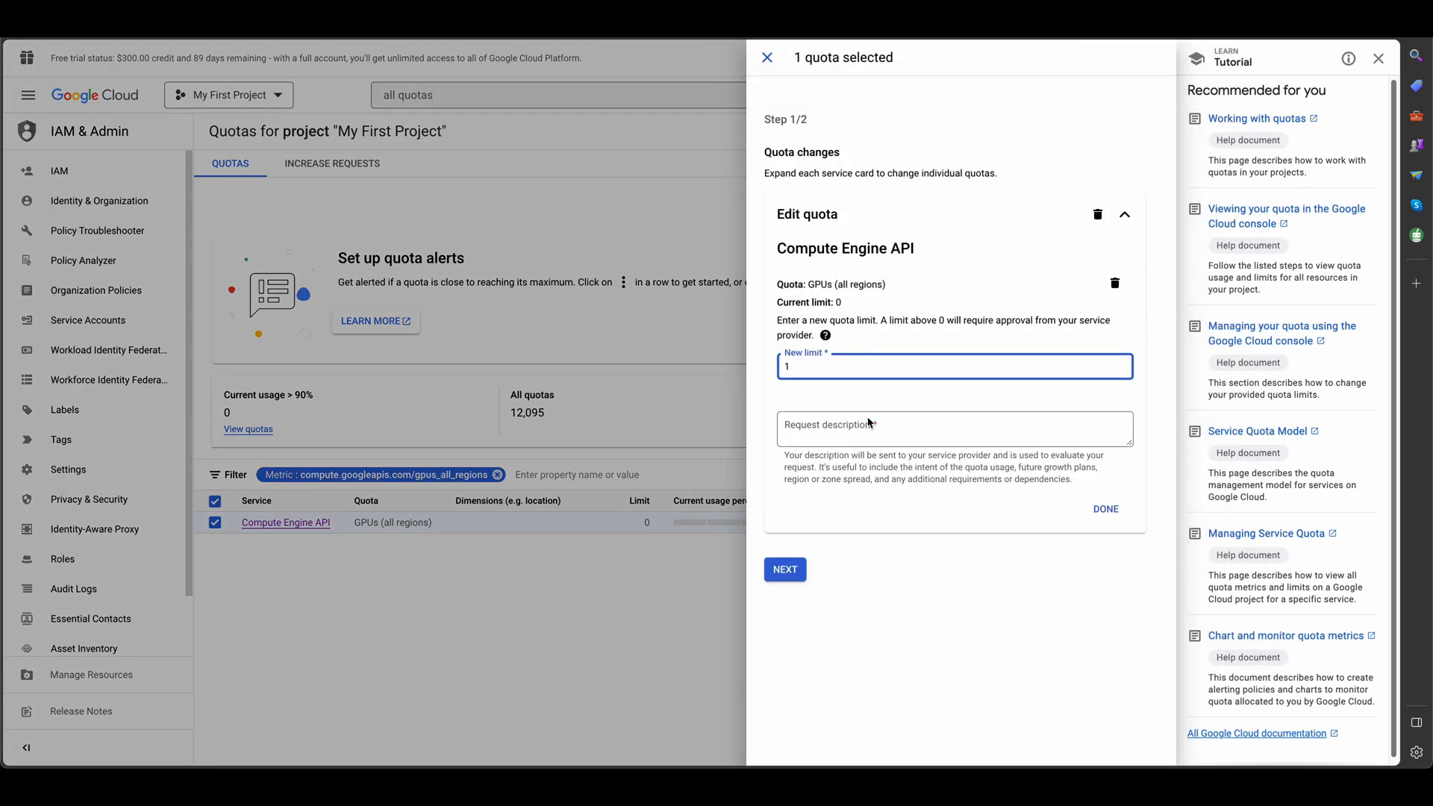
left_click(954, 429)
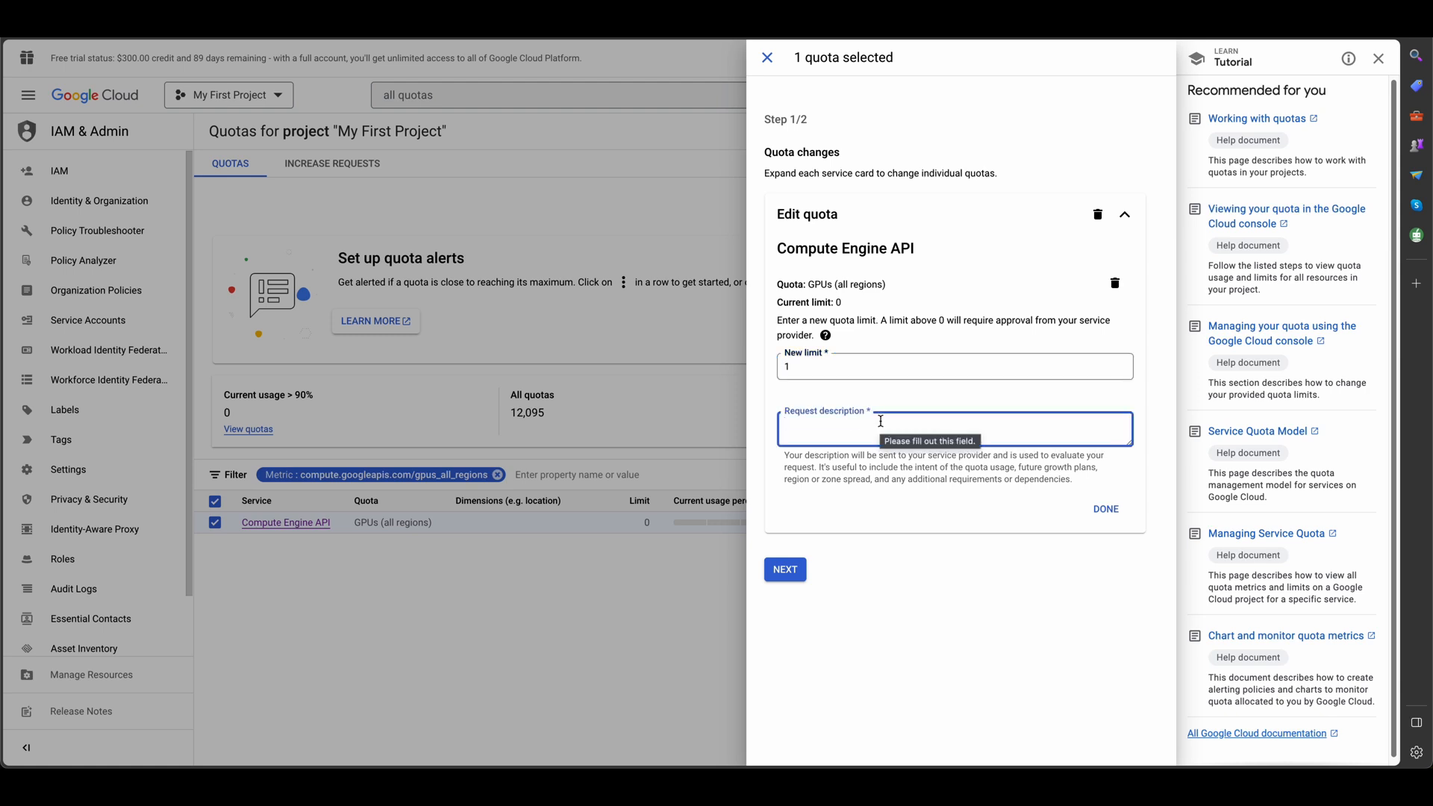
type("For my")
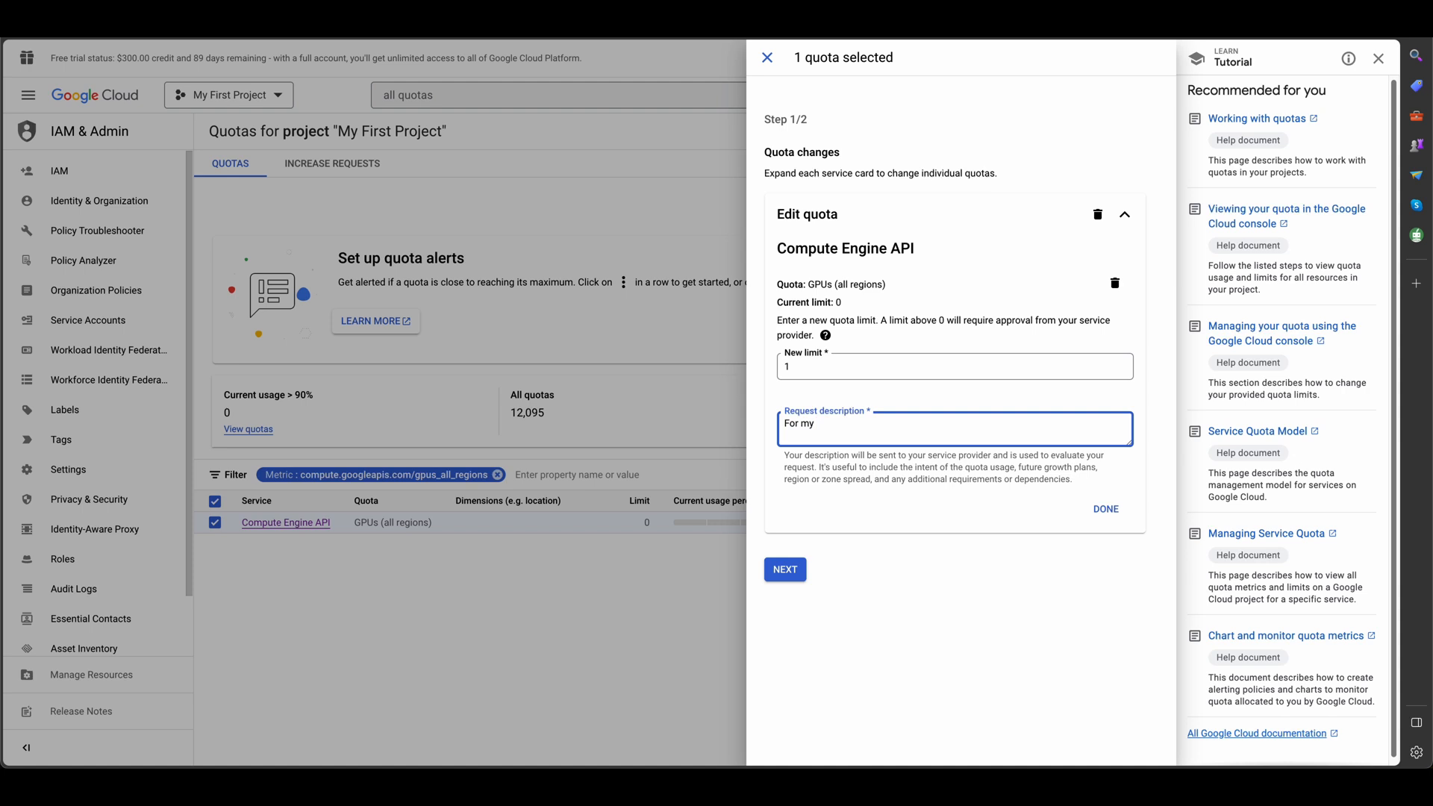
type("deep learning project")
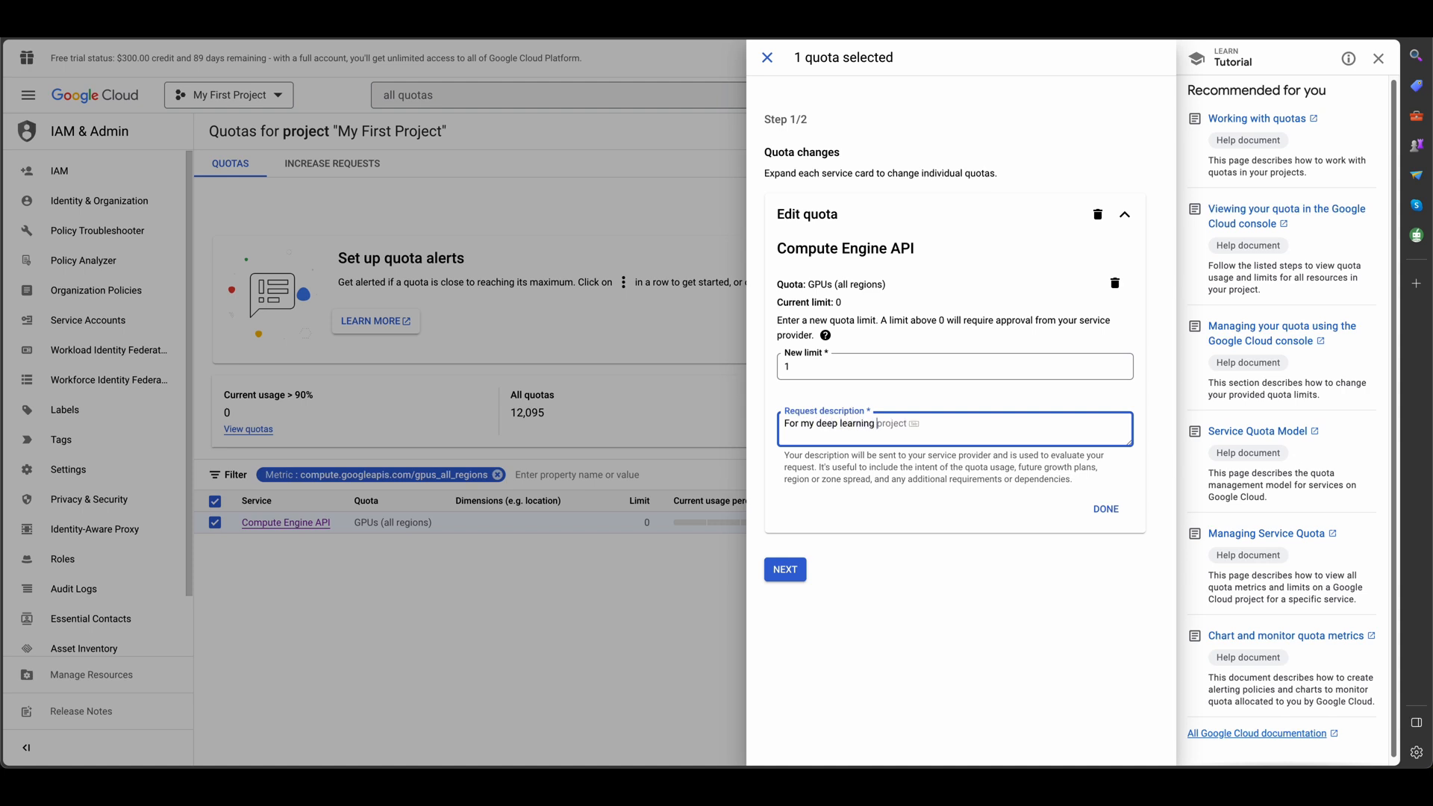
type("s")
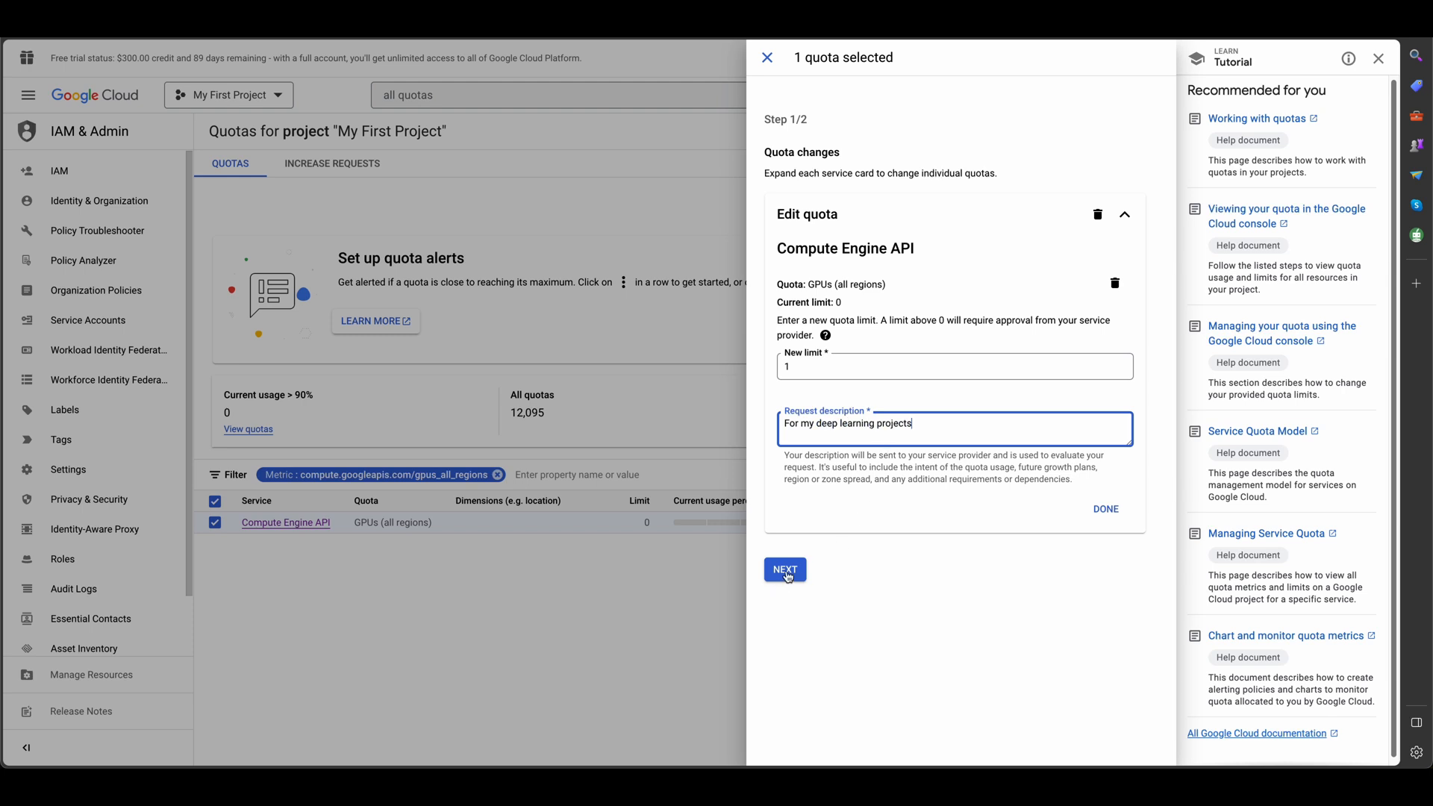
left_click(783, 569)
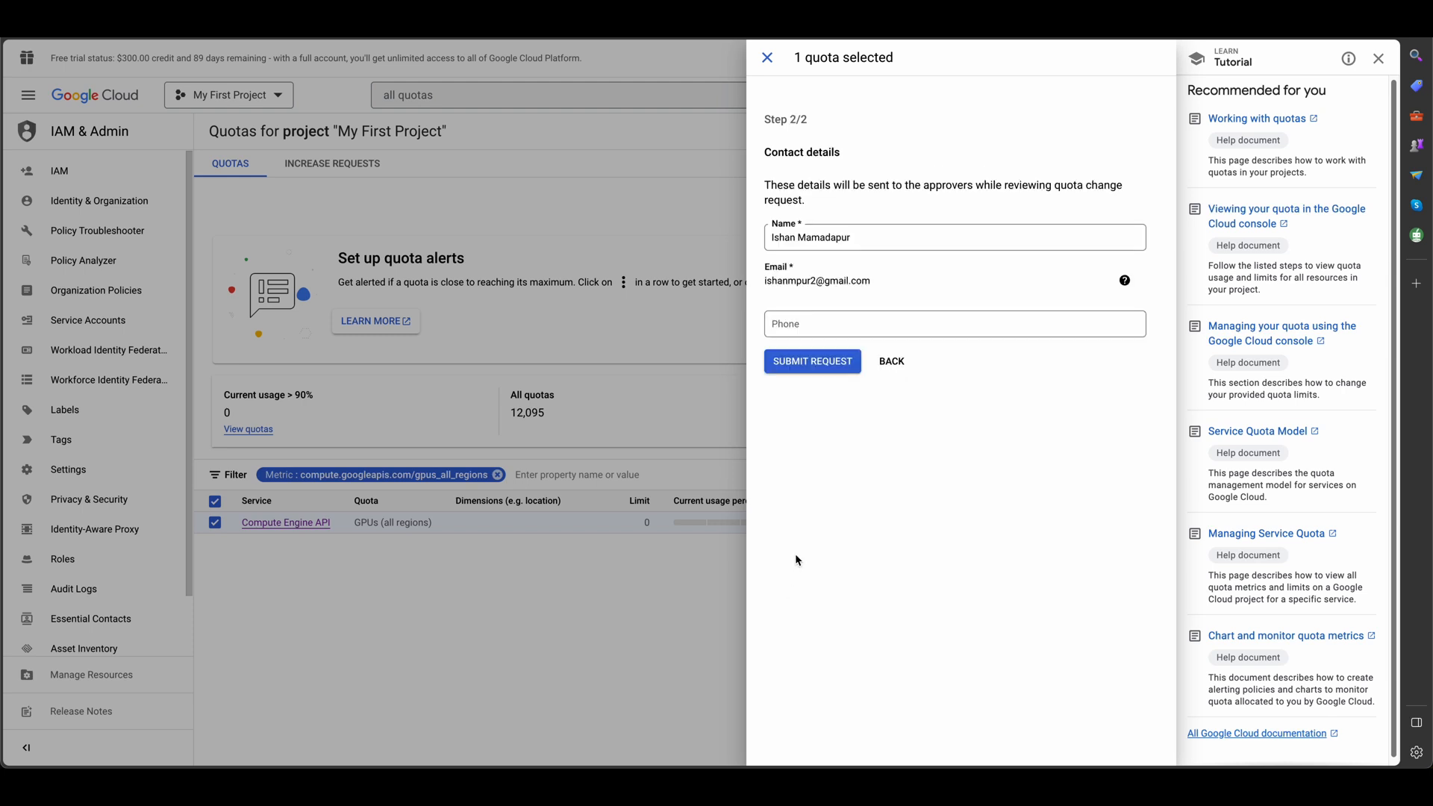
Submit the GPU quota increase request and close the confirmation panel
left_click(954, 323)
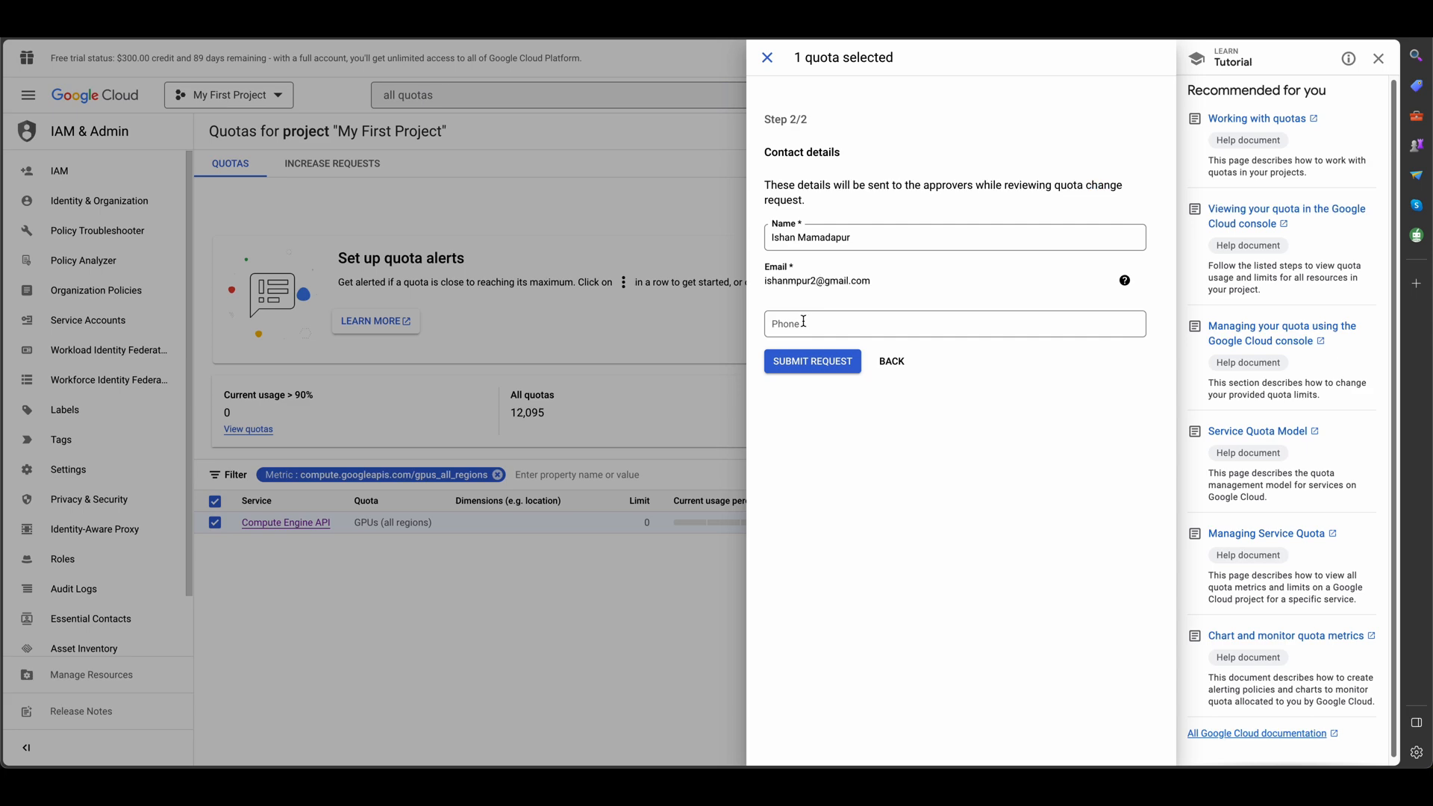
left_click(810, 361)
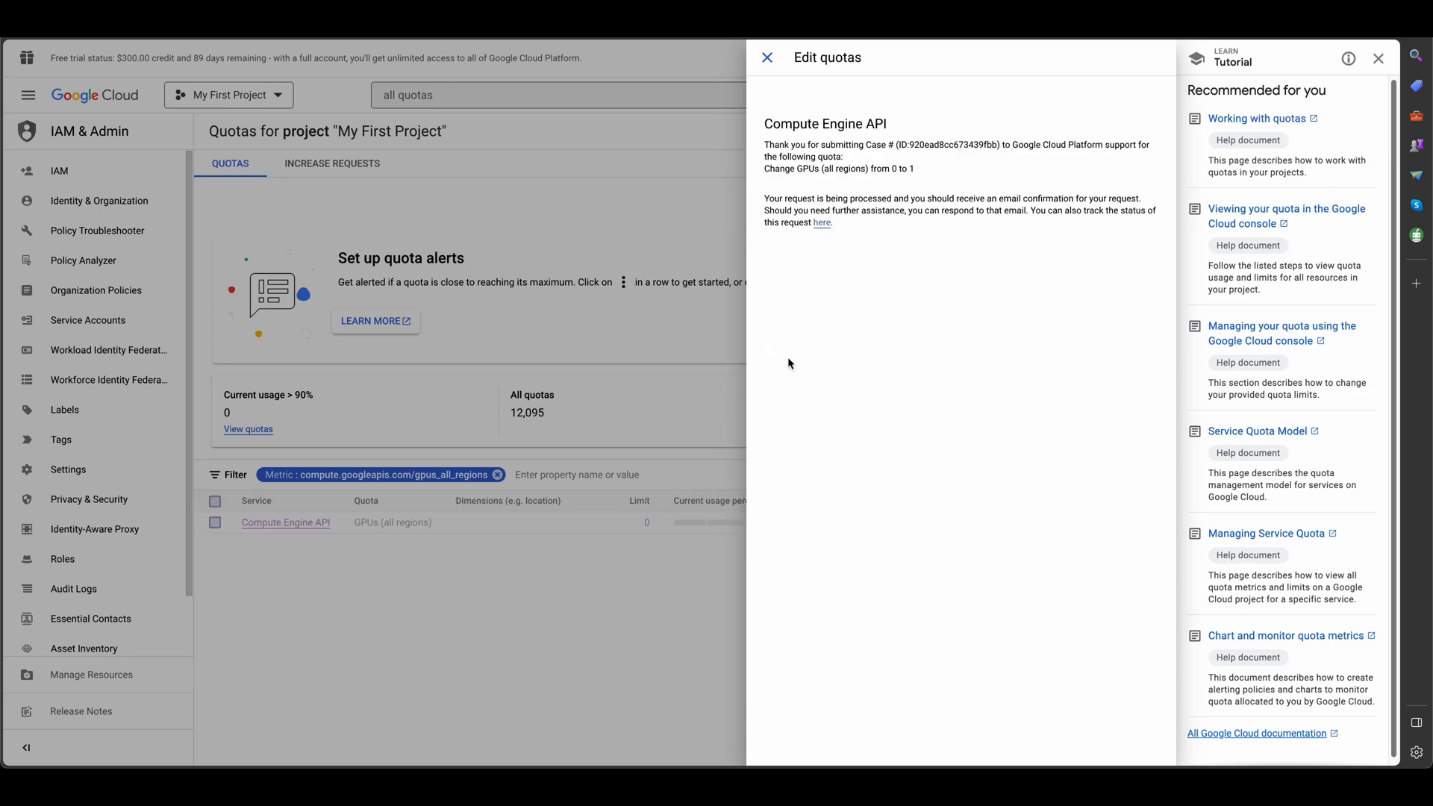
mouse_move(768, 57)
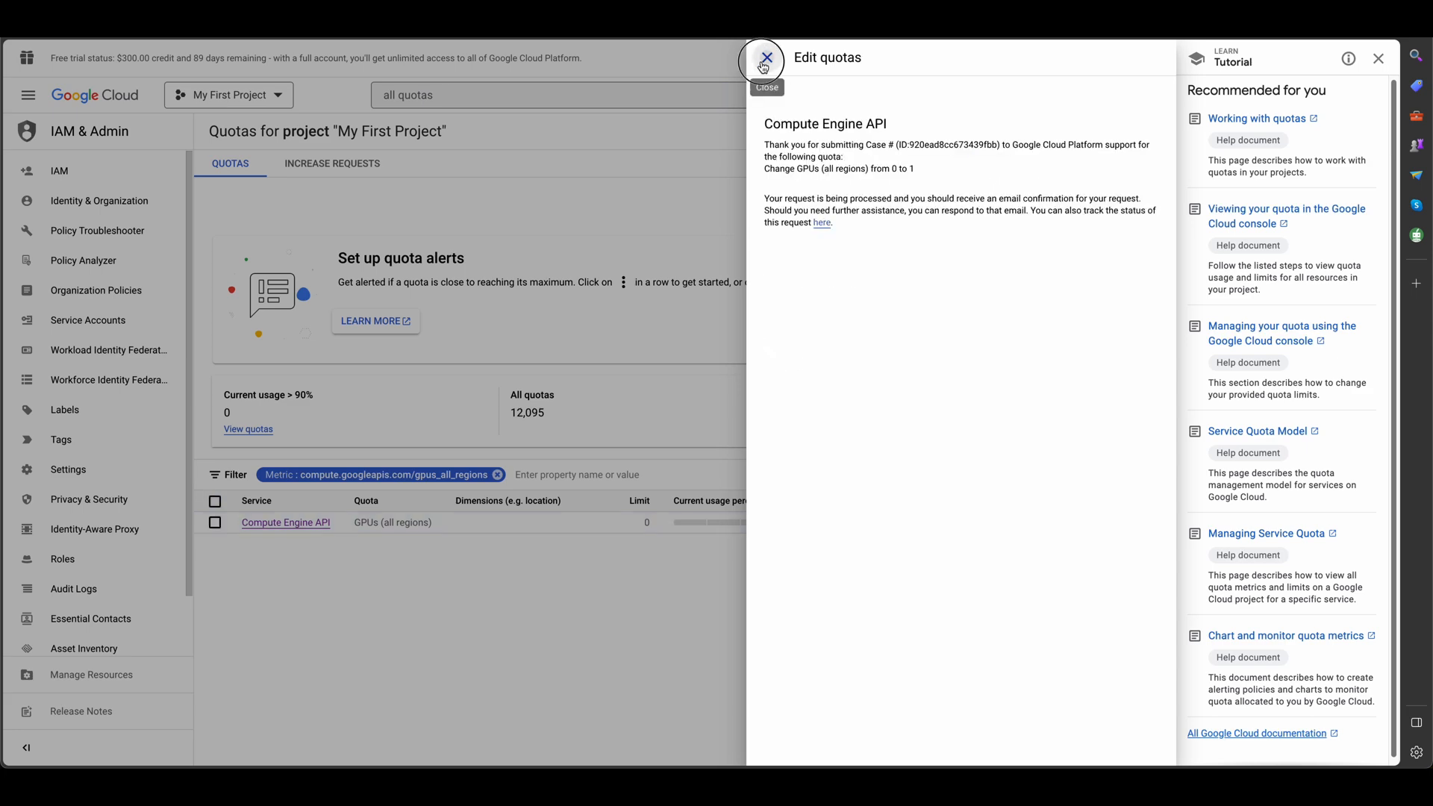
left_click(766, 57)
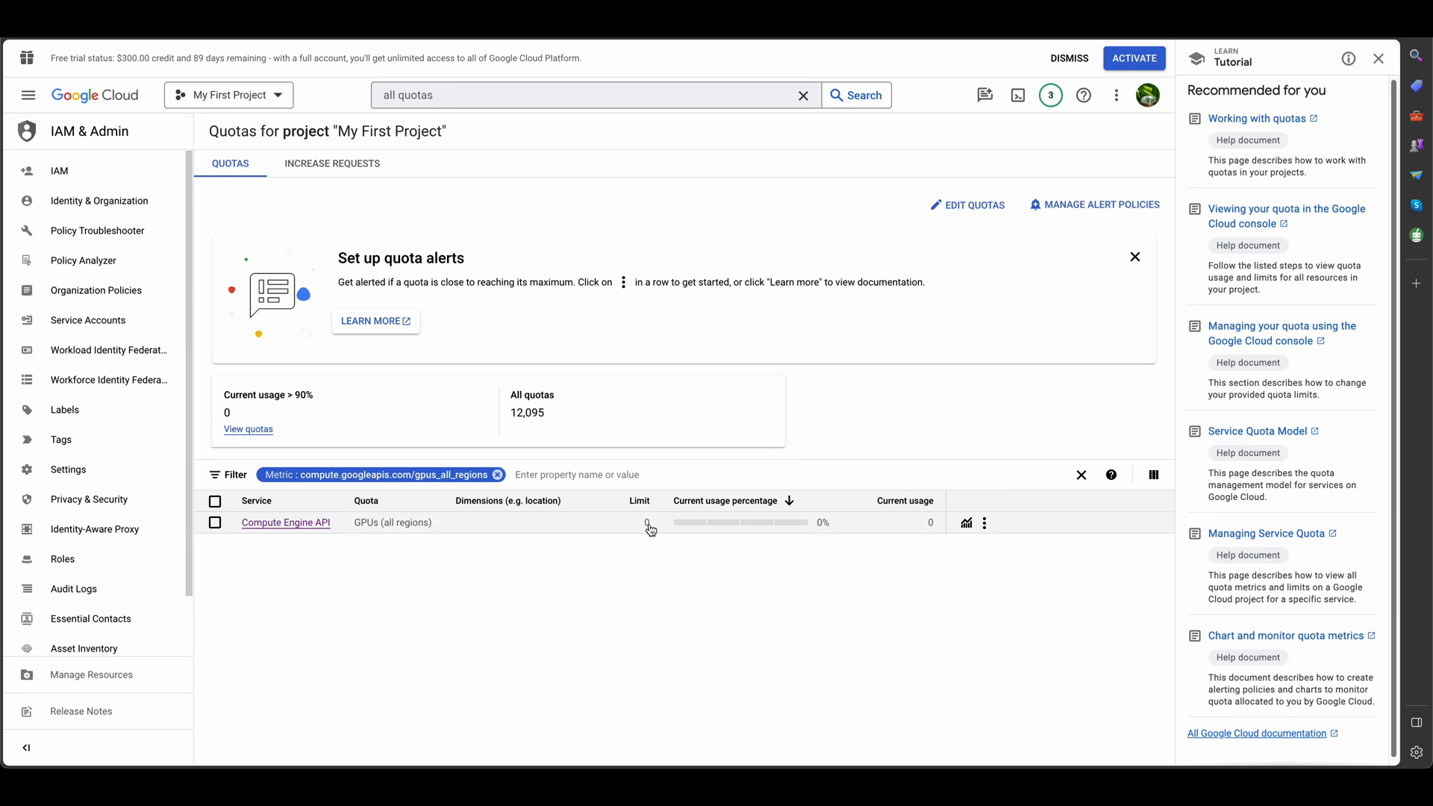
mouse_move(666, 527)
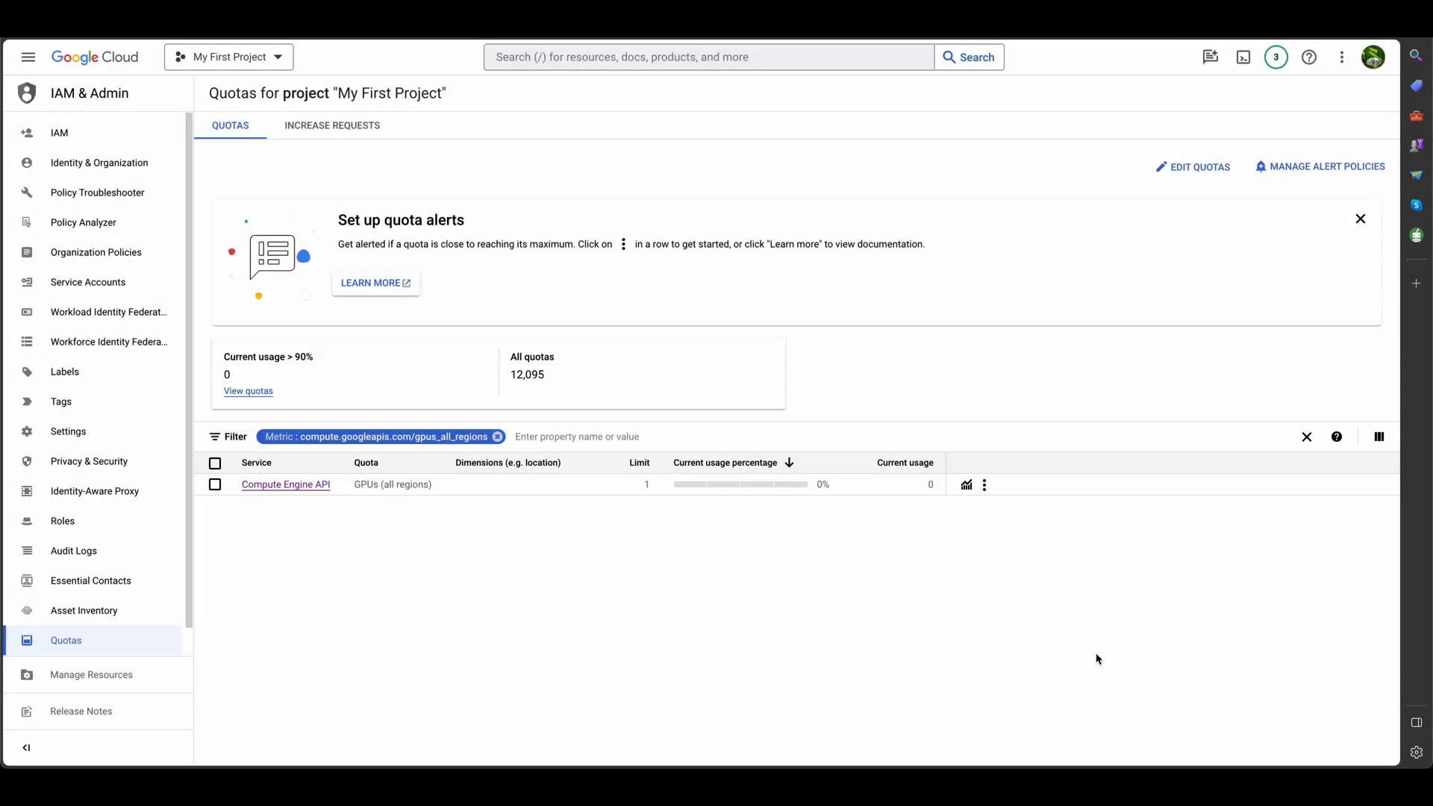
mouse_move(640, 514)
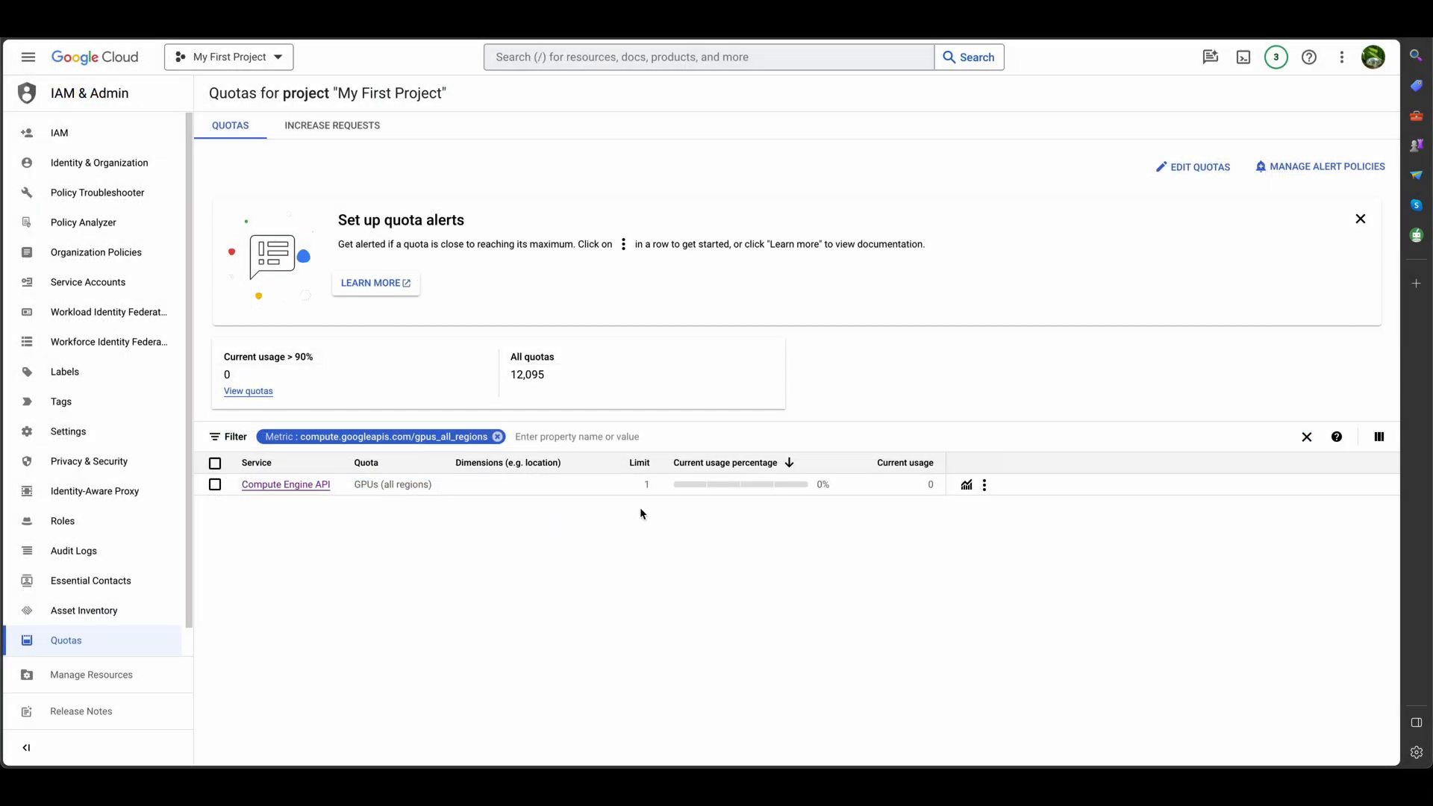
mouse_move(649, 495)
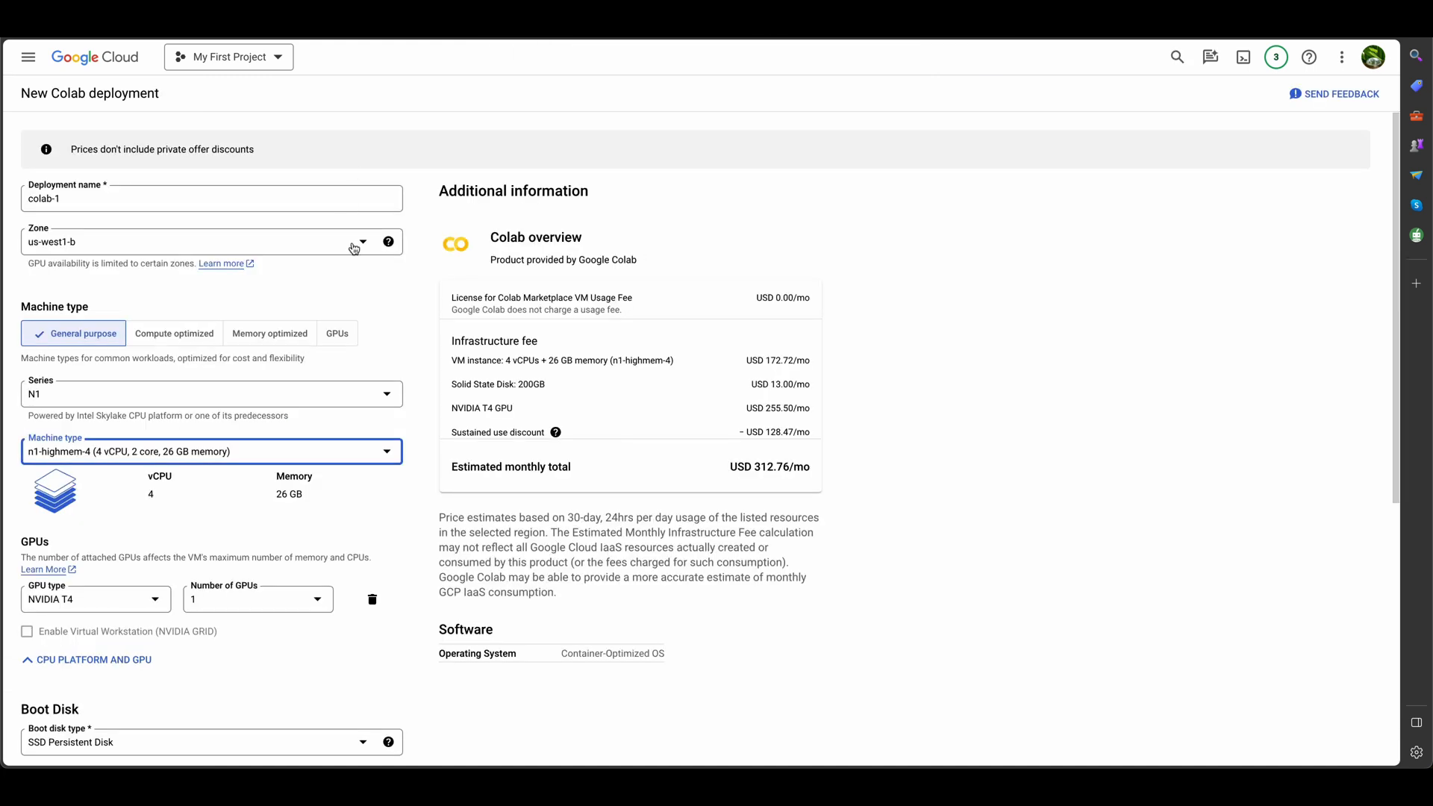
mouse_move(230, 225)
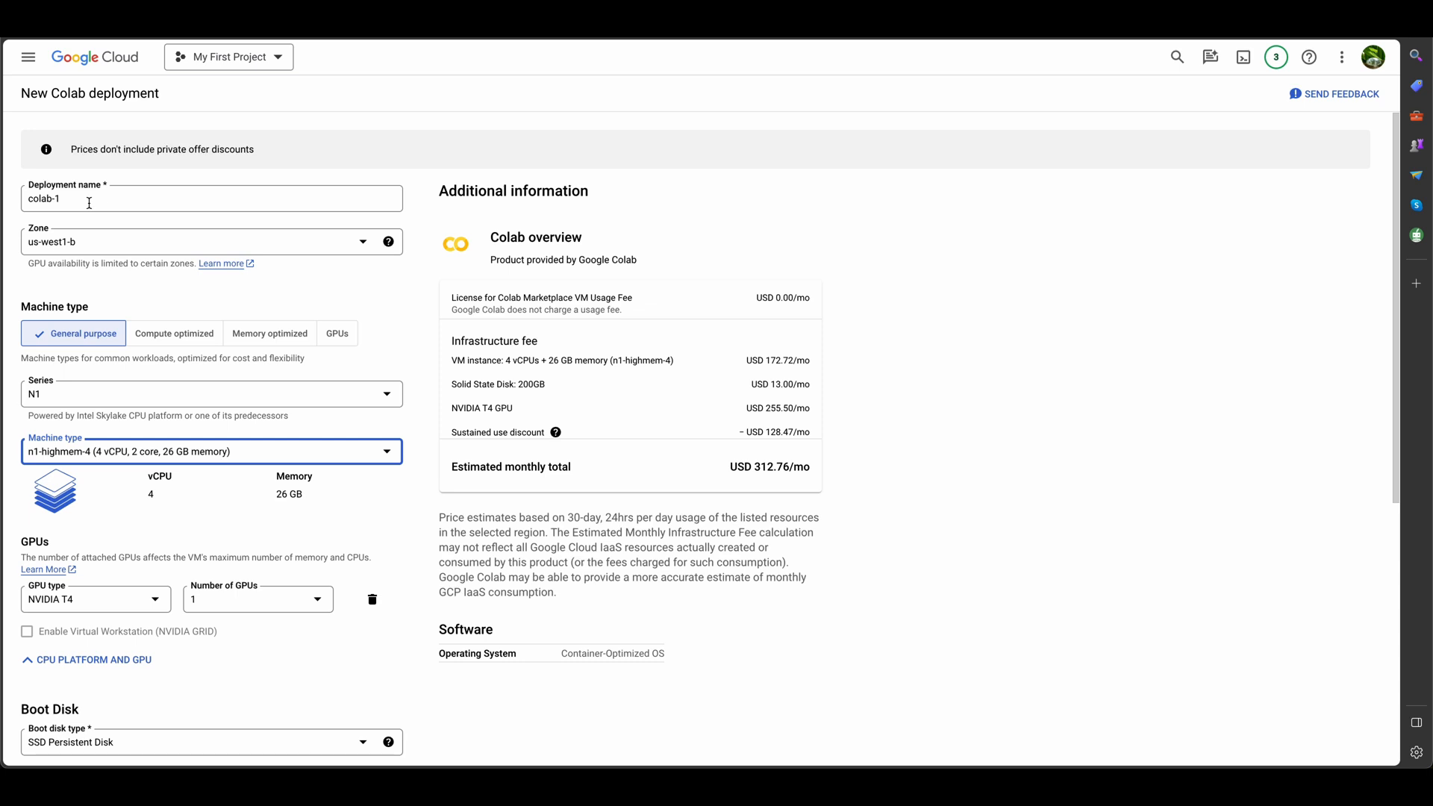
mouse_move(89, 246)
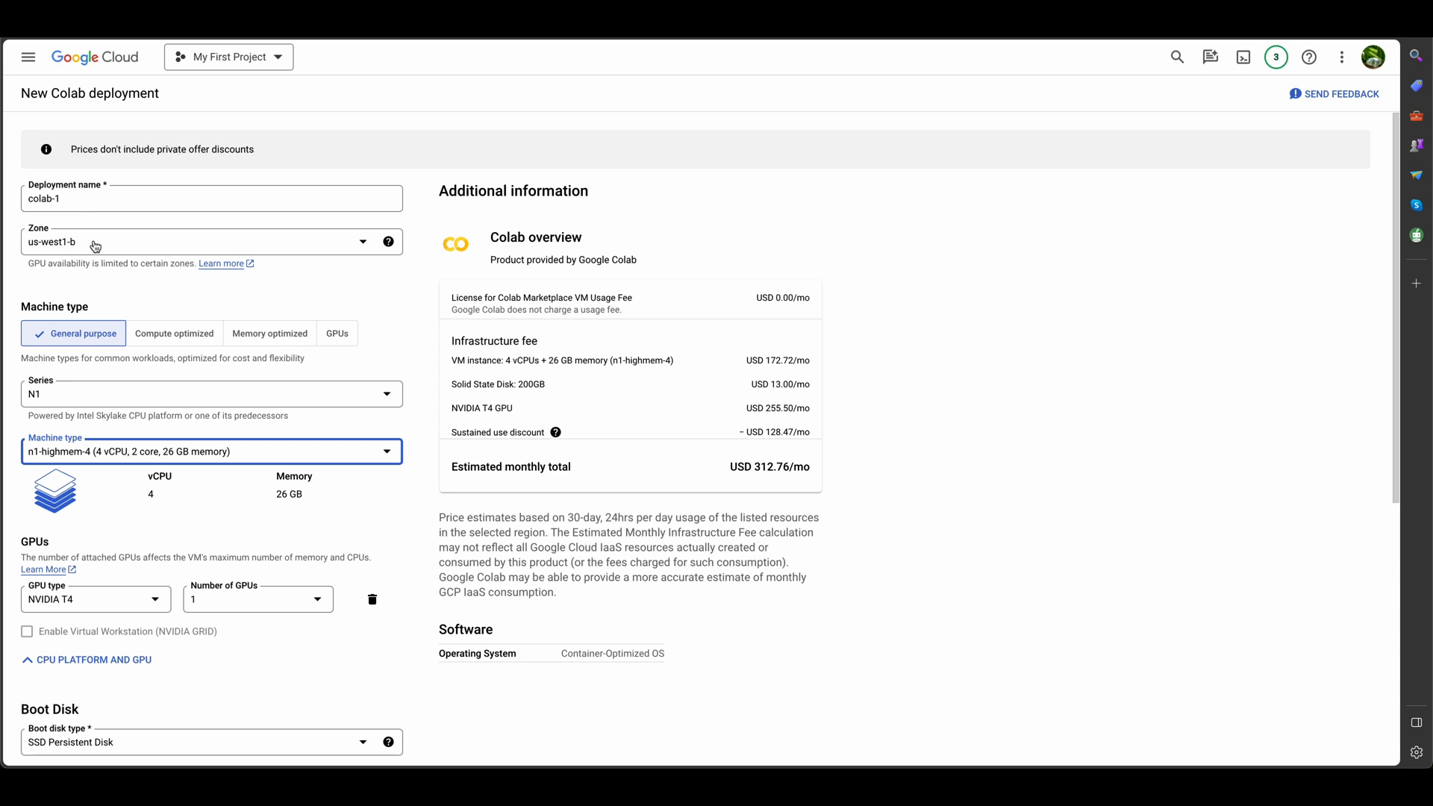
Choose the n1-highmem-4 machine type, keeping one NVIDIA T4 GPU, and reach Deploy
scroll("down", 3)
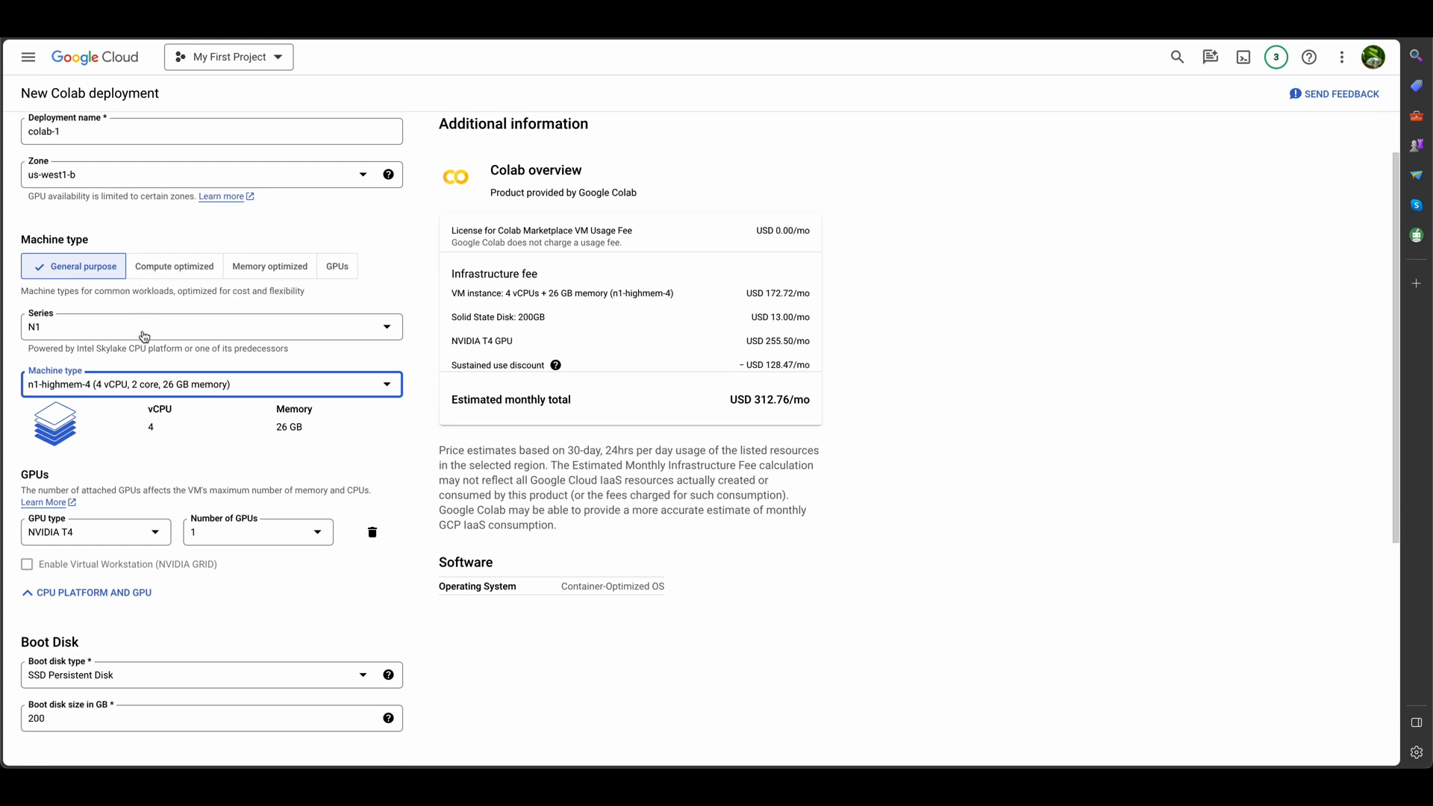
mouse_move(226, 401)
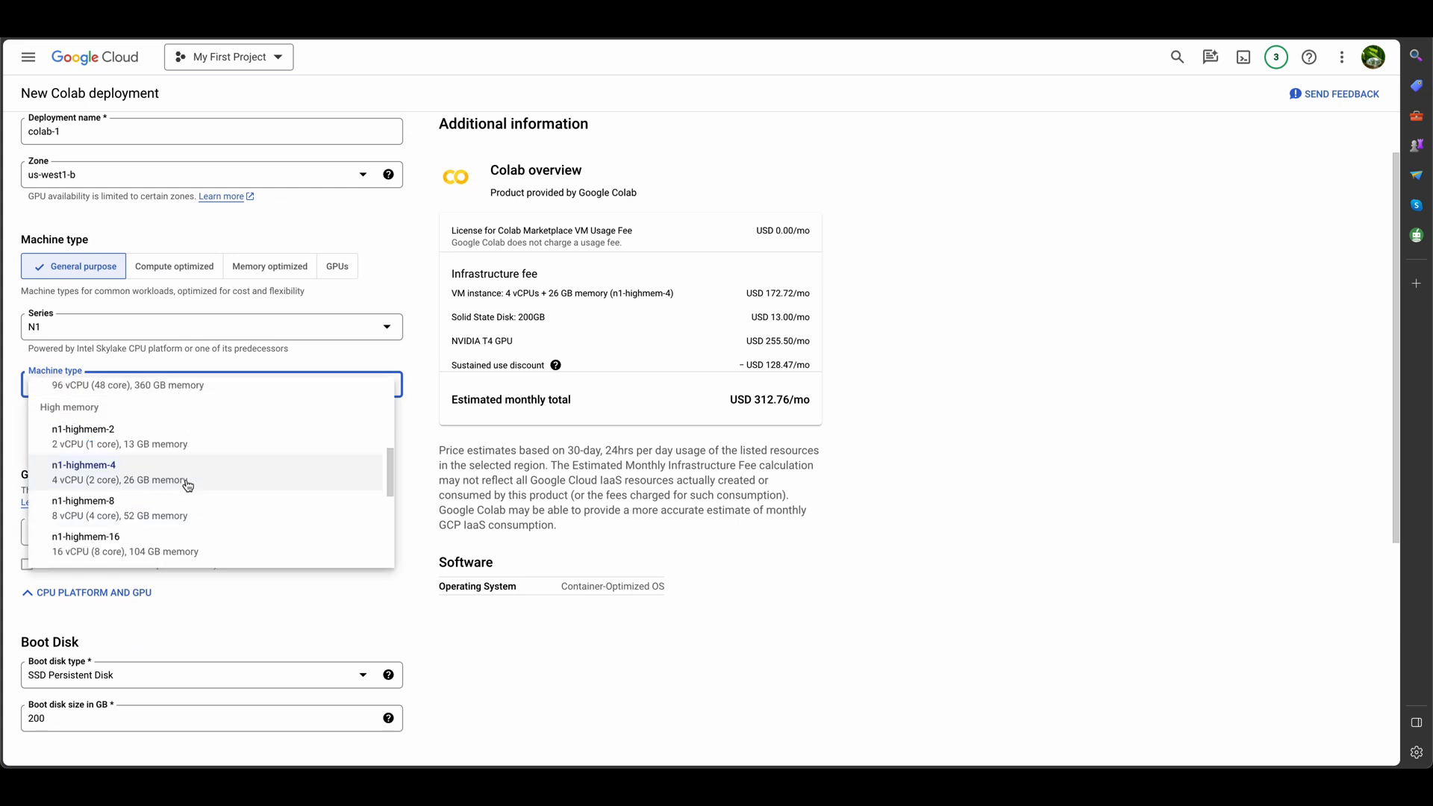
left_click(84, 471)
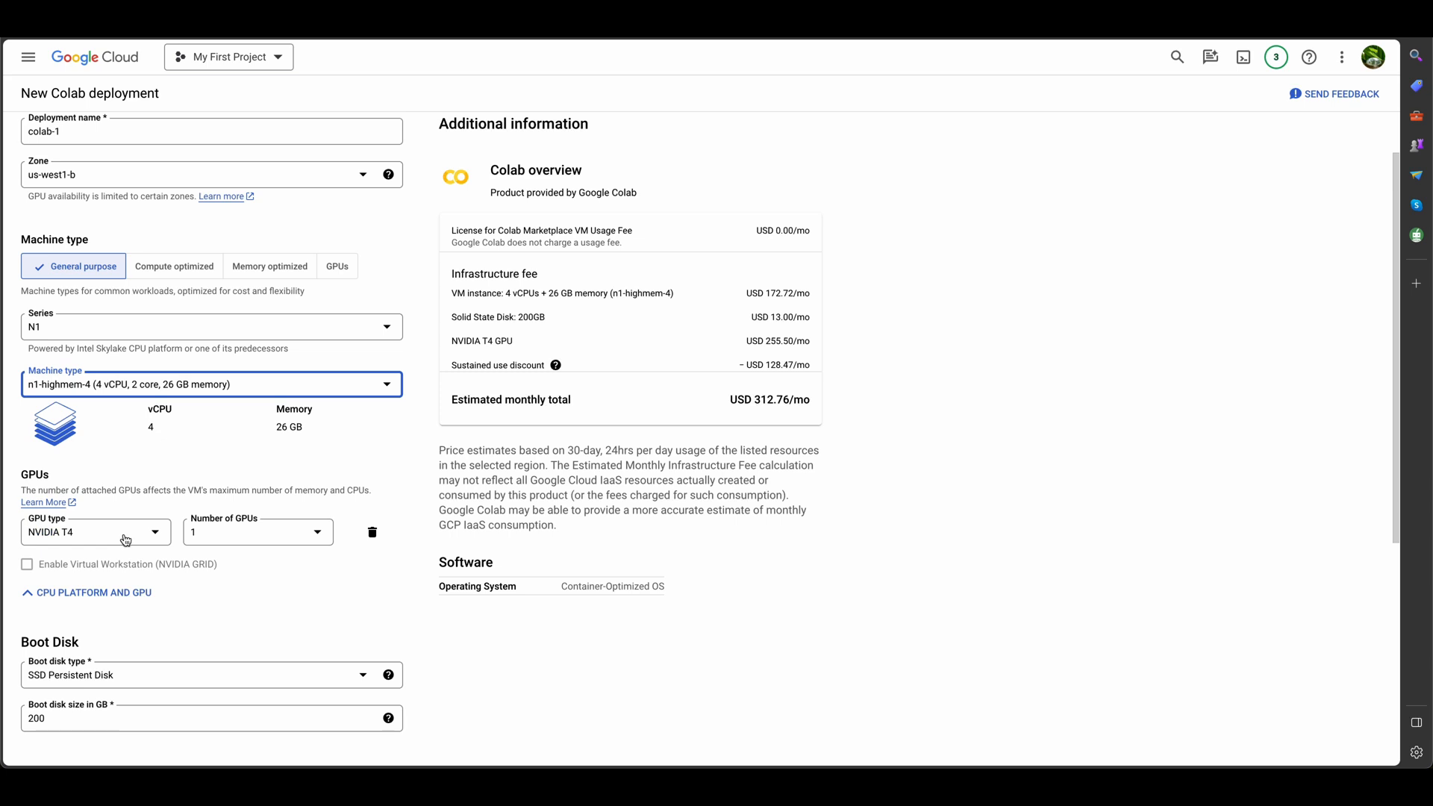
mouse_move(218, 534)
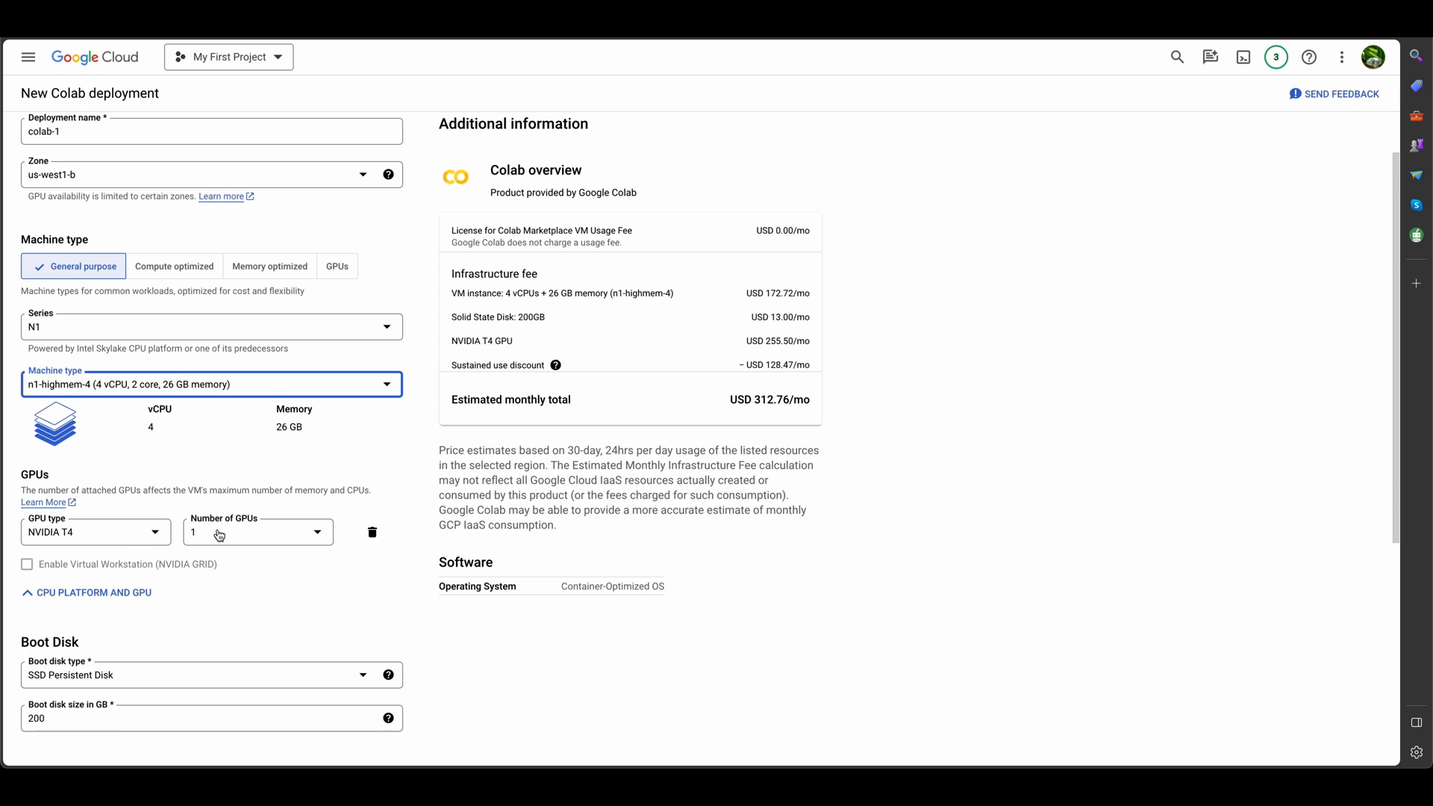
mouse_move(784, 419)
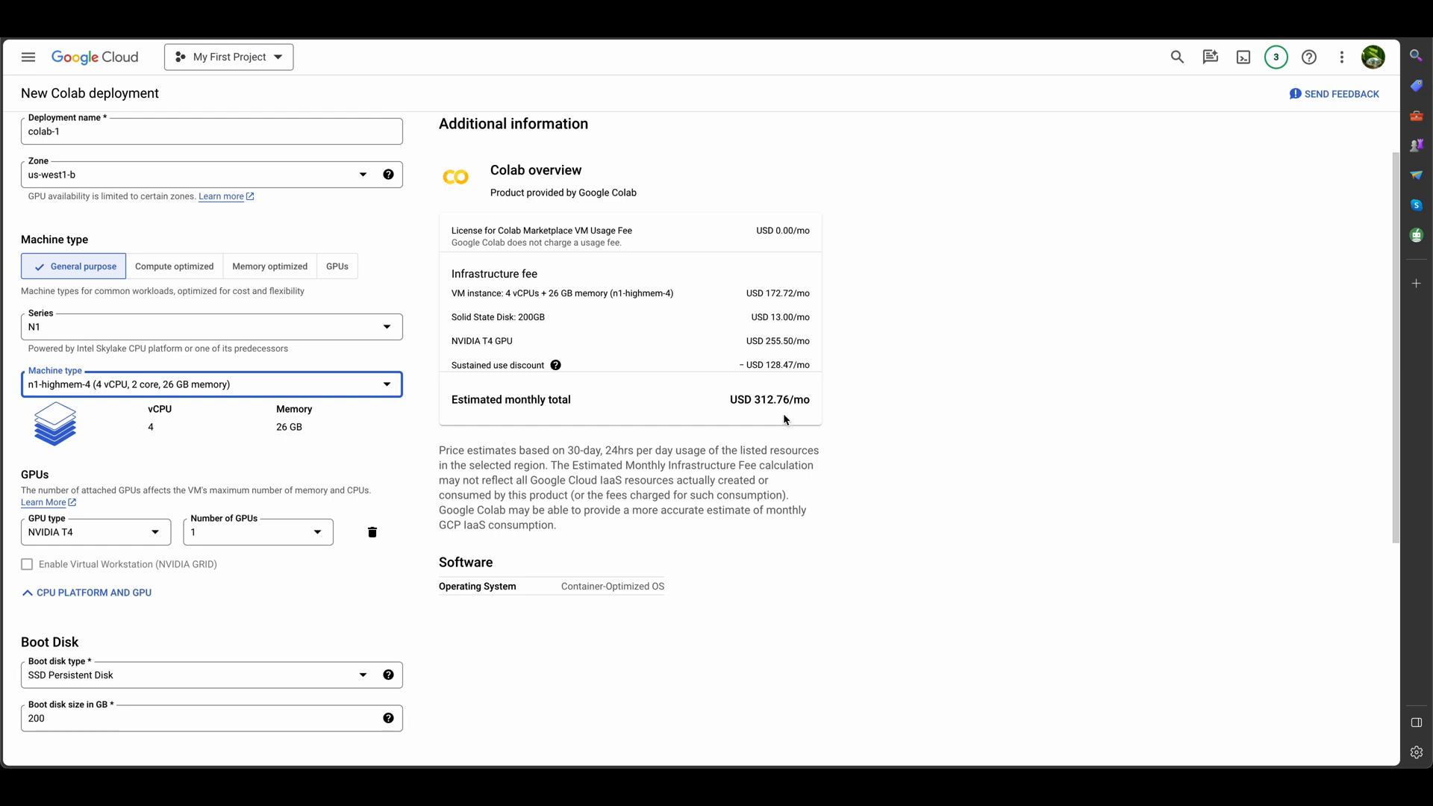
mouse_move(781, 415)
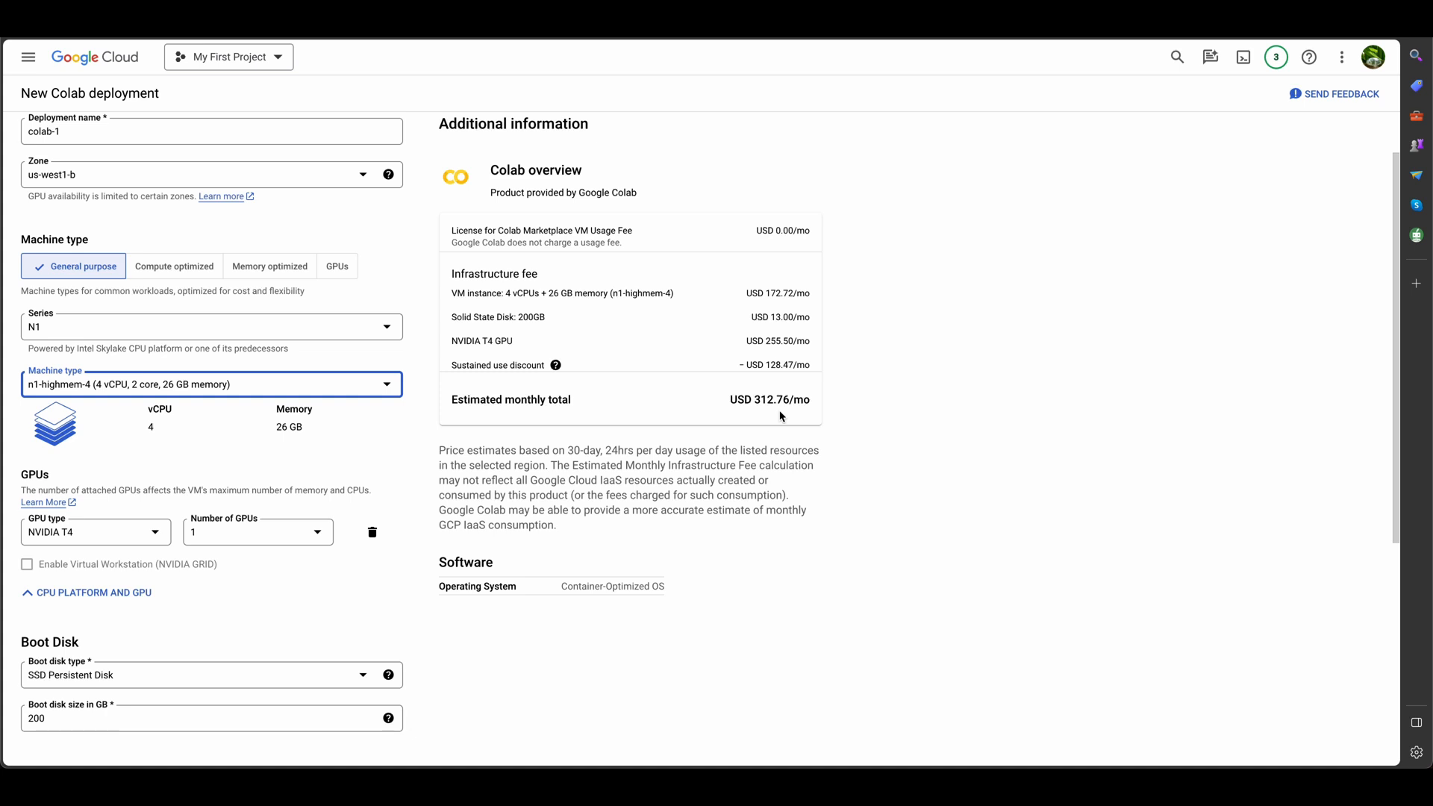
scroll("down", 3)
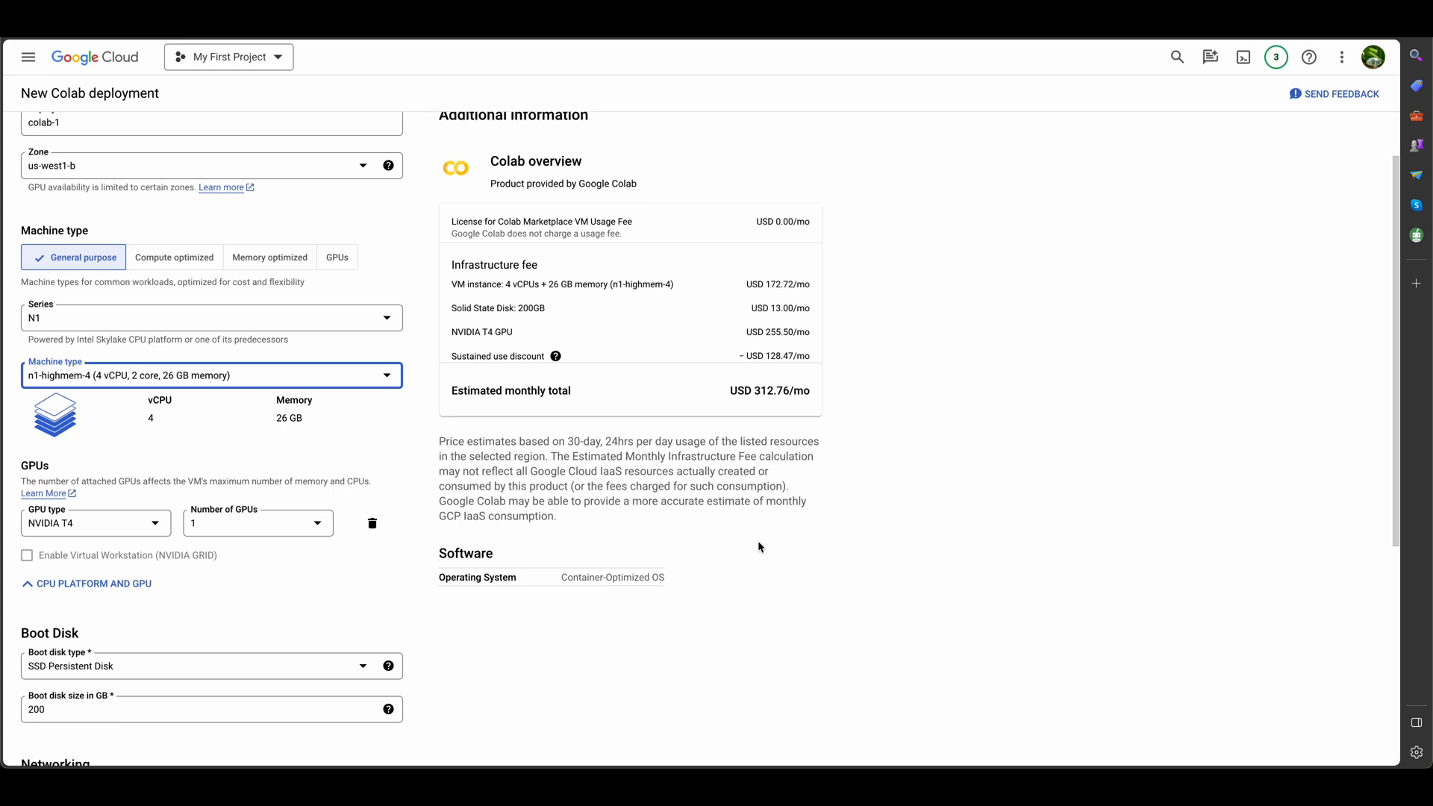
scroll("down", 3)
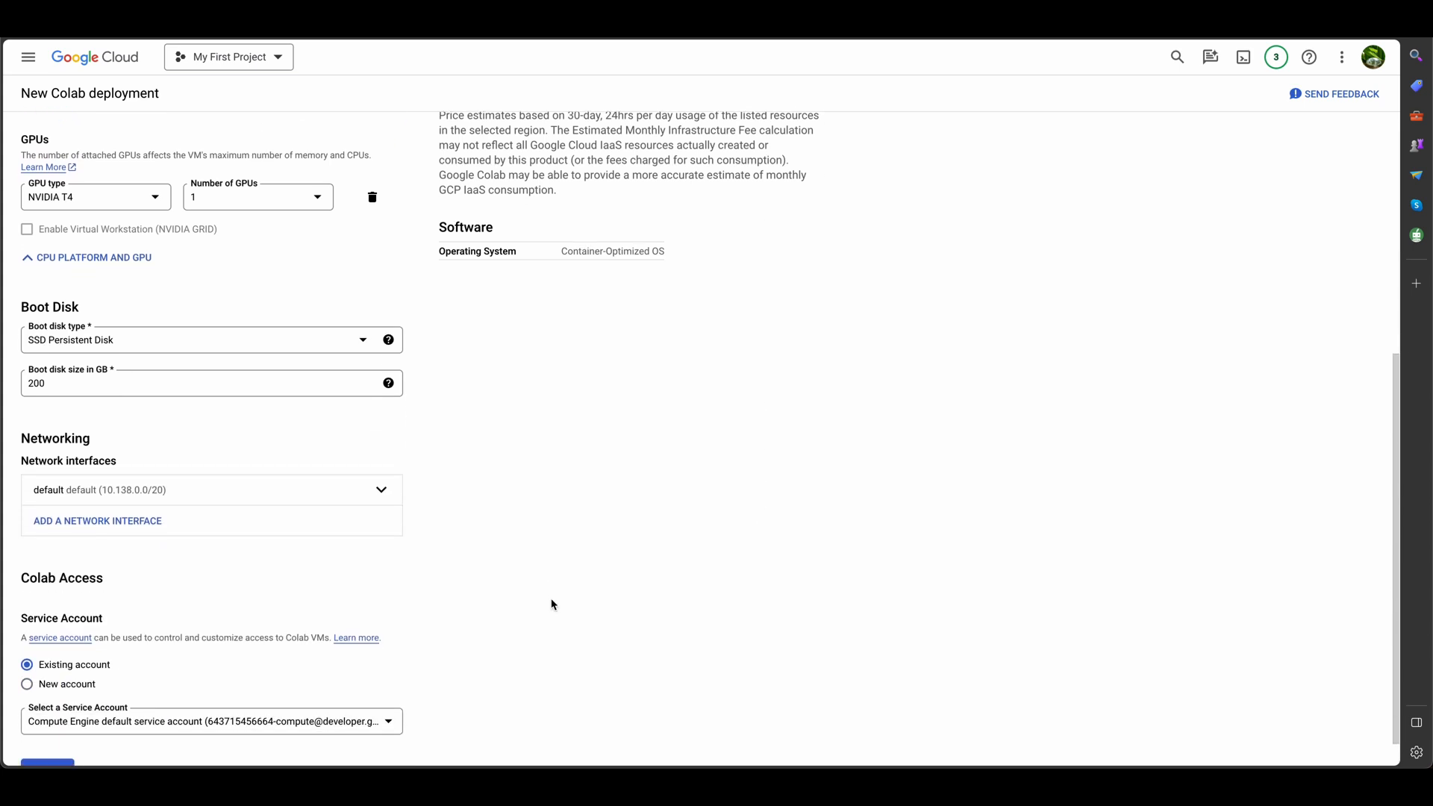
scroll("down", 3)
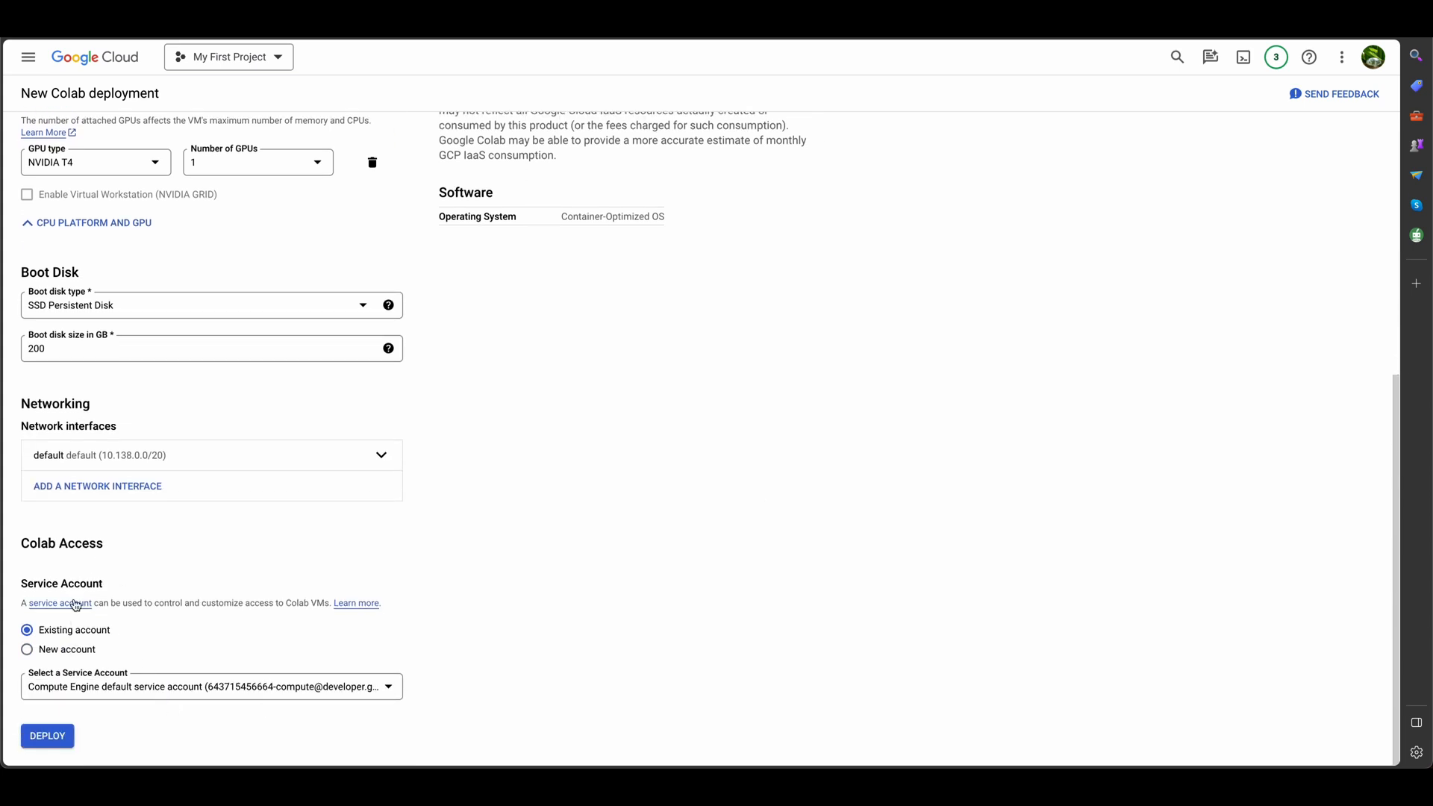
Deploy colab-1 and watch it provision in Deployment Manager
left_click(47, 736)
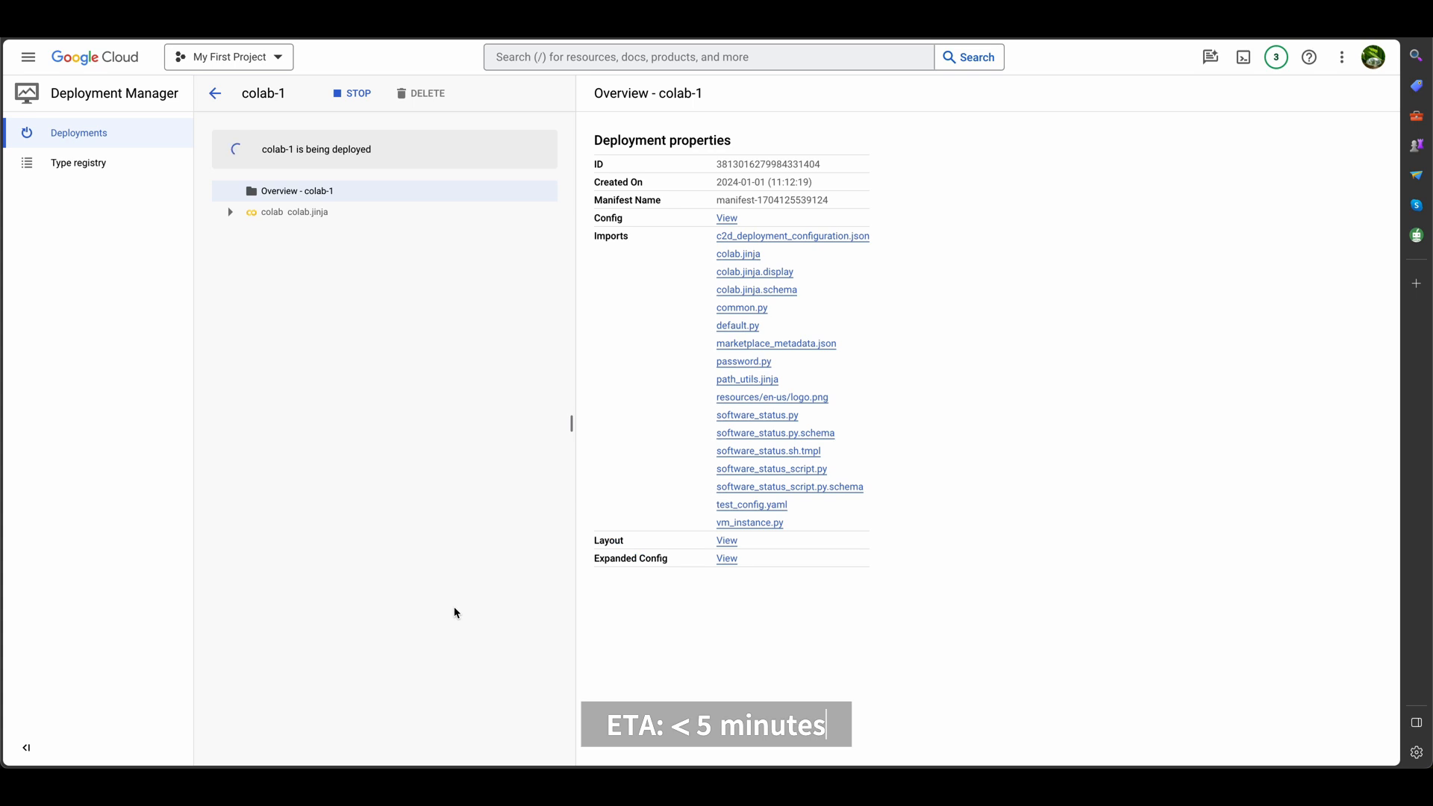
mouse_move(487, 366)
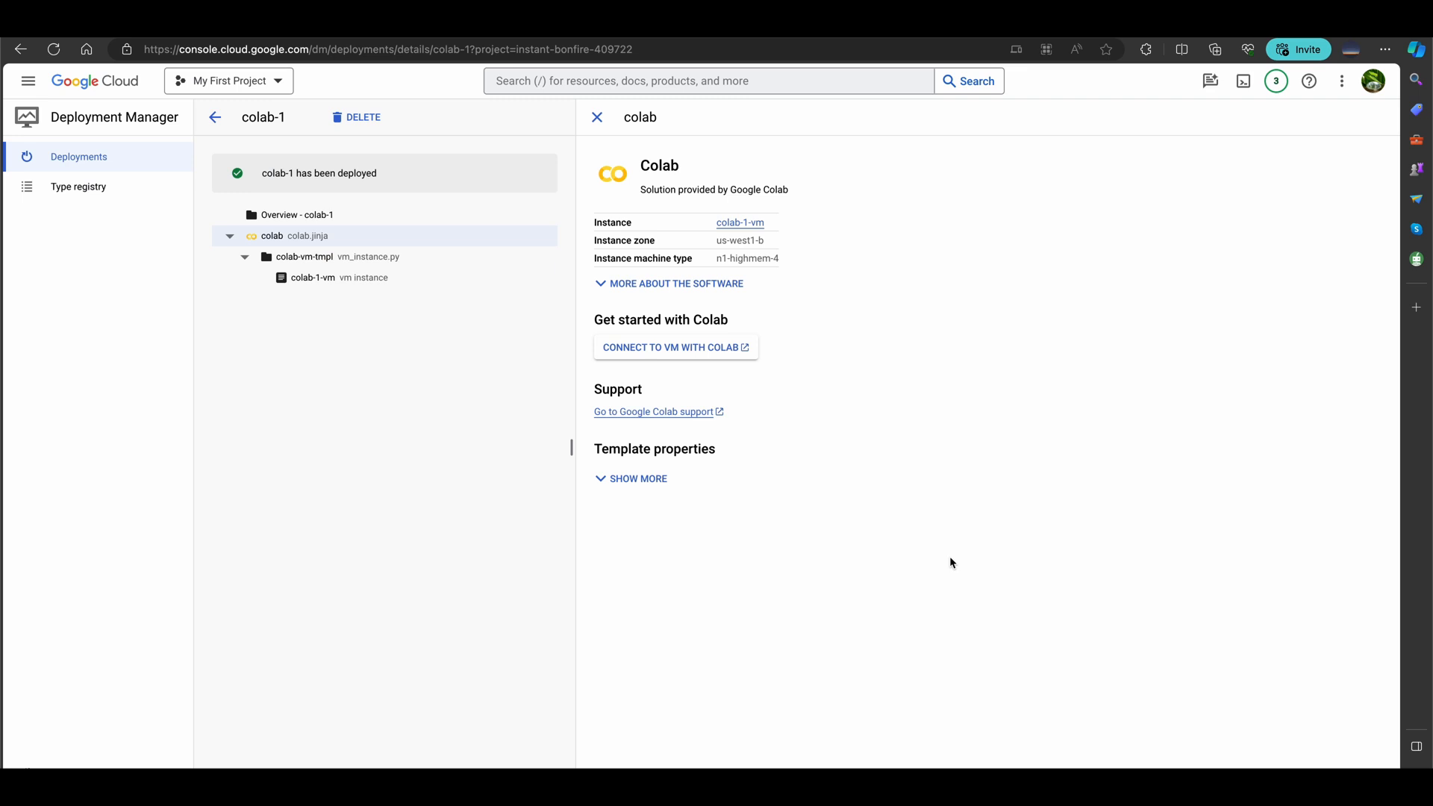
mouse_move(236, 179)
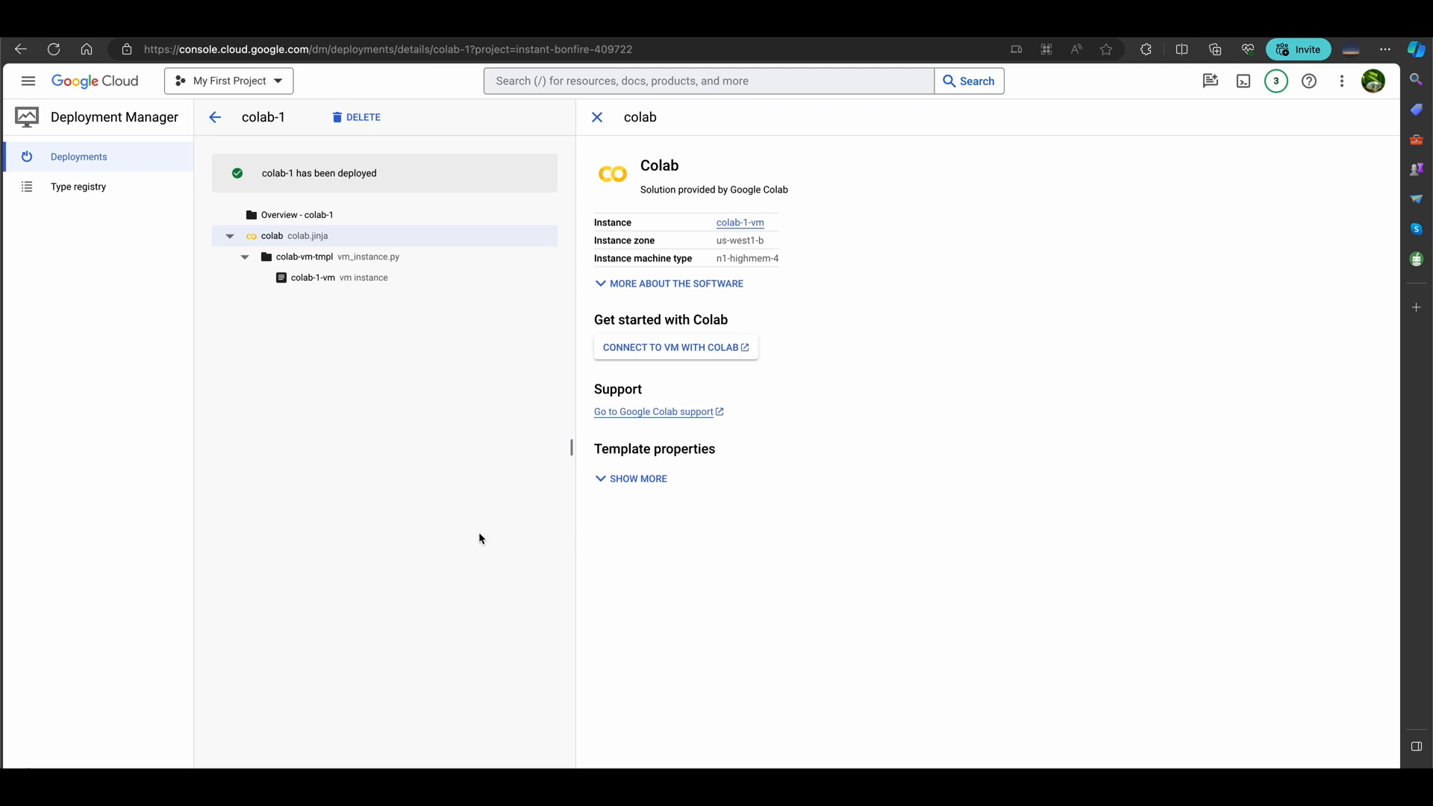
mouse_move(584, 449)
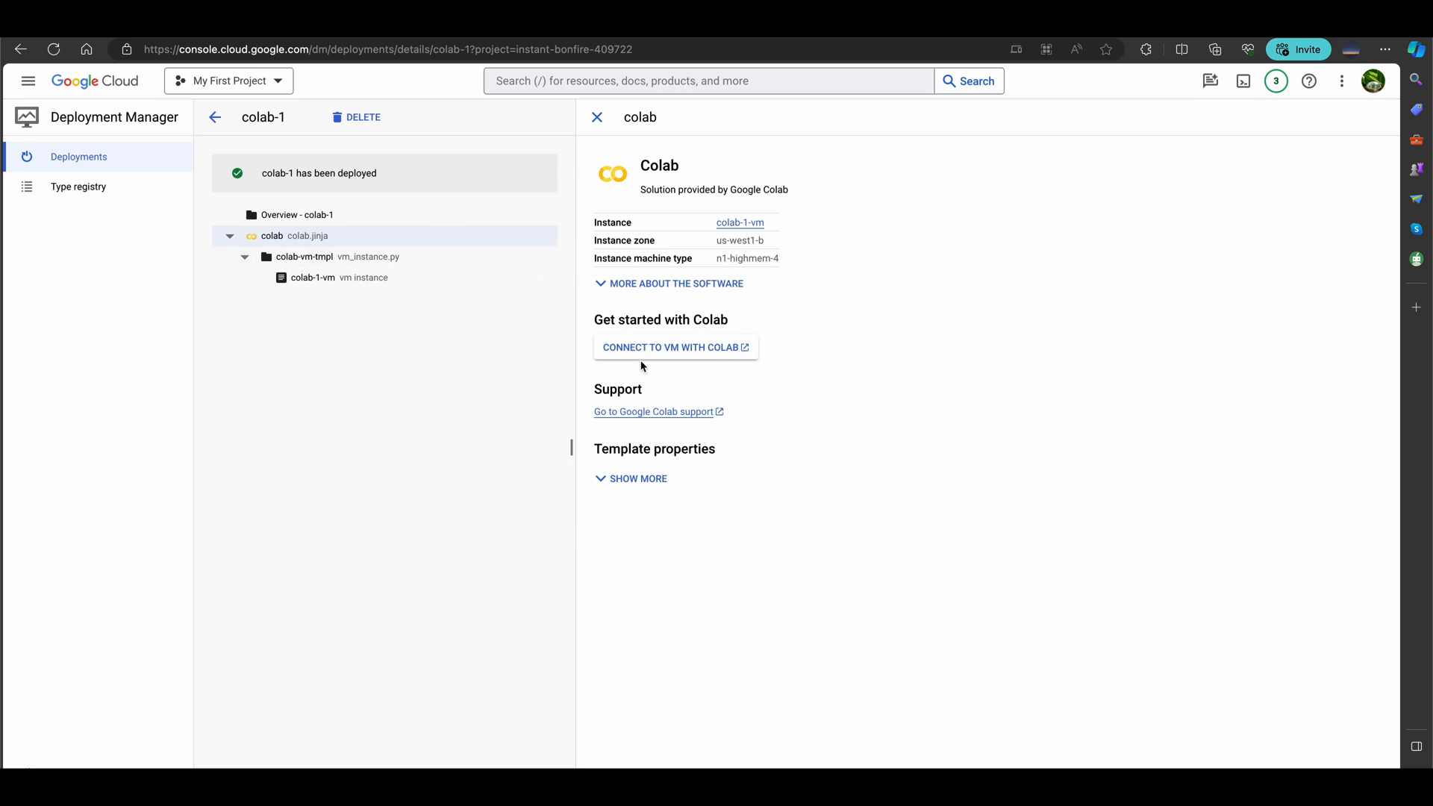
mouse_move(720, 352)
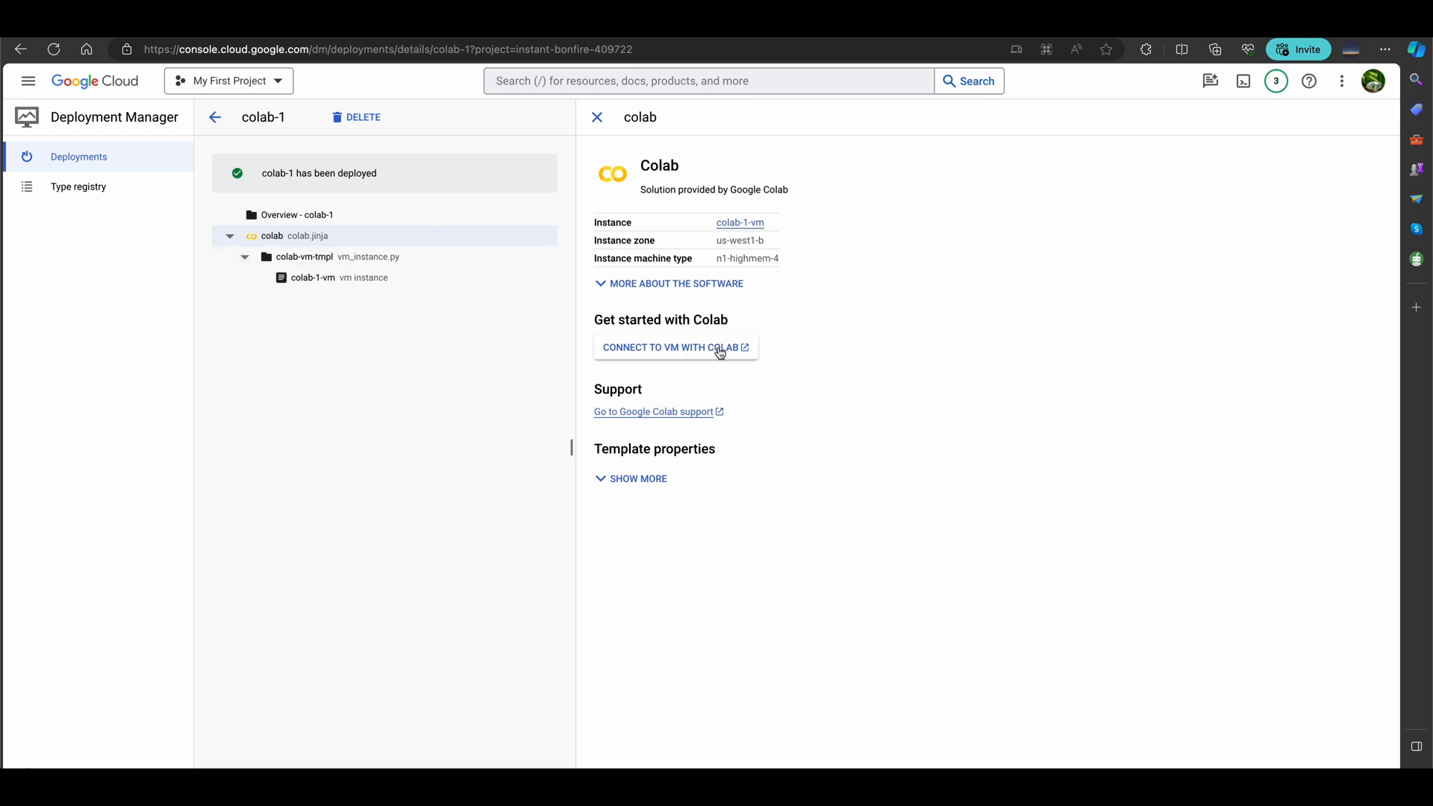
Launch Colab from the colab-1-vm link and start a new blank Untitled7.ipynb notebook
left_click(670, 348)
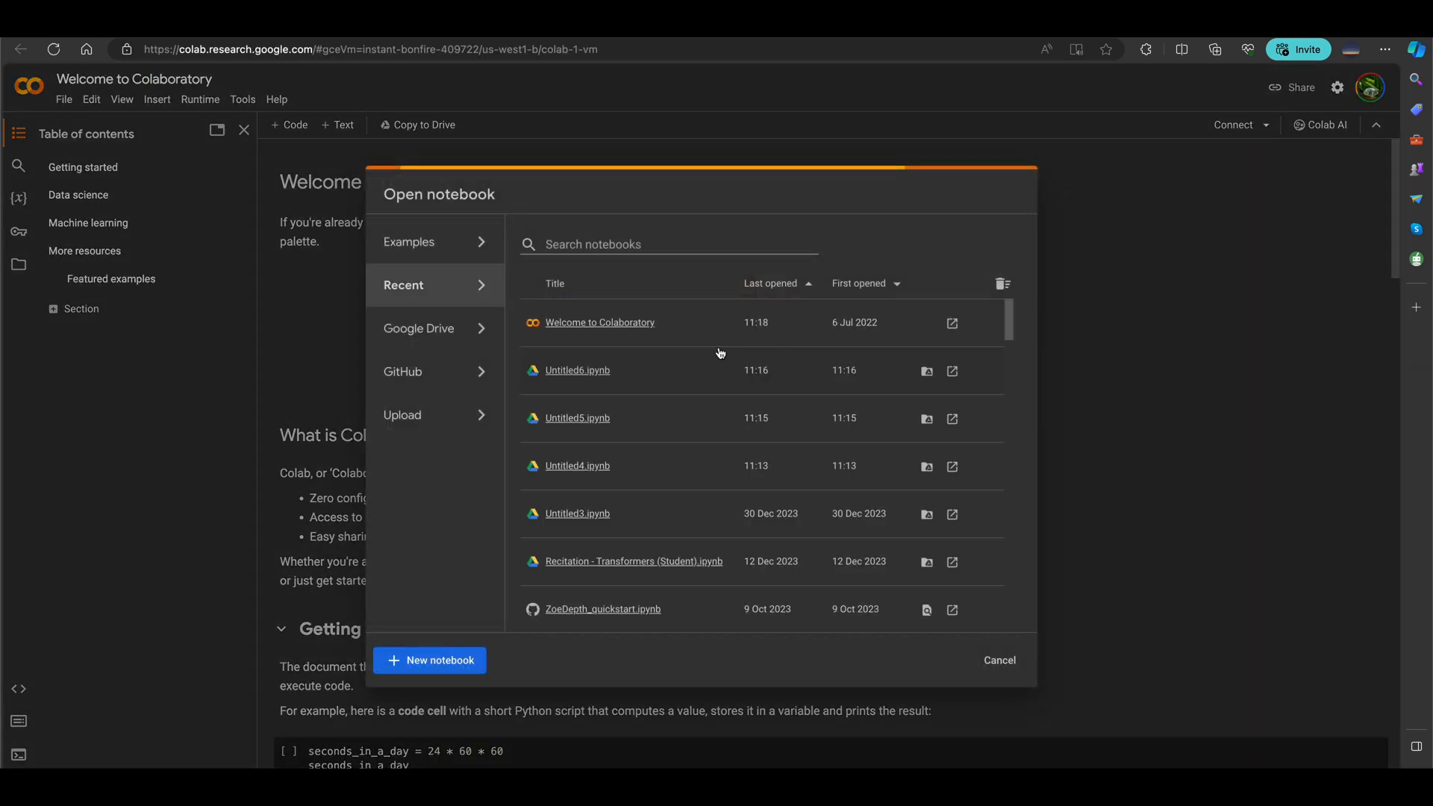
left_click(429, 660)
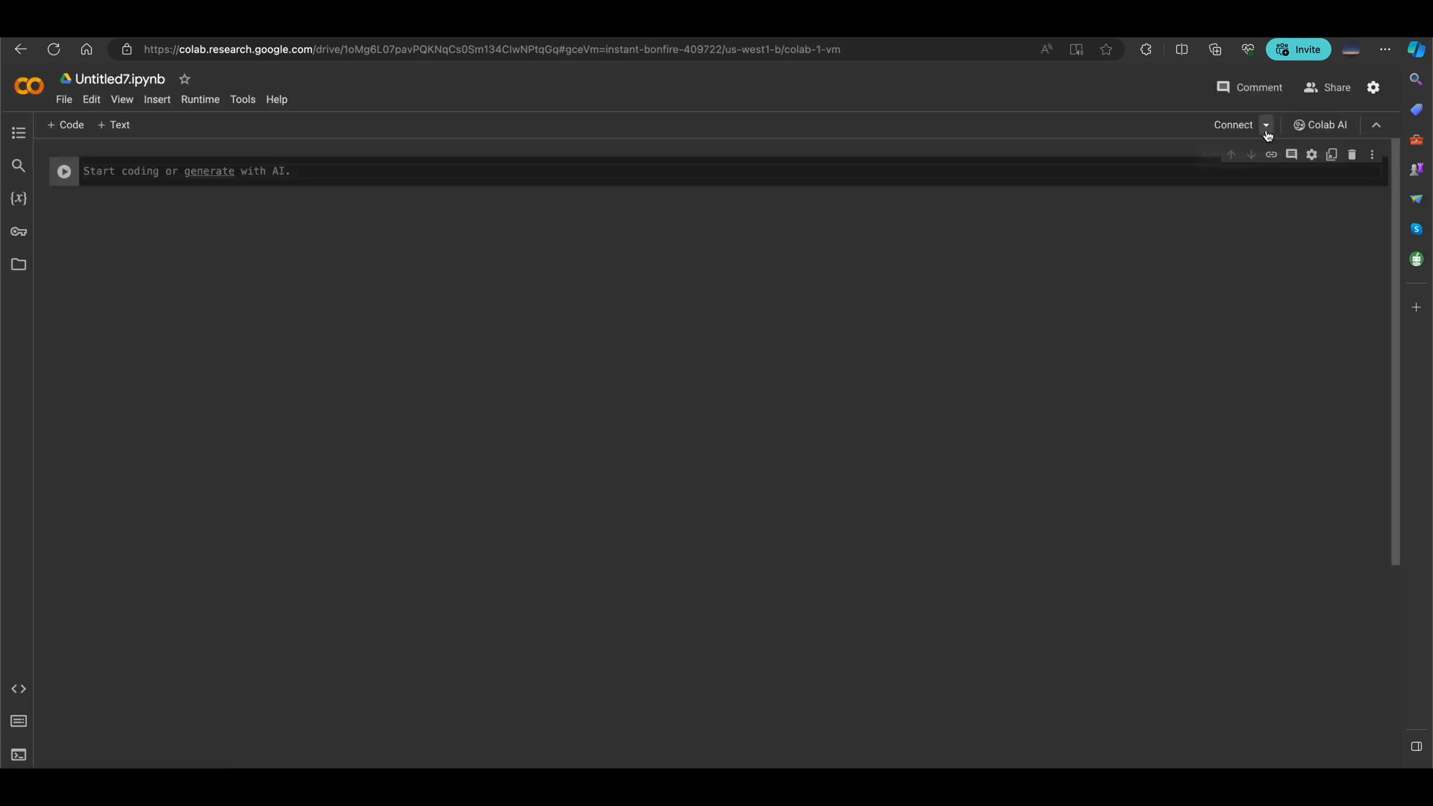
Choose 'Connect to a custom GCE VM', prefilled with instant-bonfire-409722, us-west1-b and colab-1-vm, then return to the deployment details
left_click(1265, 125)
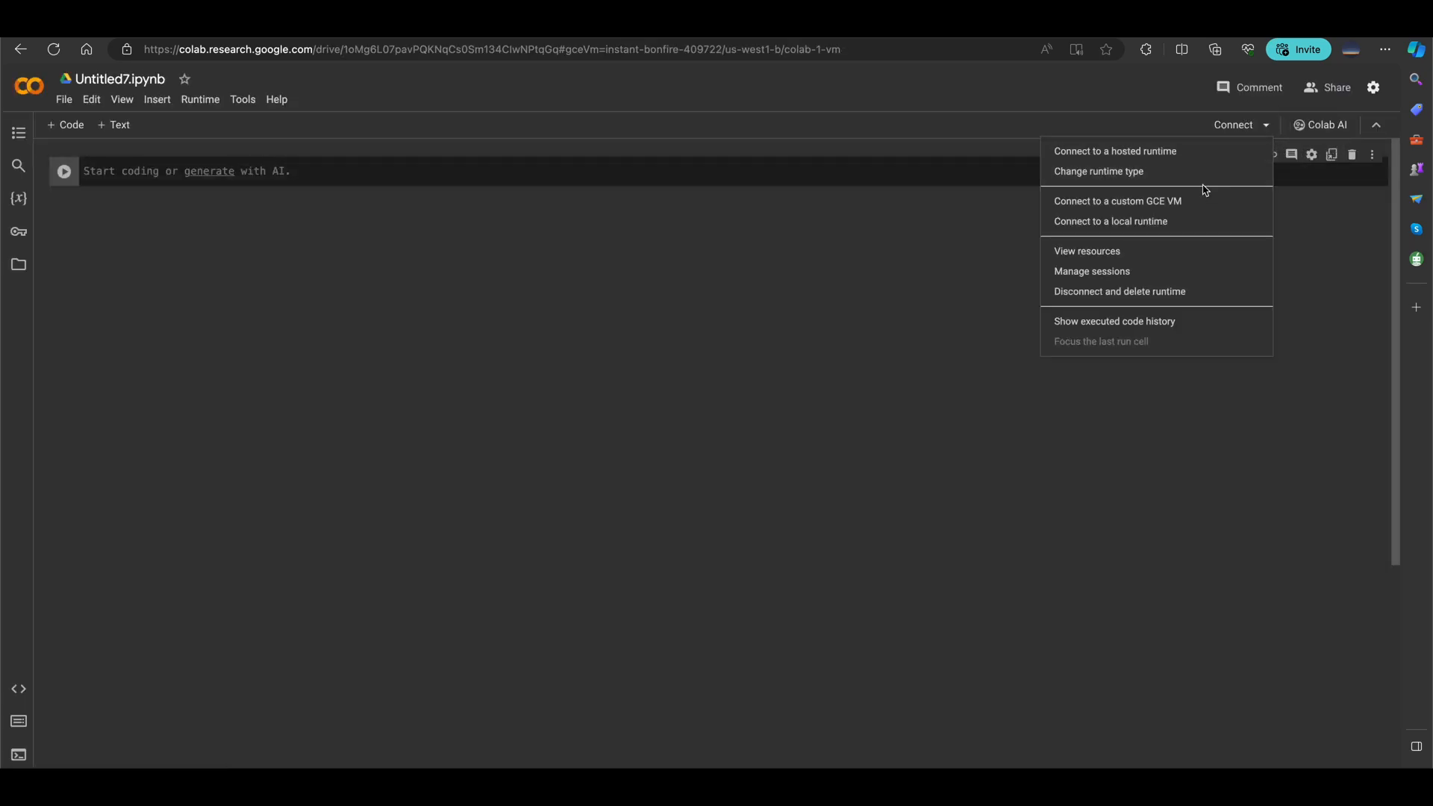
left_click(1117, 202)
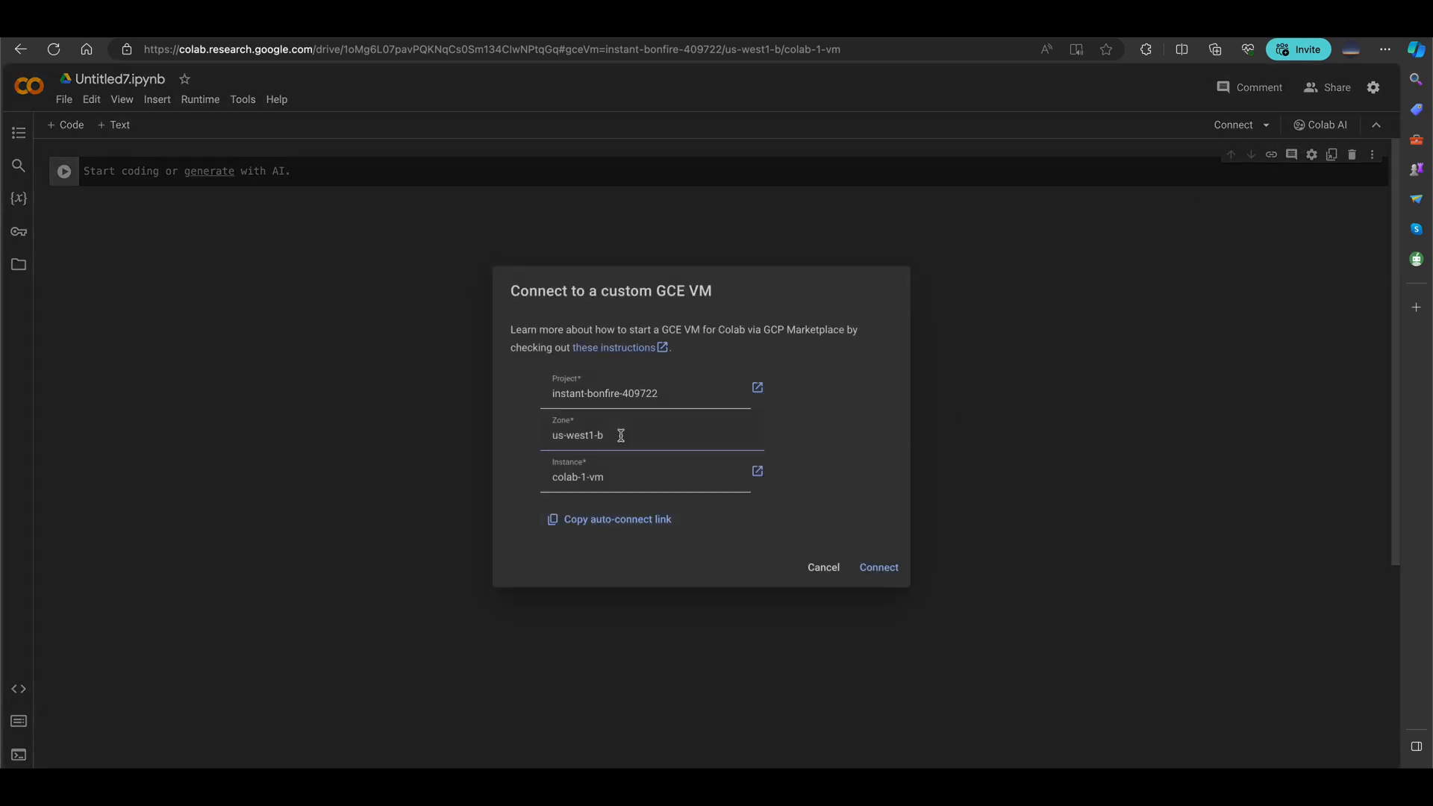
mouse_move(721, 418)
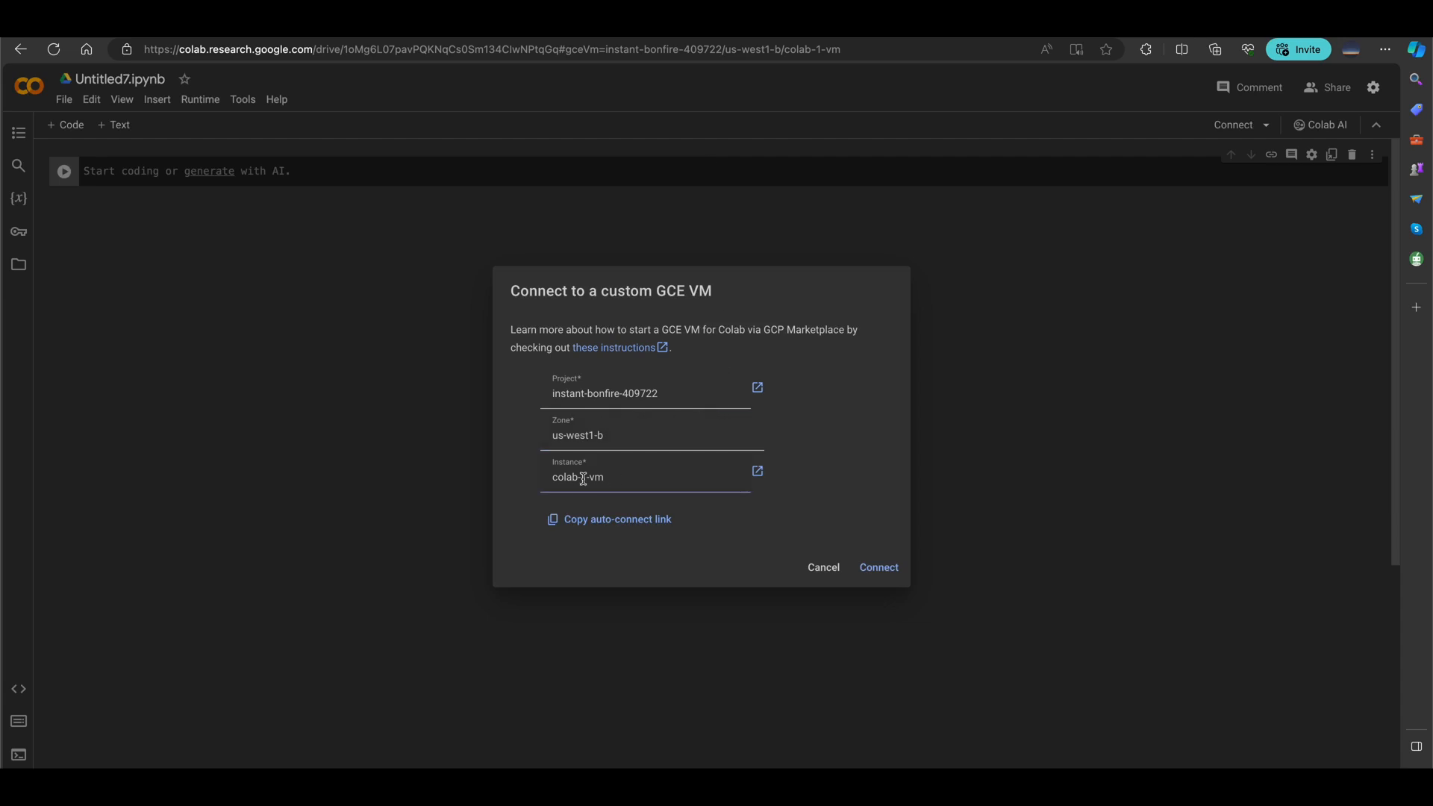
left_click(757, 470)
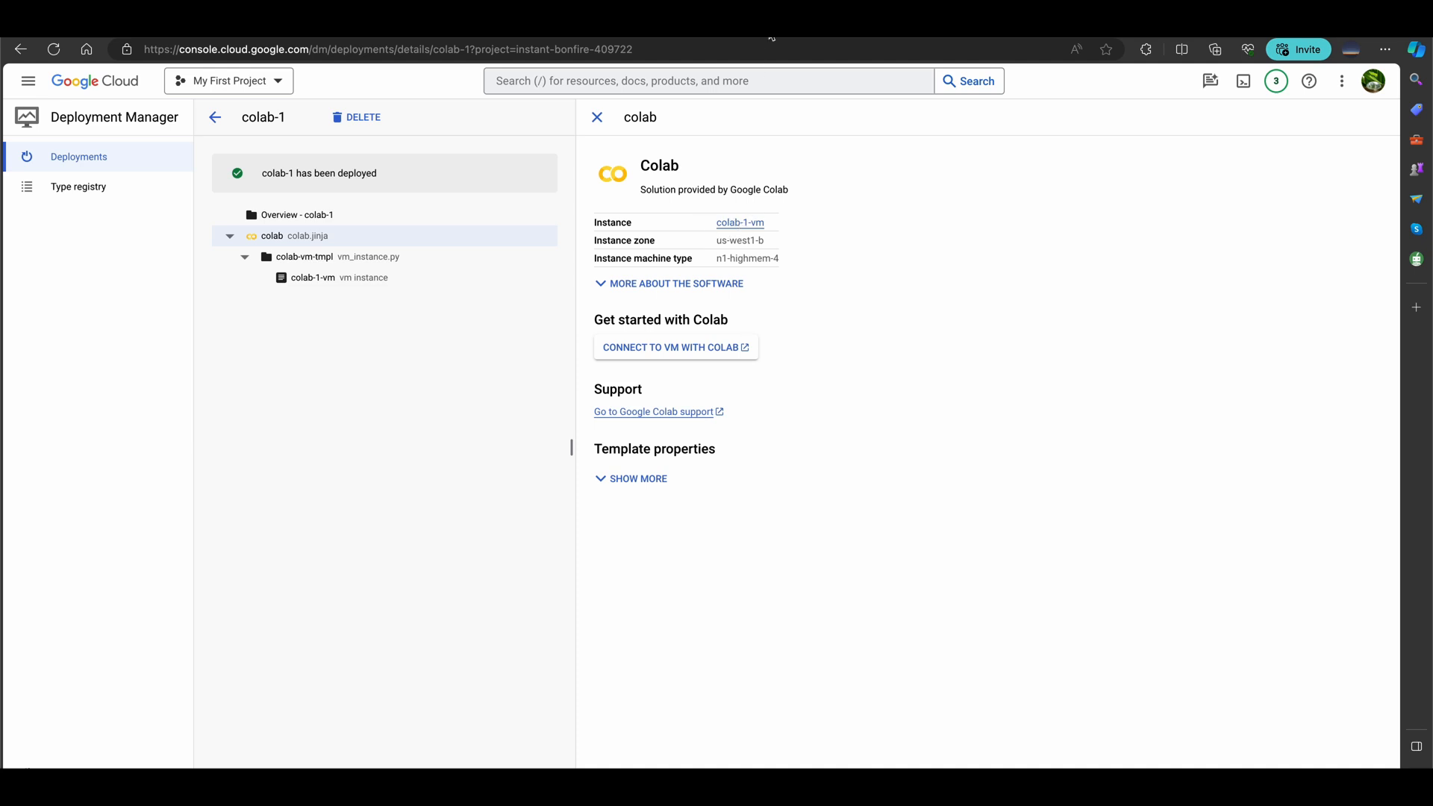
Verify the colab-1 deployment's project, zone and machine type, then connect the notebook to colab-1-vm
left_click(674, 348)
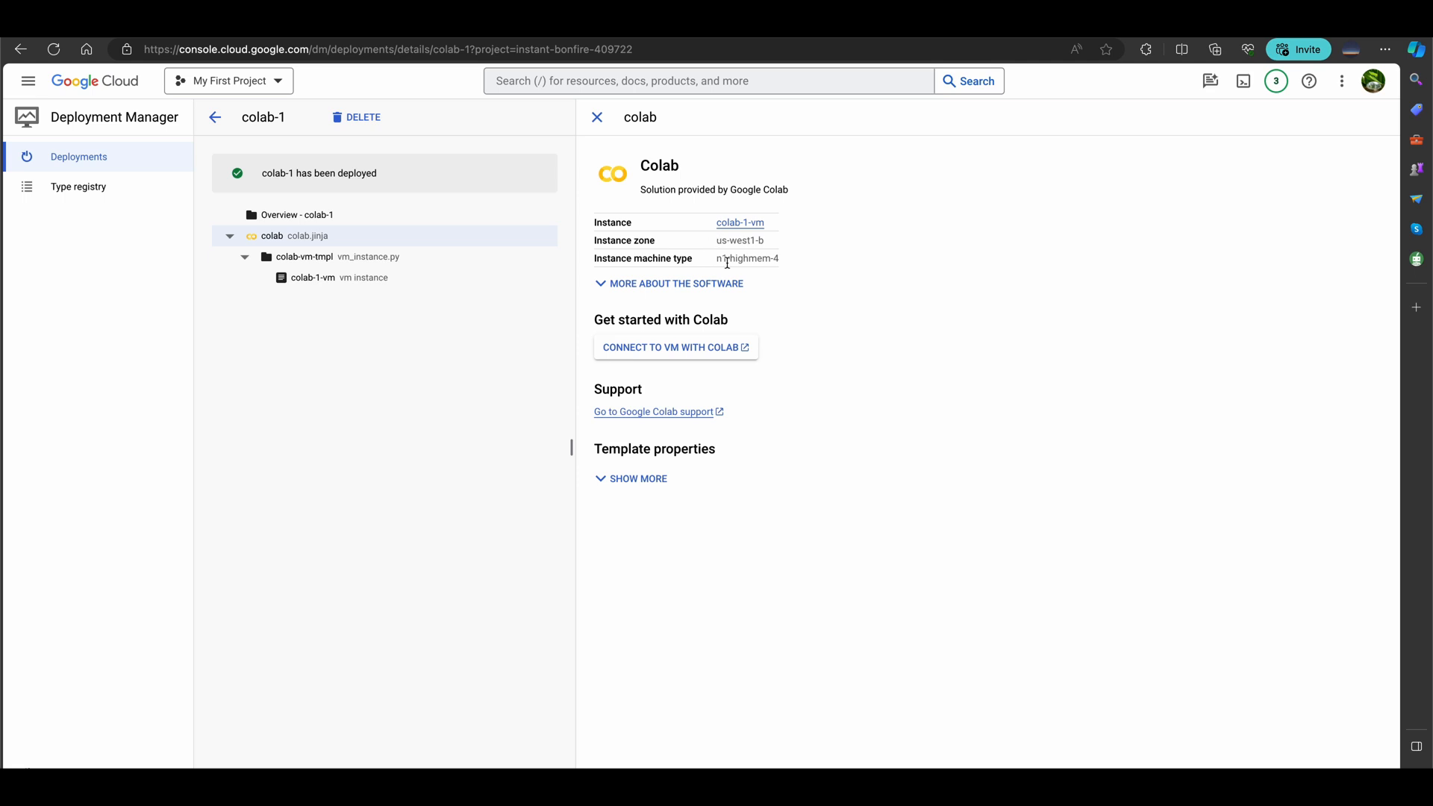
left_click(670, 347)
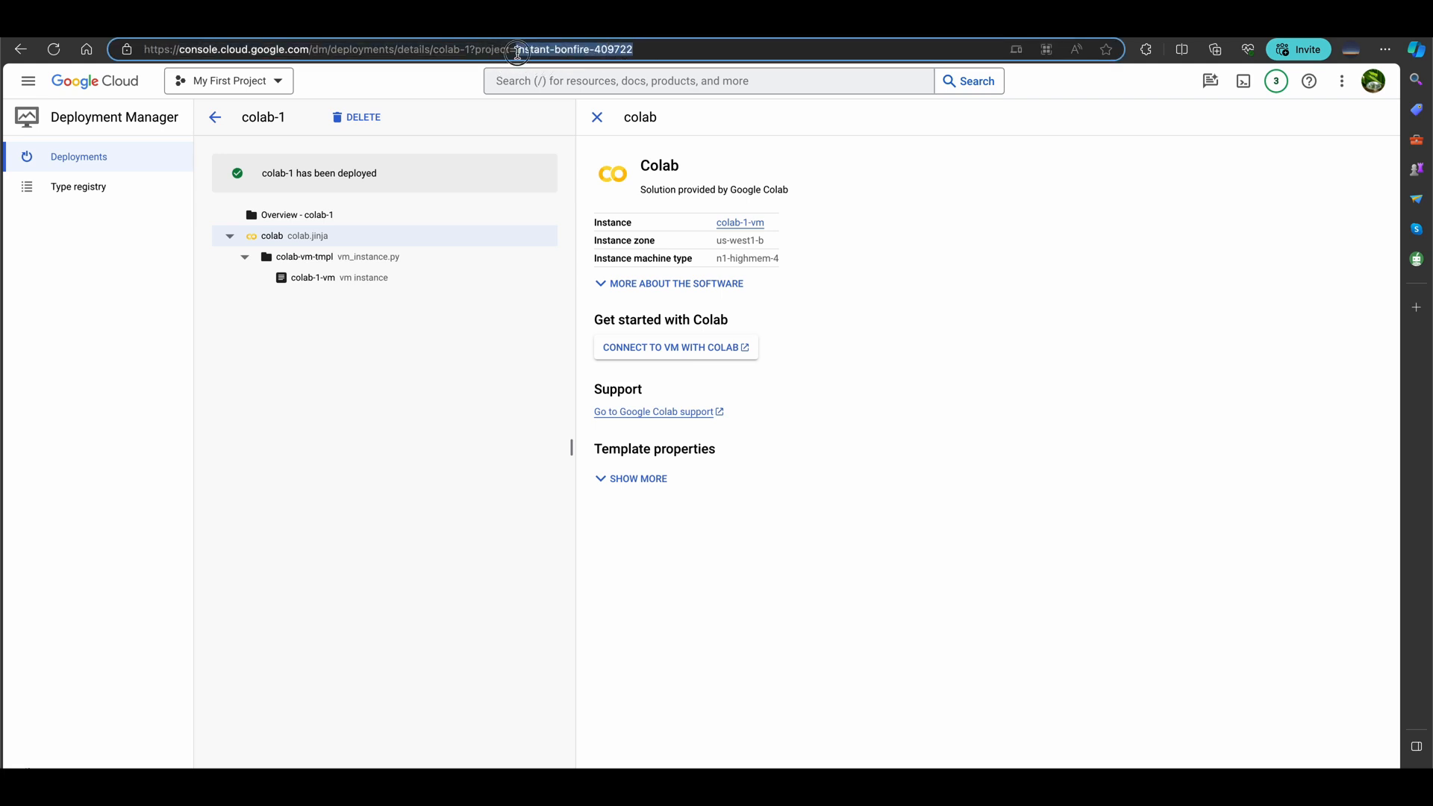
left_click(674, 346)
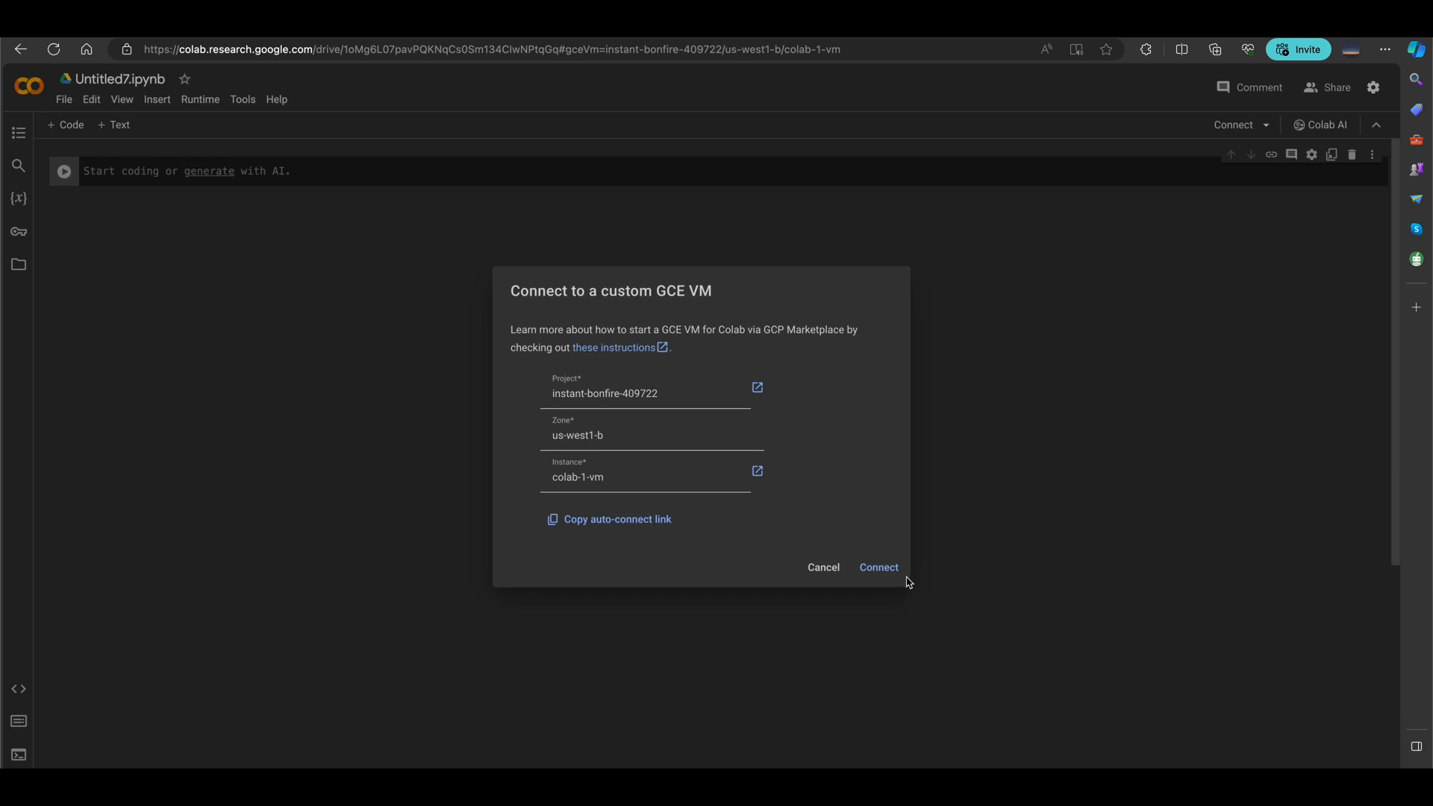
left_click(878, 567)
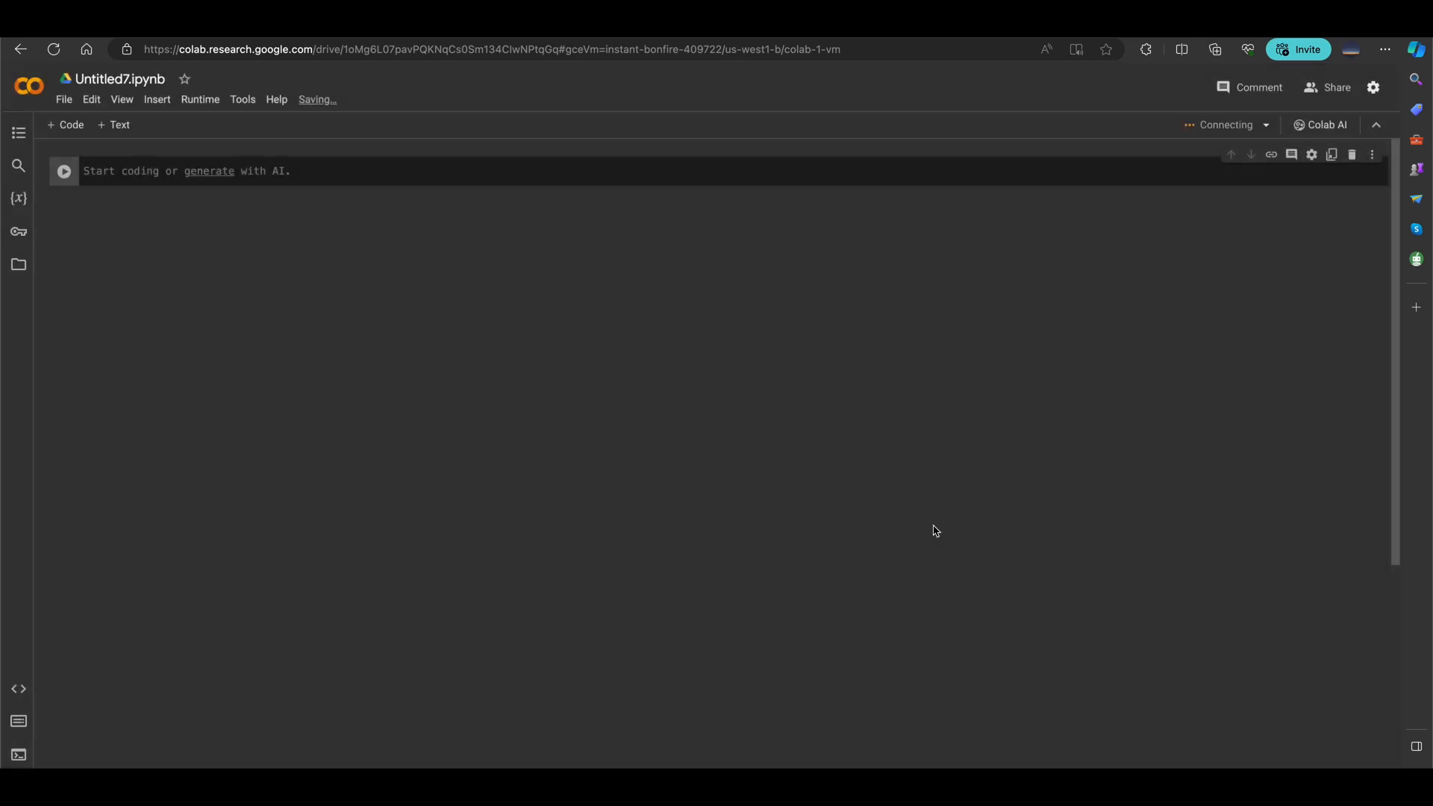
mouse_move(1265, 126)
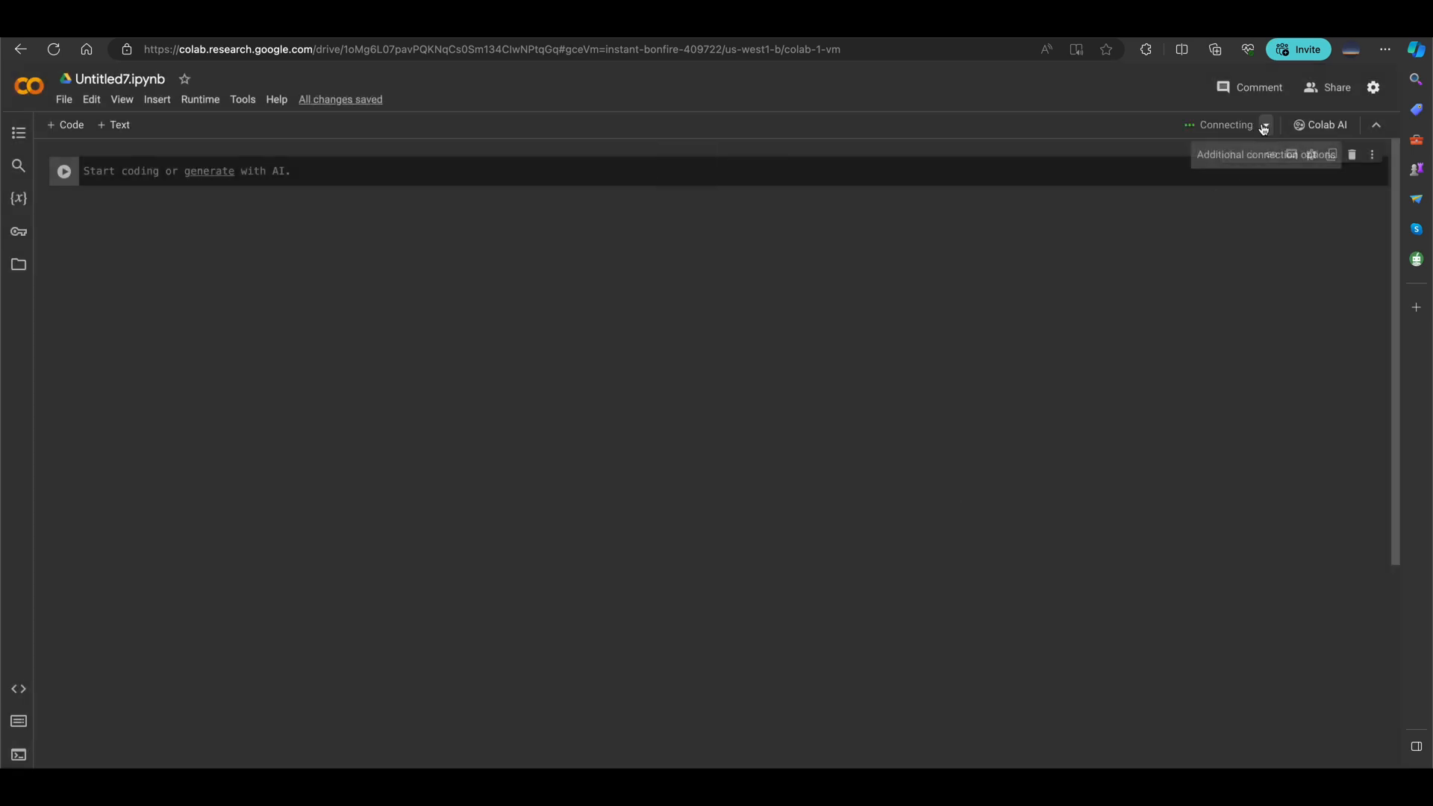
left_click(1232, 126)
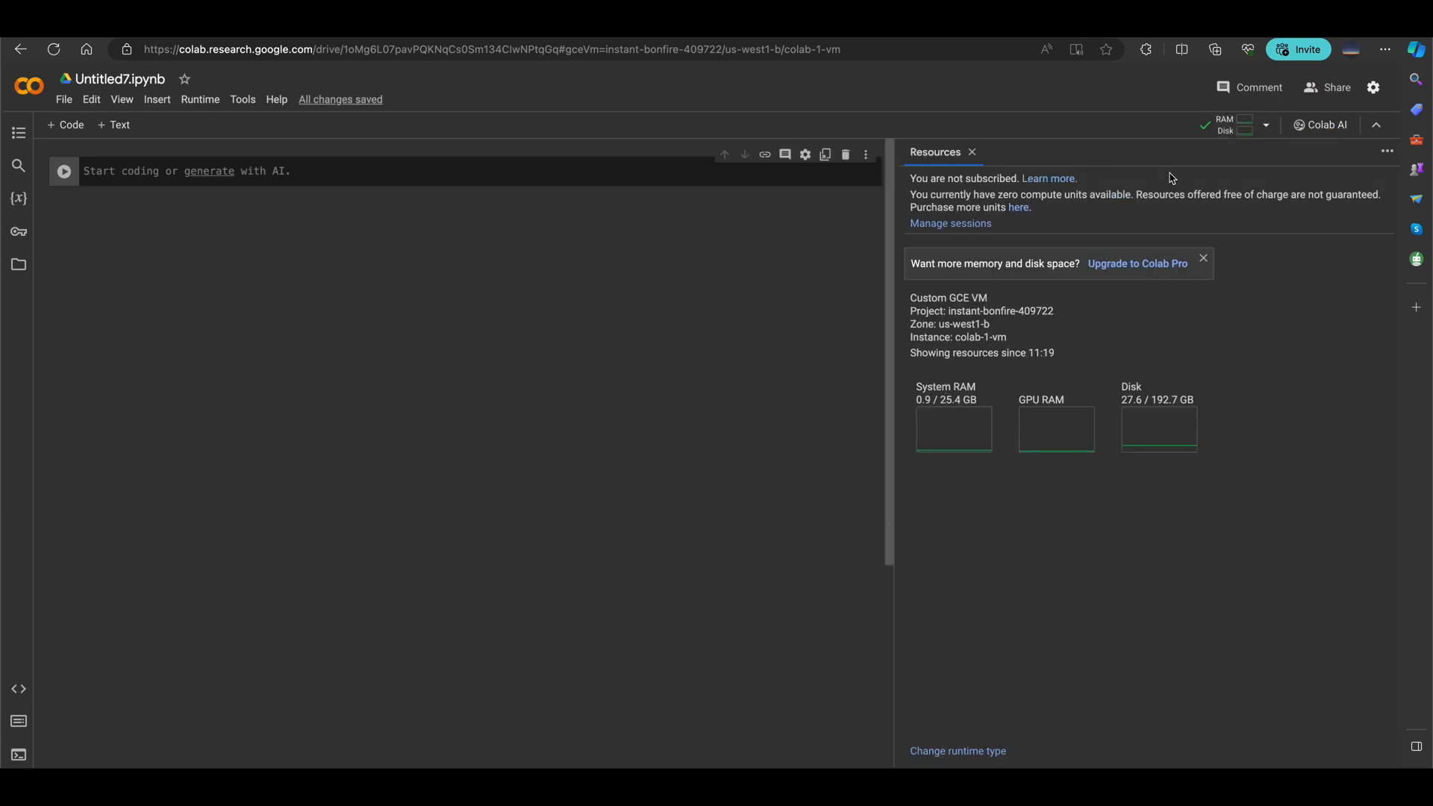
mouse_move(954, 413)
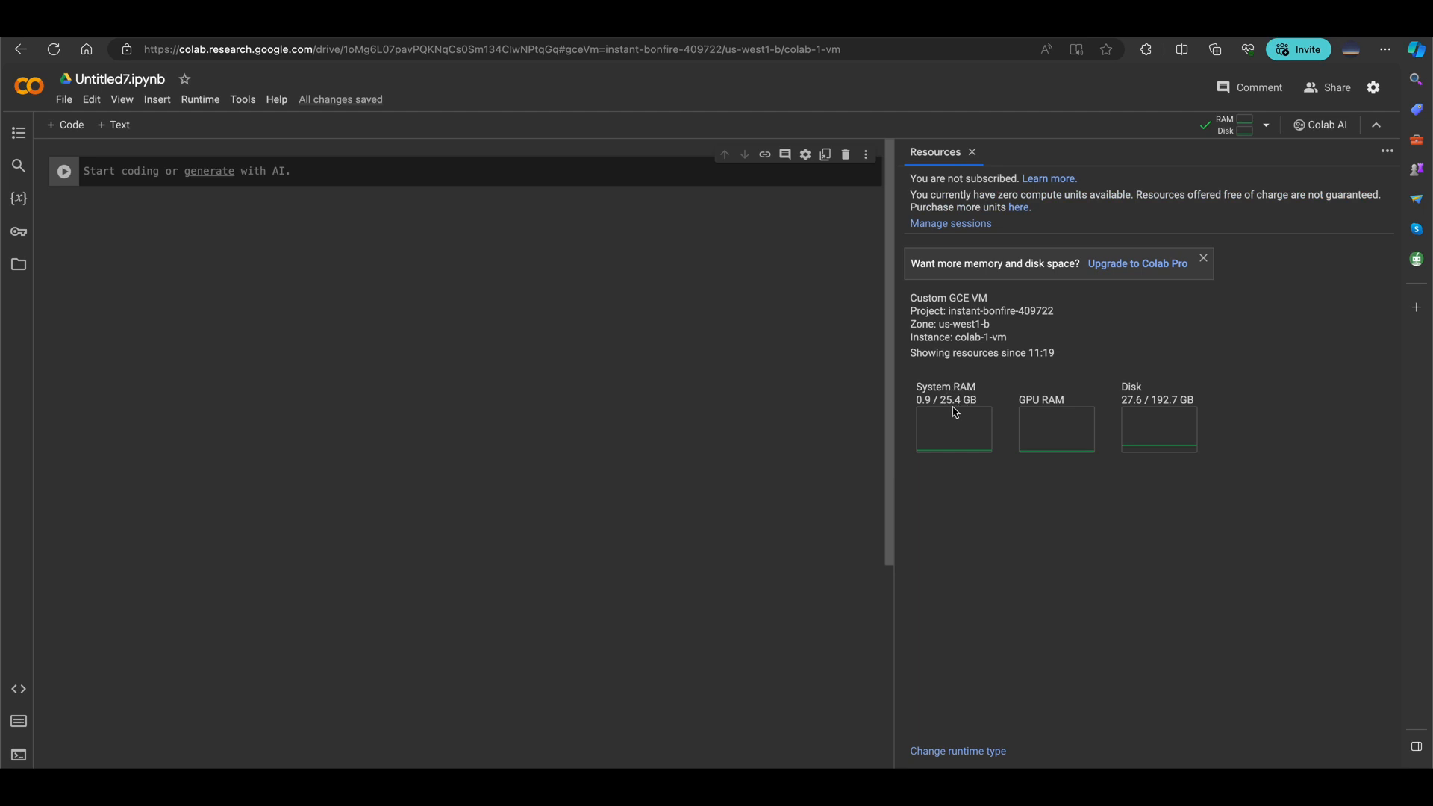
mouse_move(1175, 400)
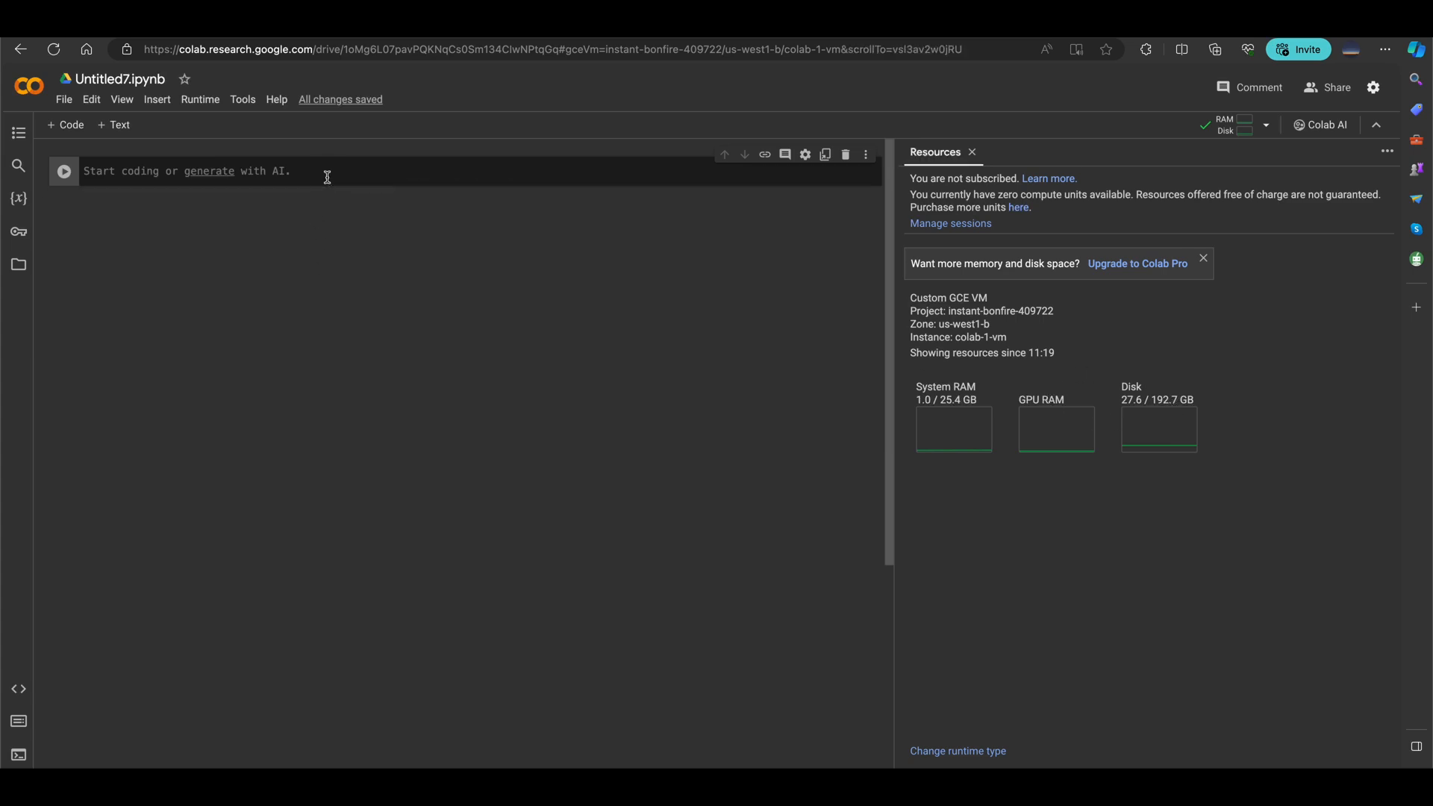
Run !nvidia-smi in the first cell, listing a Tesla T4 GPU with no running processes
type("!")
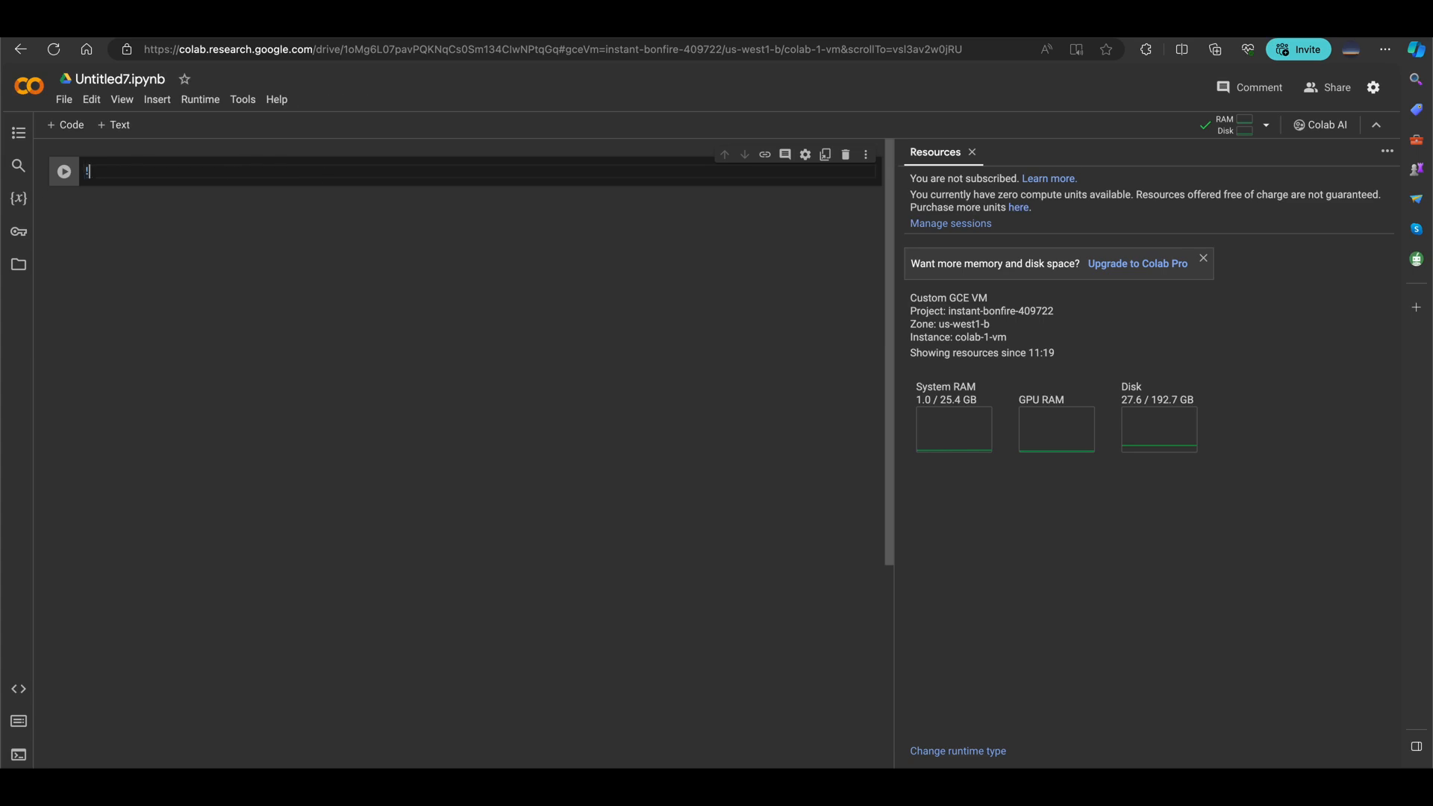
type("nvidia-")
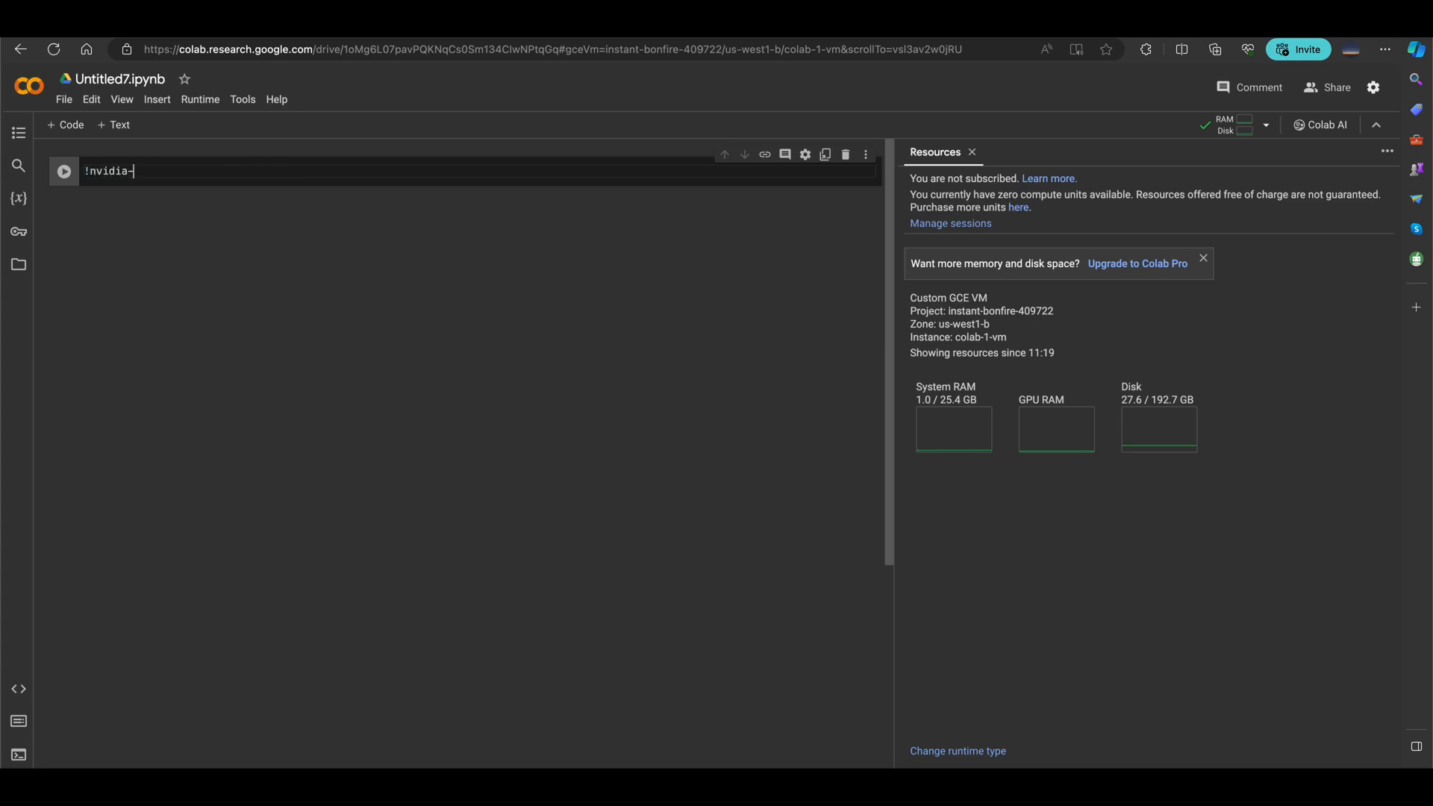
left_click(63, 172)
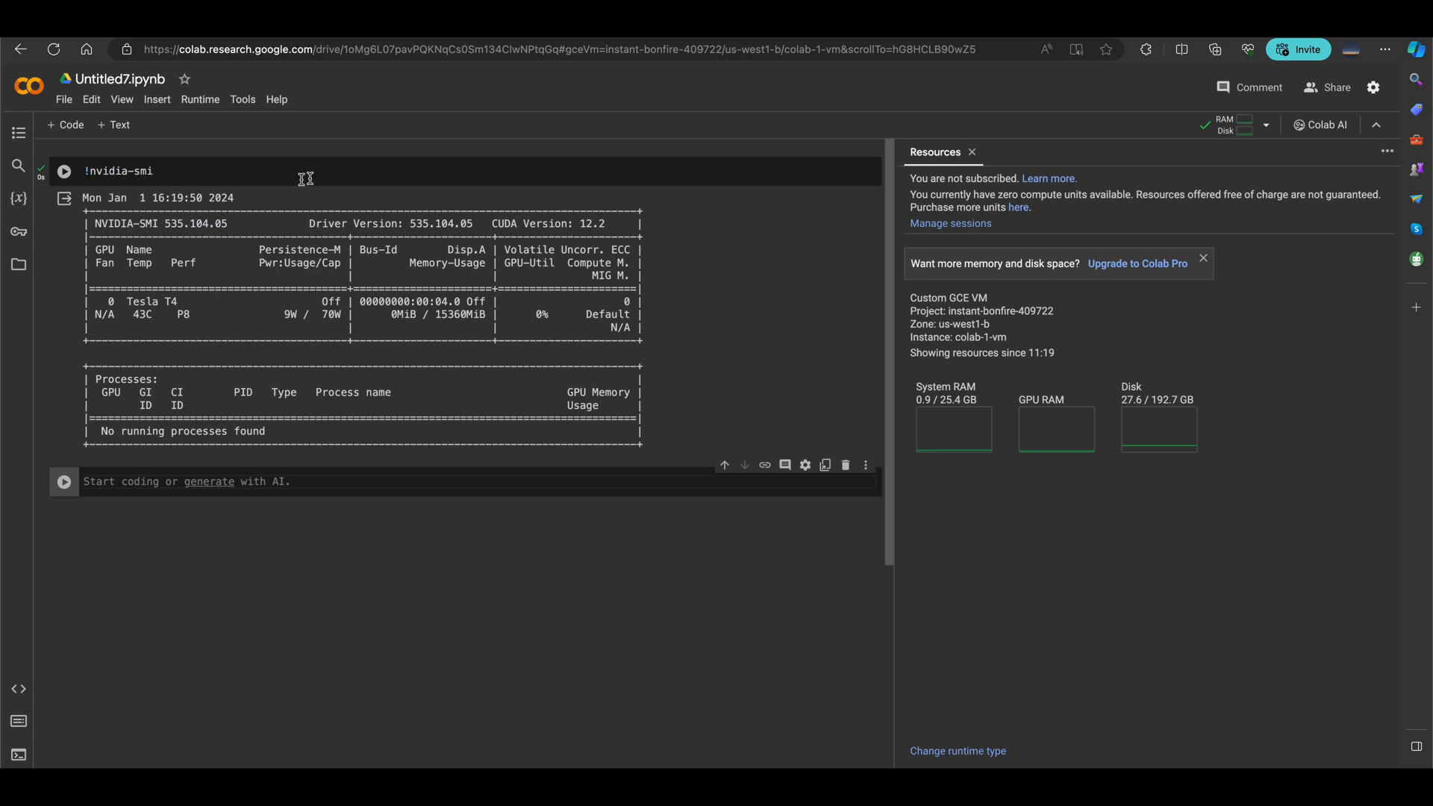
mouse_move(399, 339)
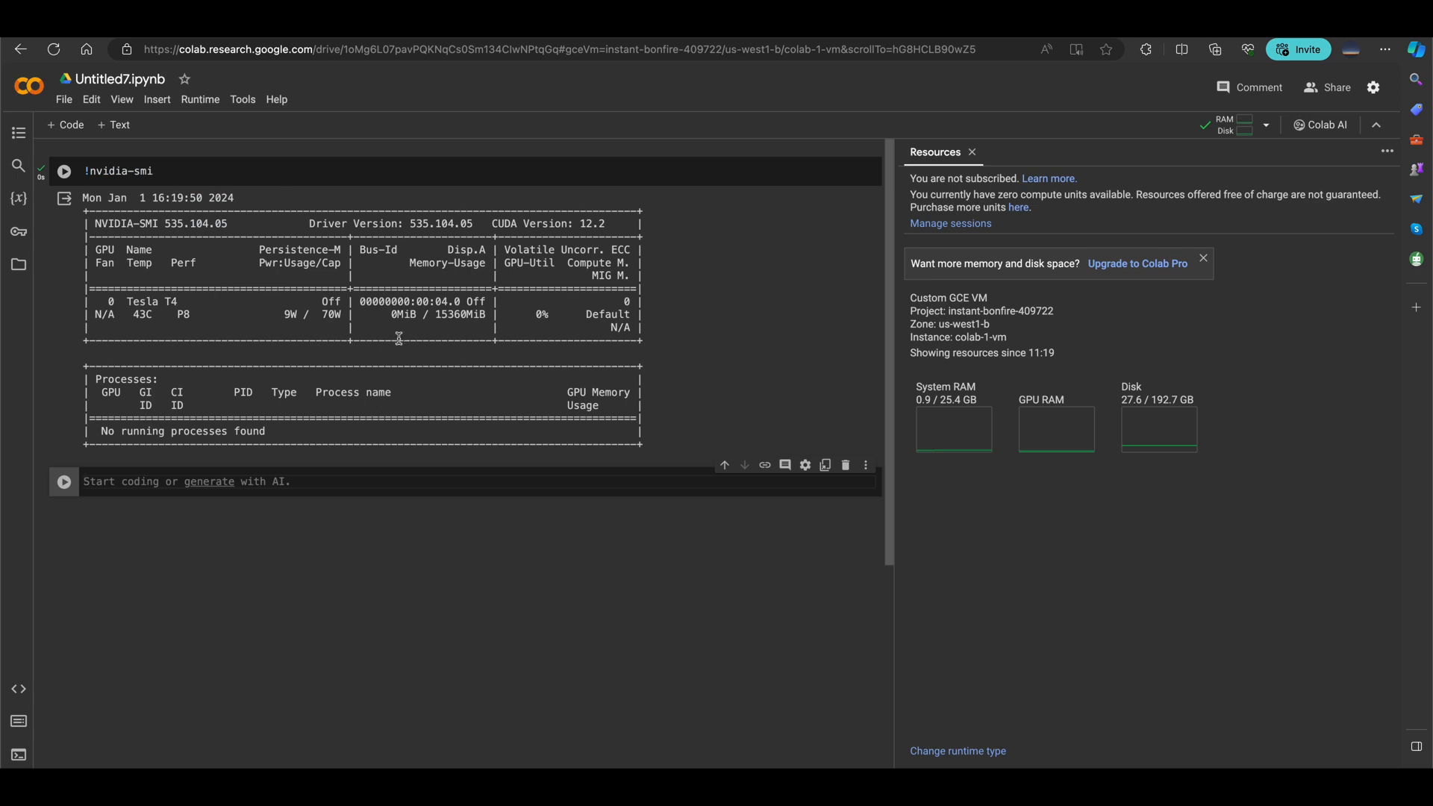
mouse_move(419, 345)
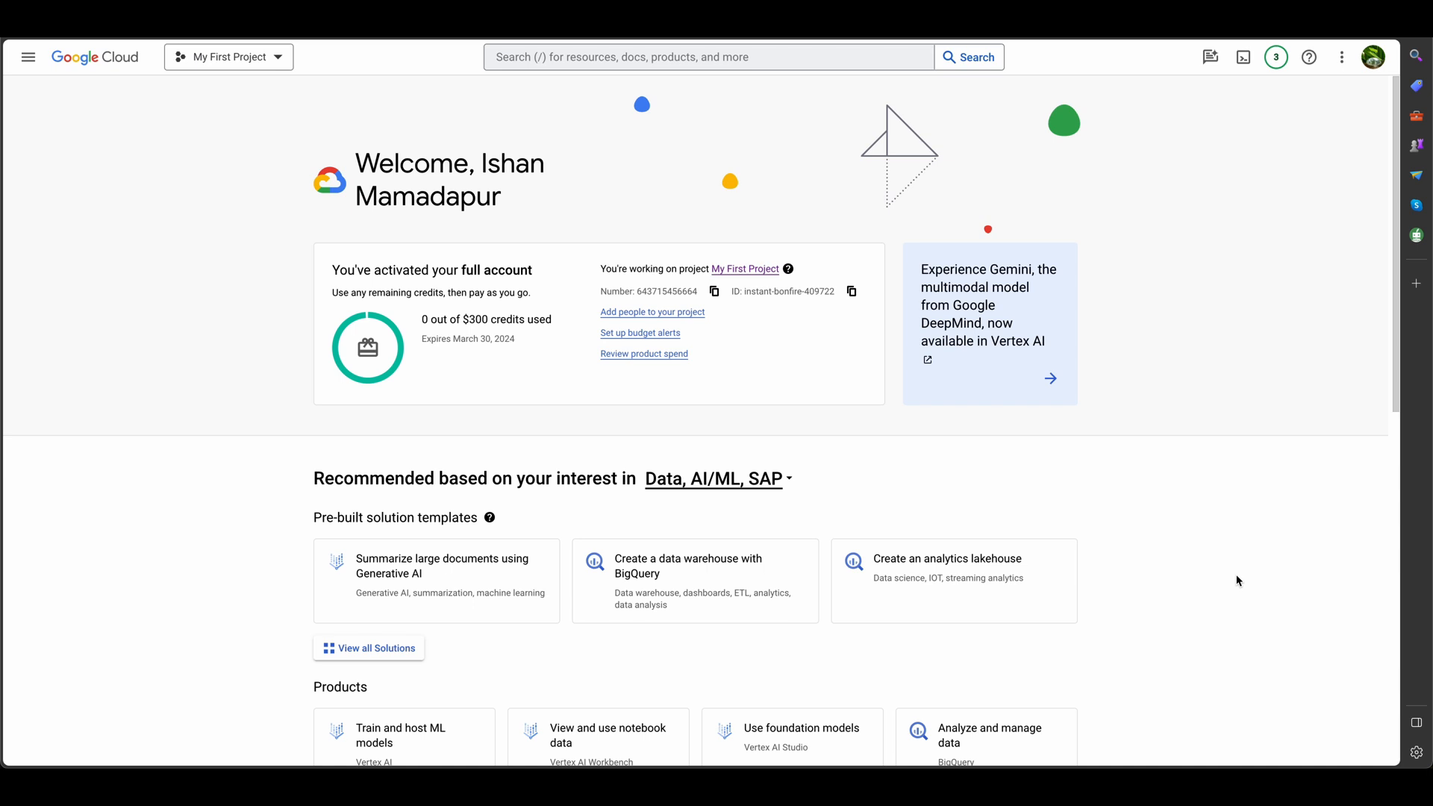
Go to Compute Engine VM instances, showing colab-1-vm running in us-west1-b
left_click(28, 57)
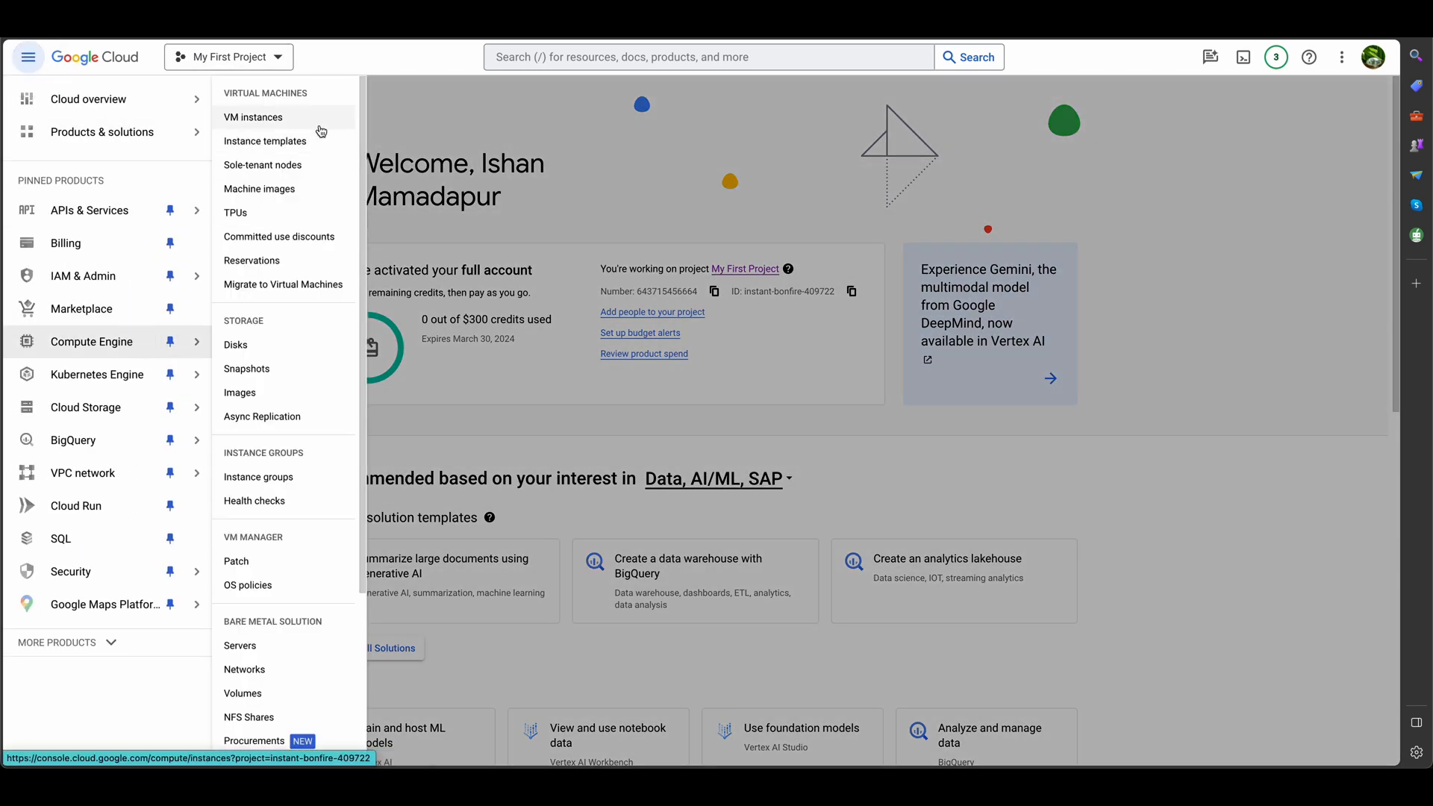
left_click(254, 116)
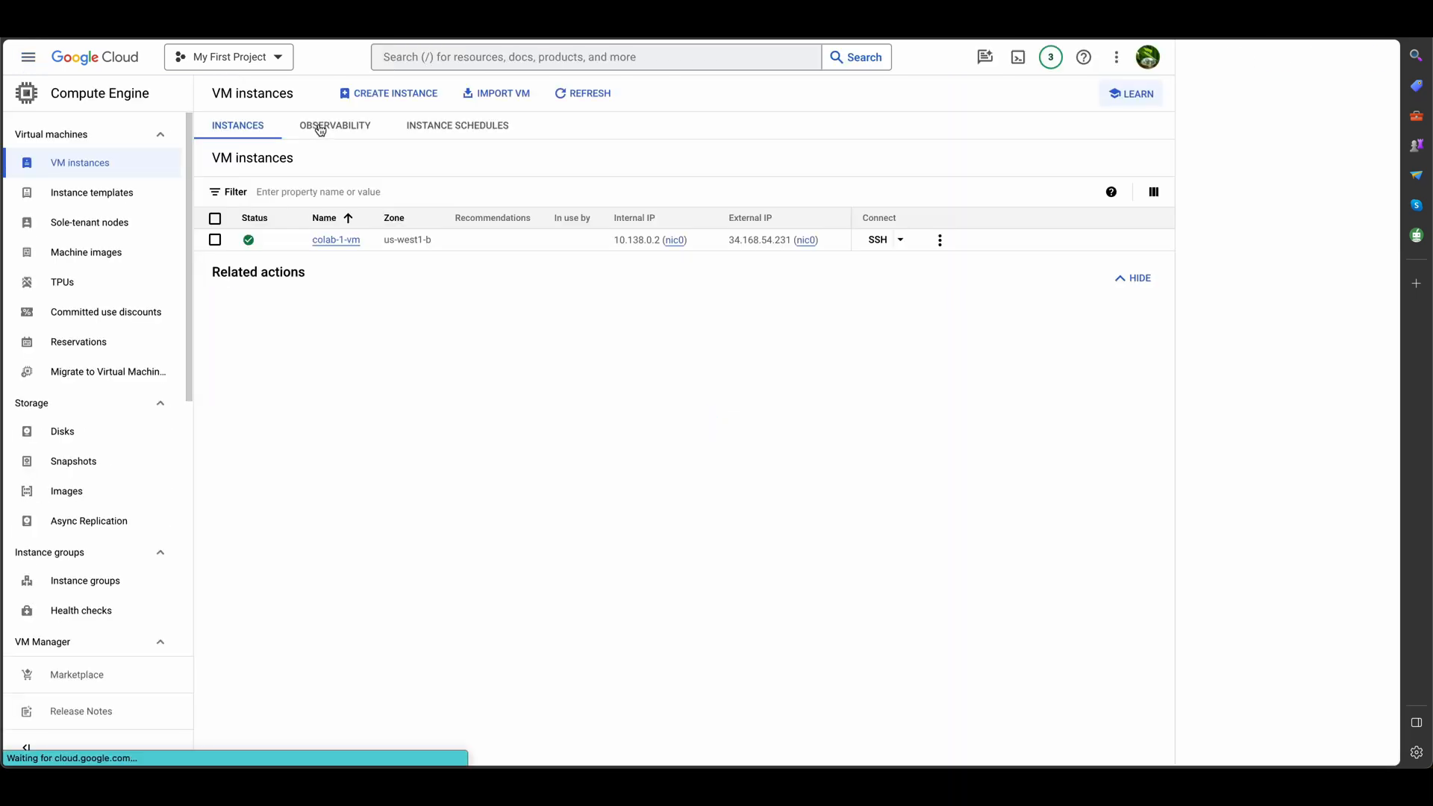
left_click(1137, 92)
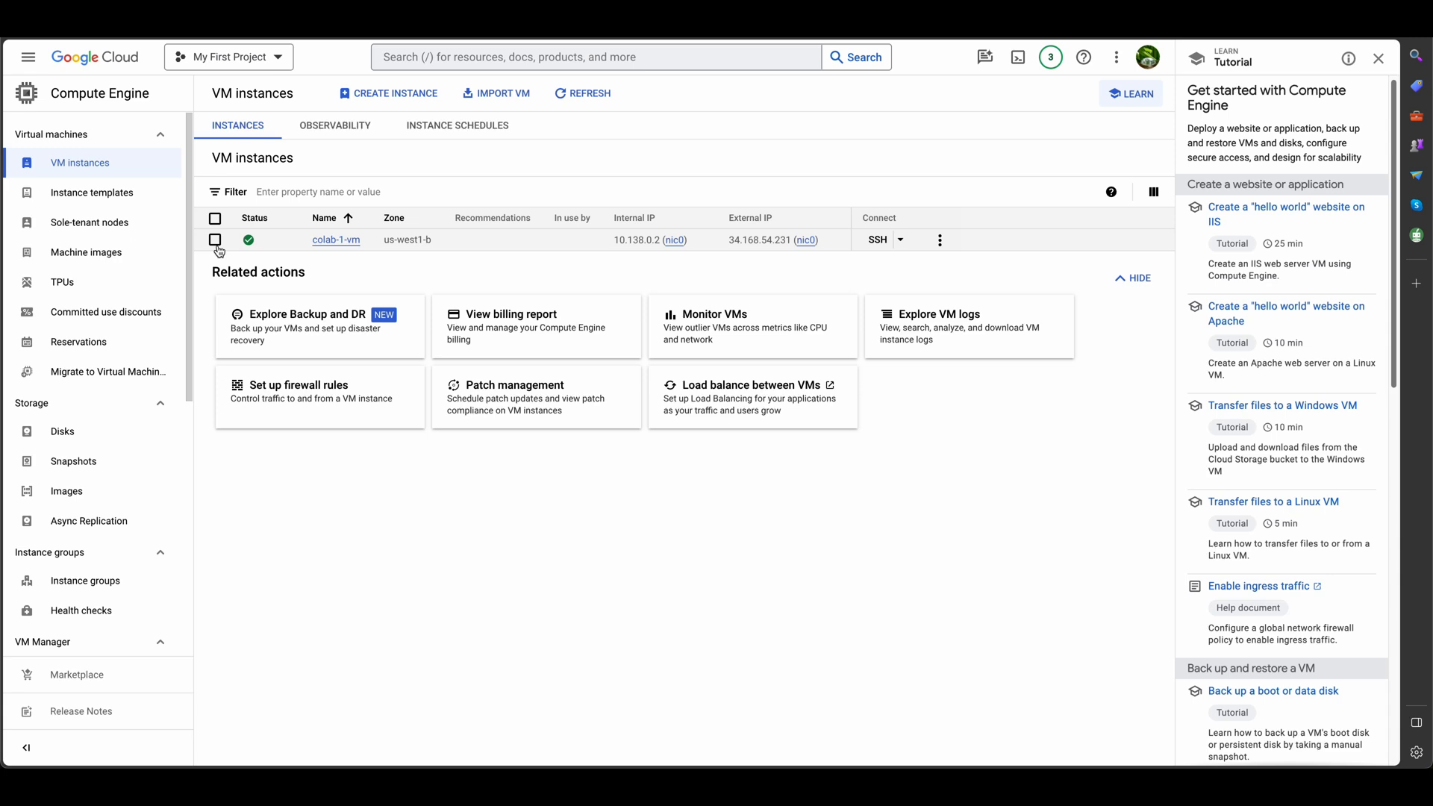
Select colab-1-vm, stop it and confirm, leaving it stopped with no external IP
left_click(215, 239)
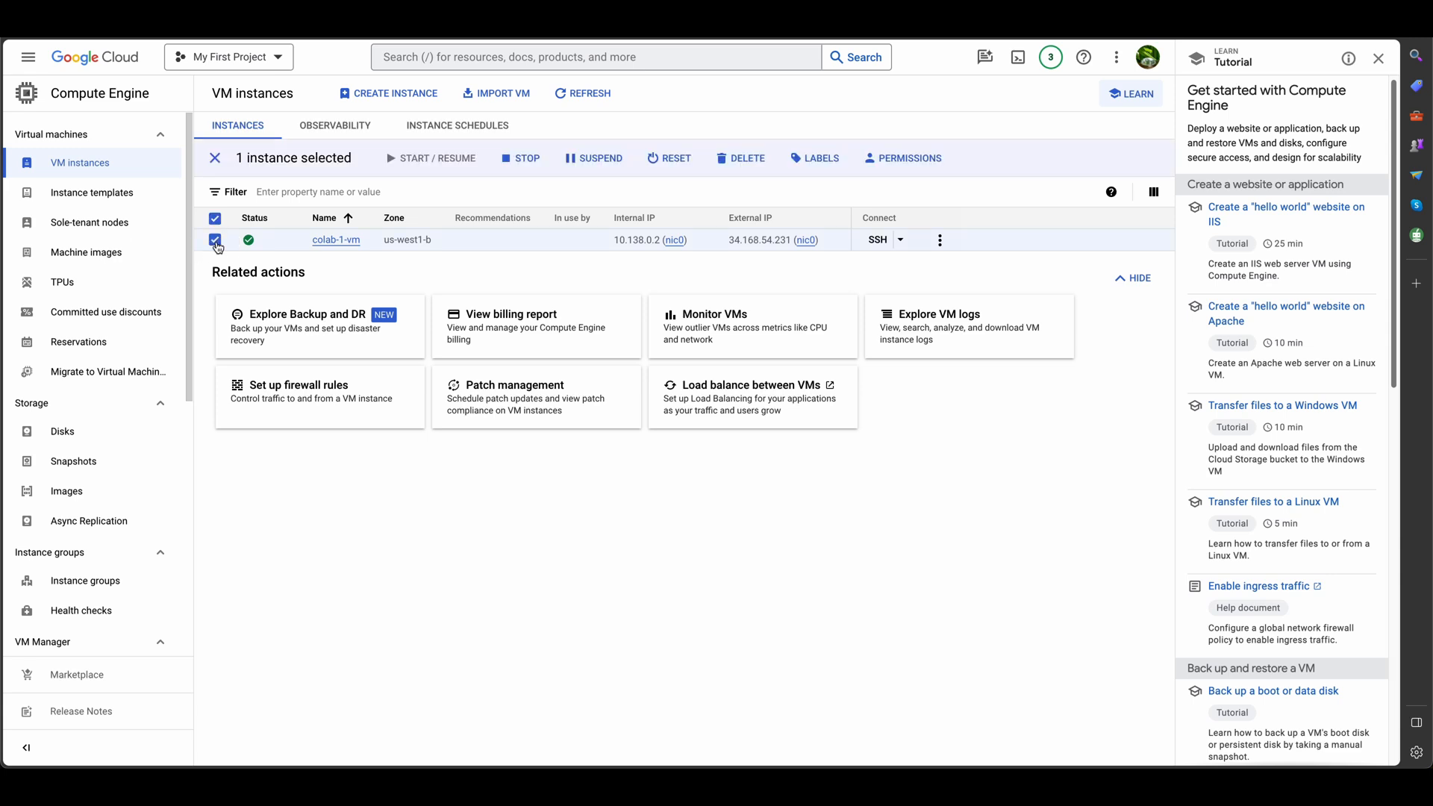
left_click(524, 158)
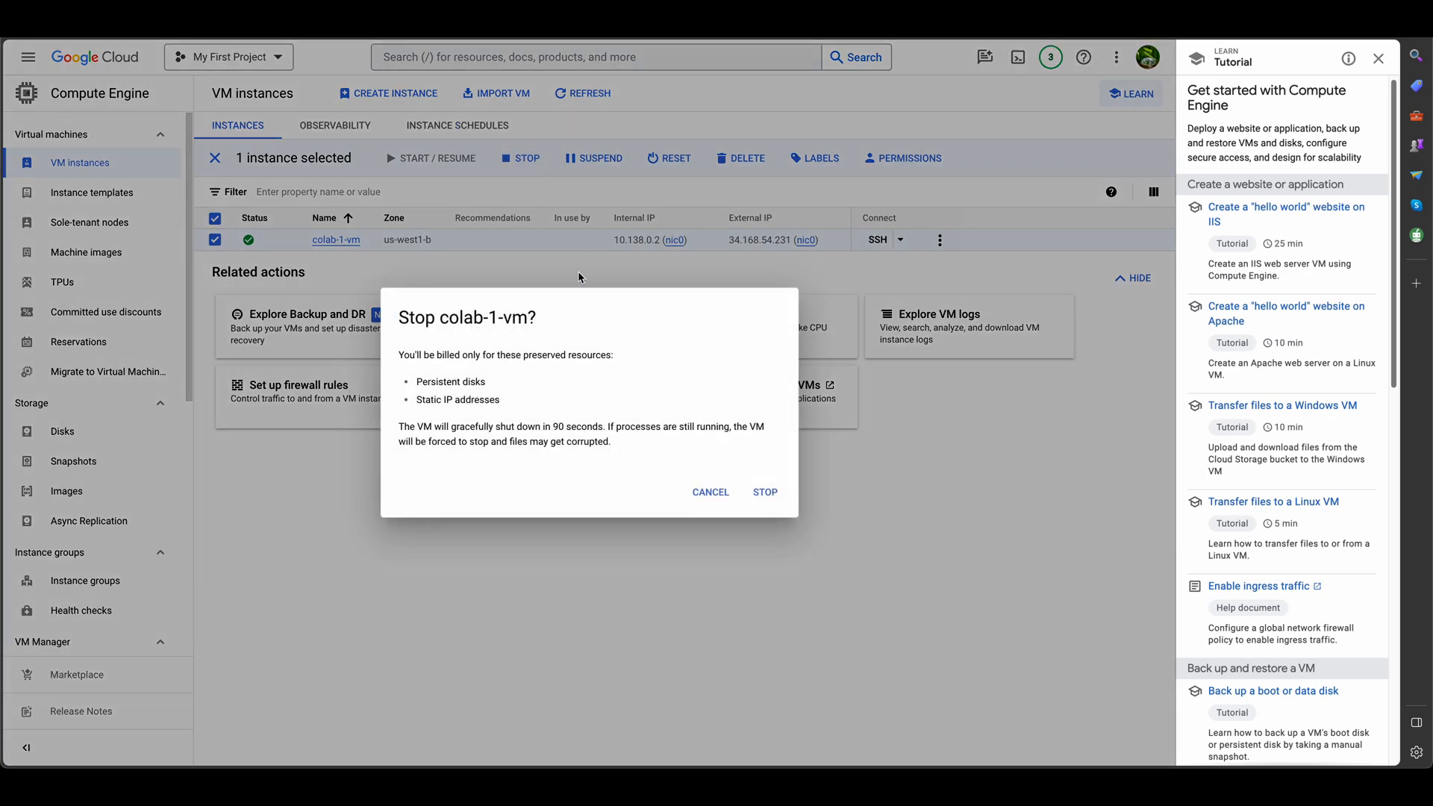
left_click(764, 491)
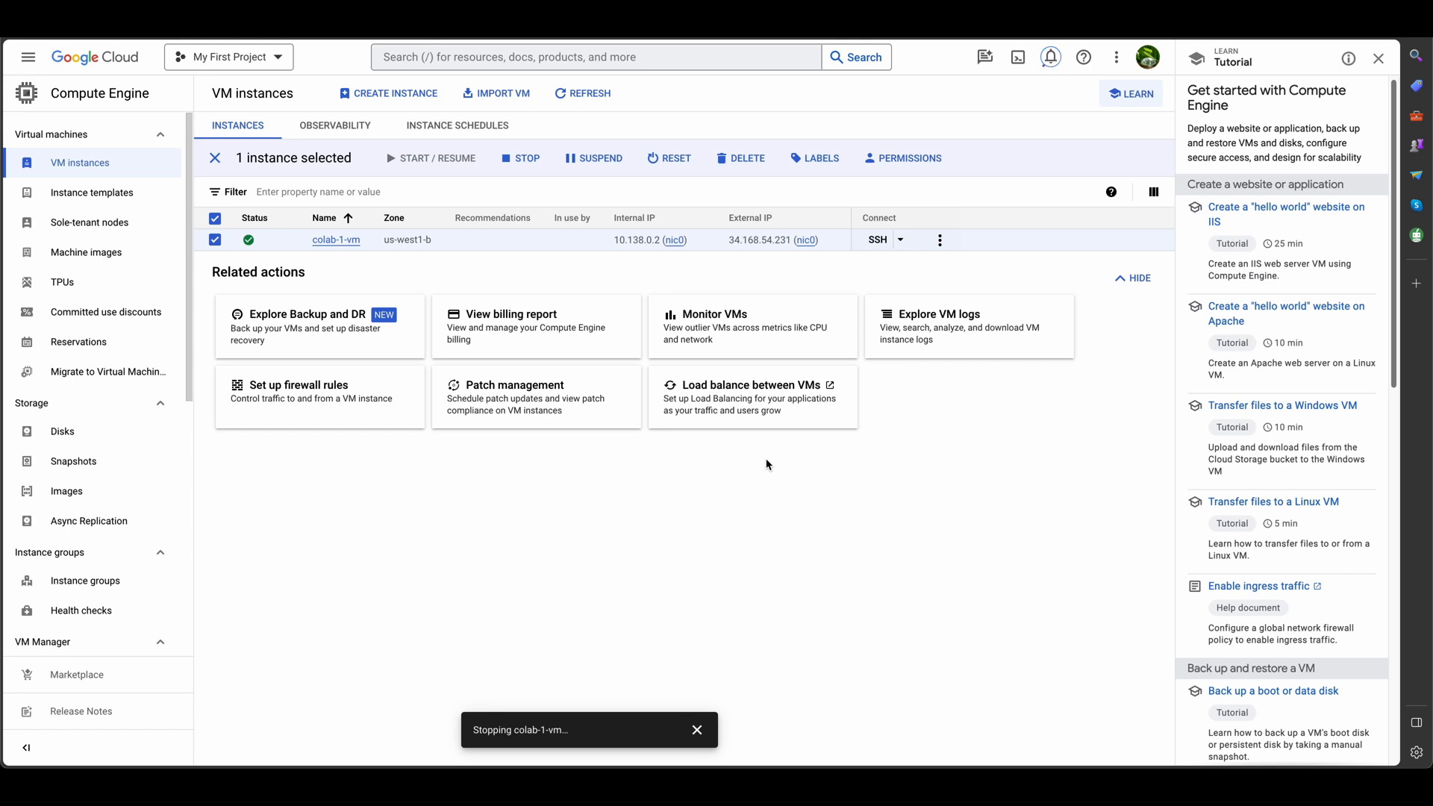
mouse_move(394, 246)
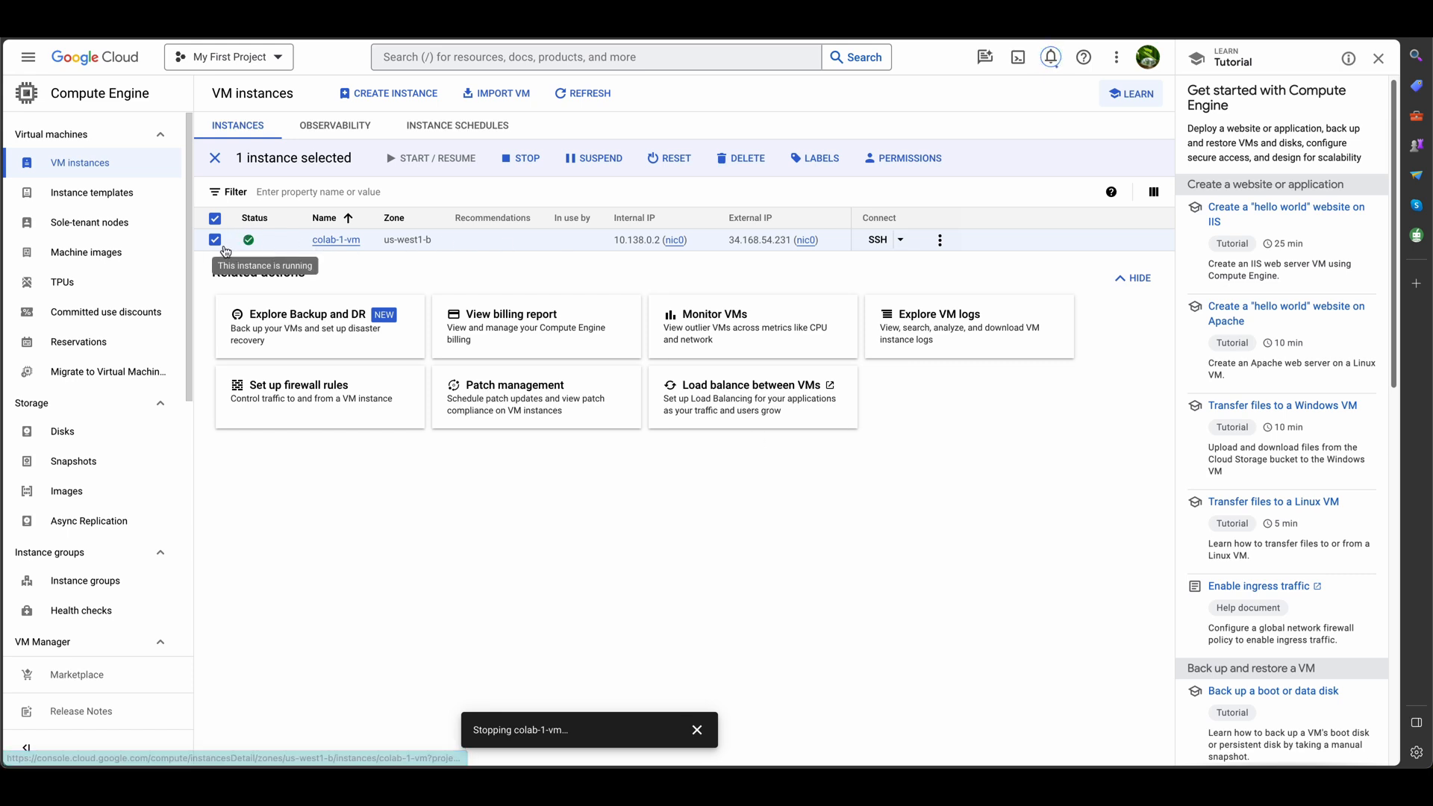
left_click(430, 158)
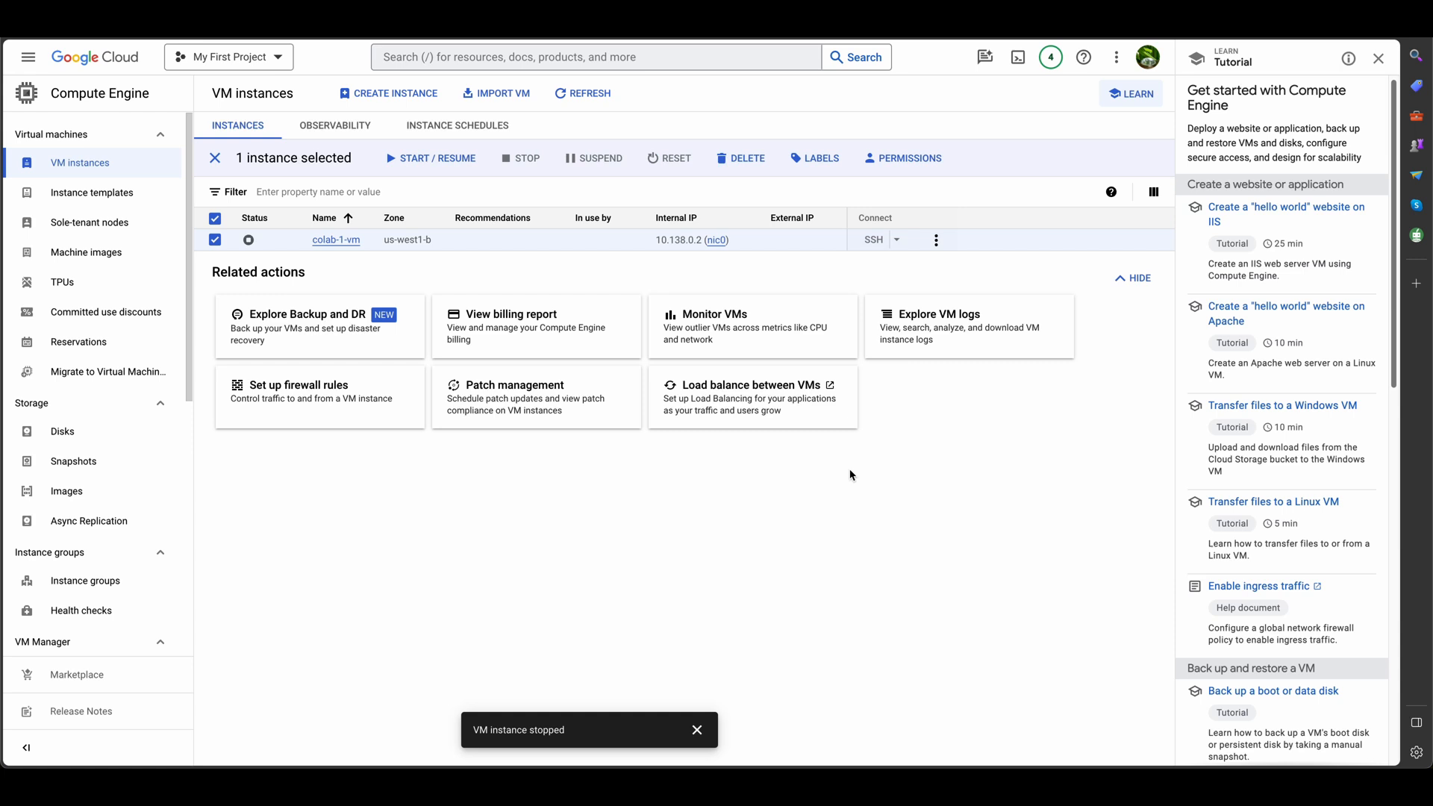
mouse_move(128, 335)
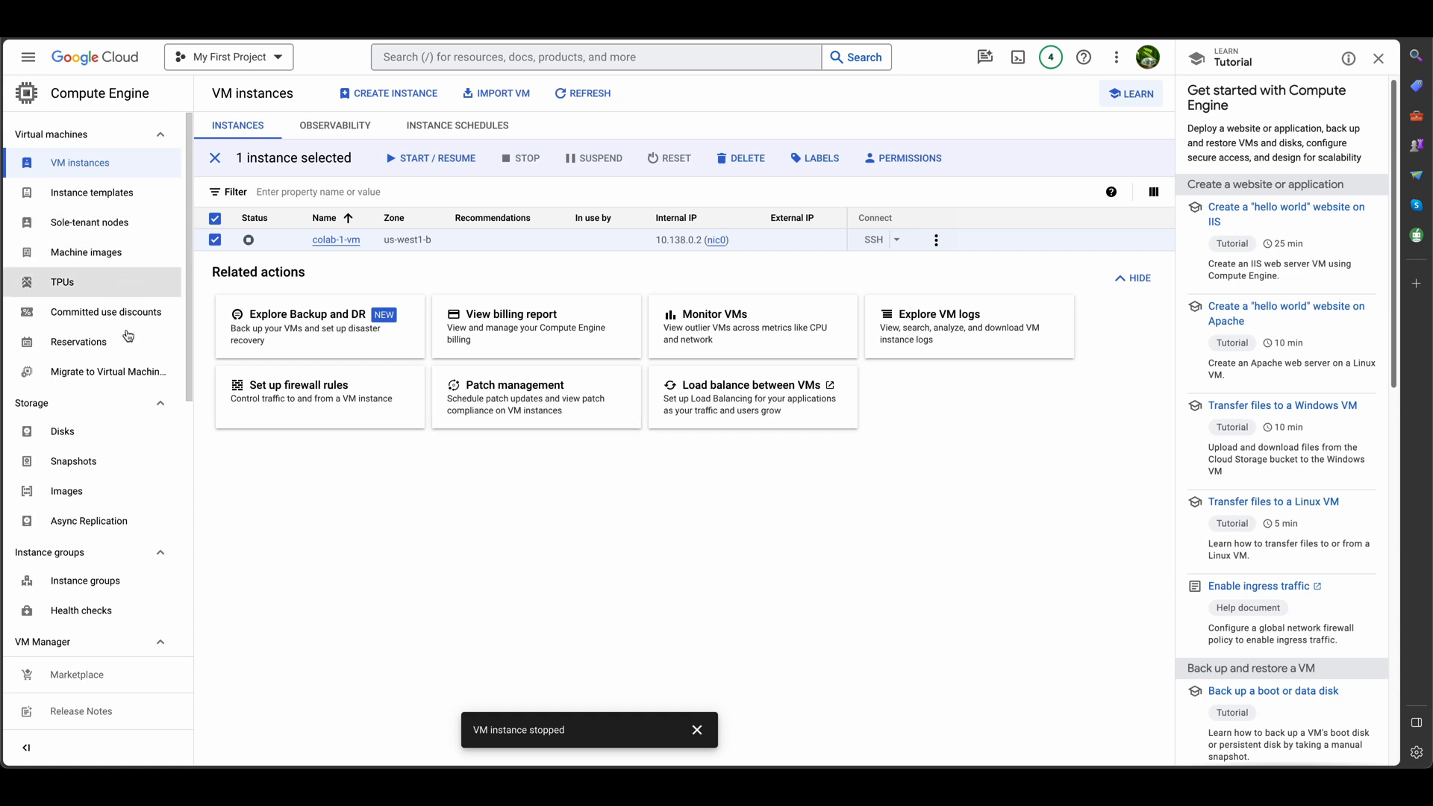
Navigate to Billing Credits, listing the $300 Free Trial credit at 100% remaining
left_click(28, 57)
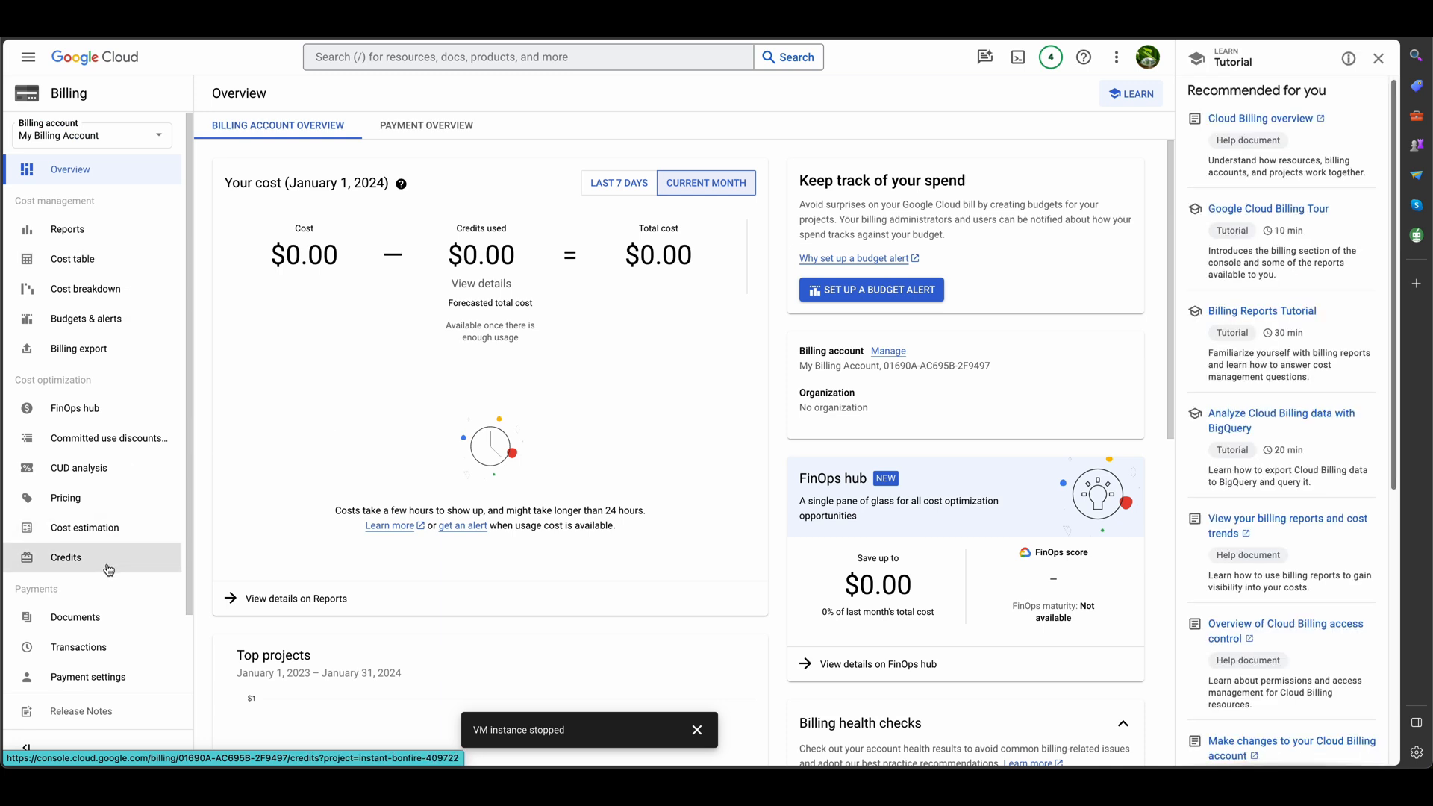
left_click(64, 557)
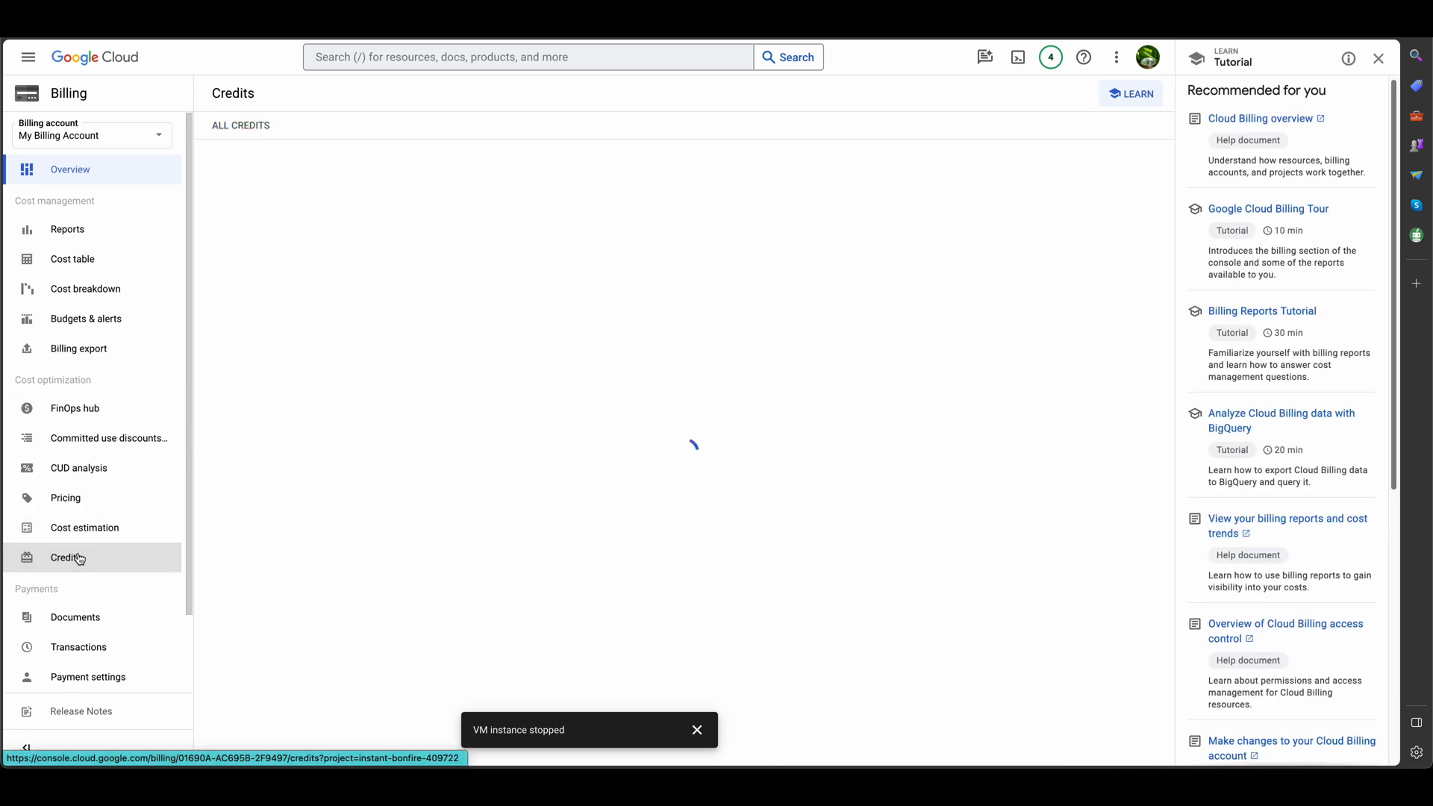
left_click(1378, 58)
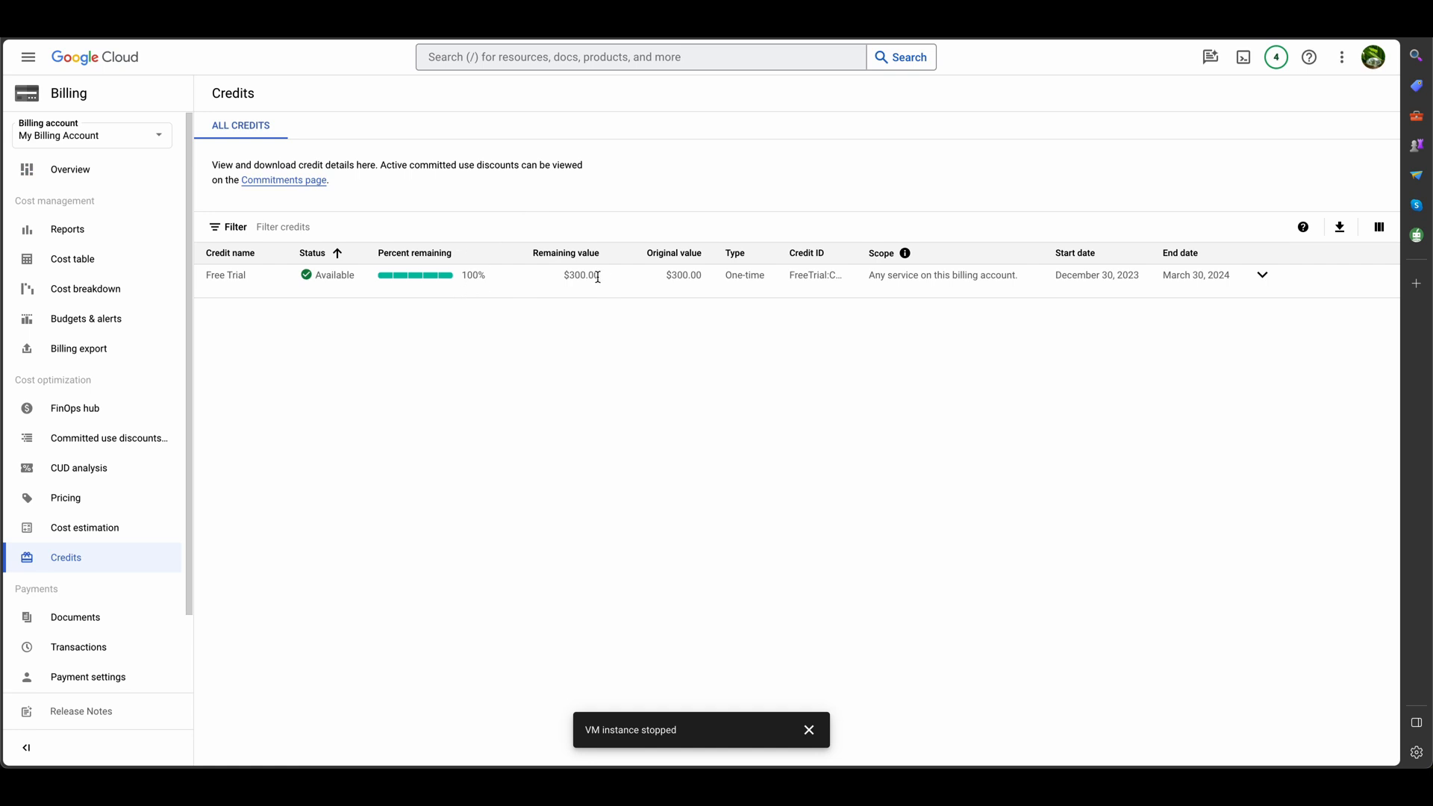
mouse_move(600, 281)
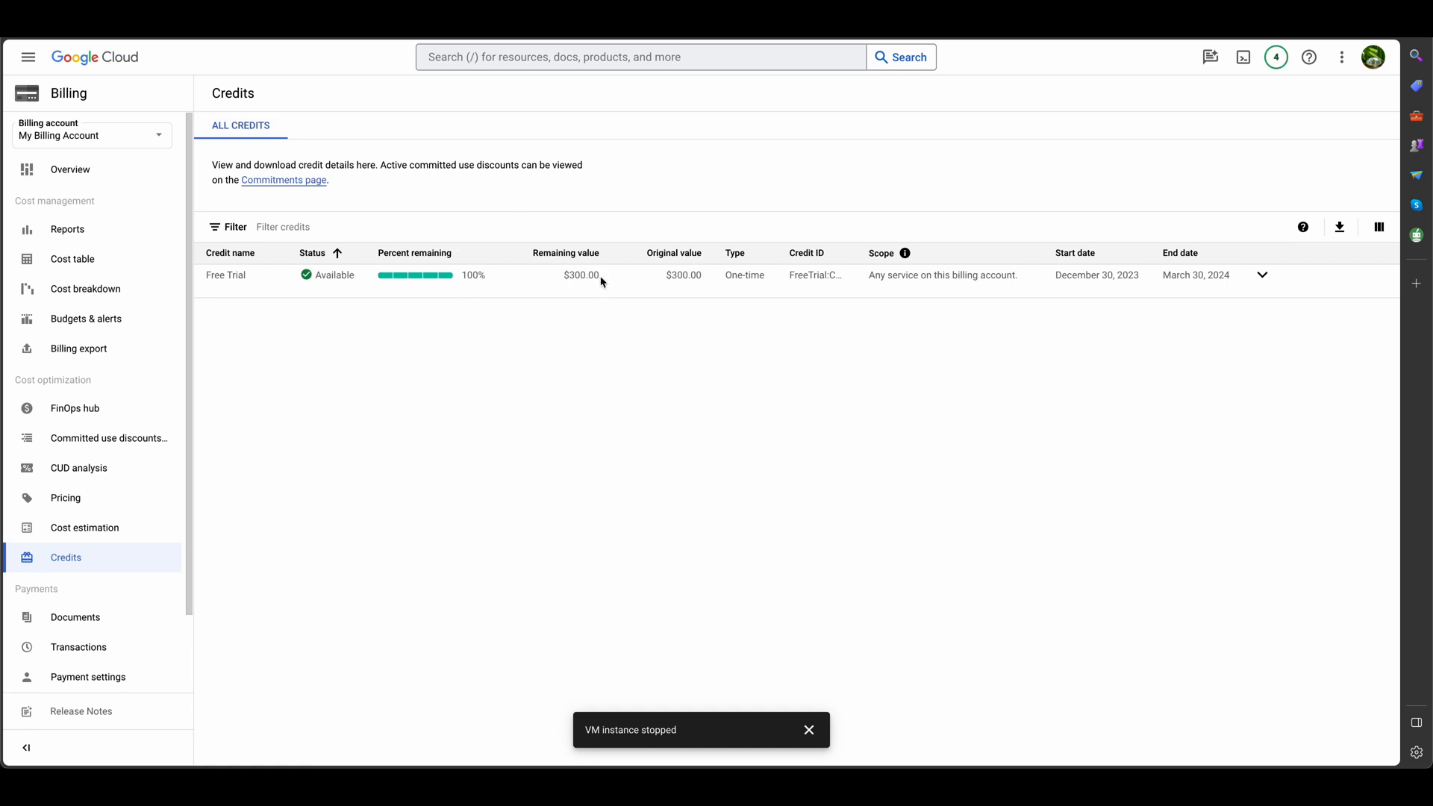
mouse_move(1199, 279)
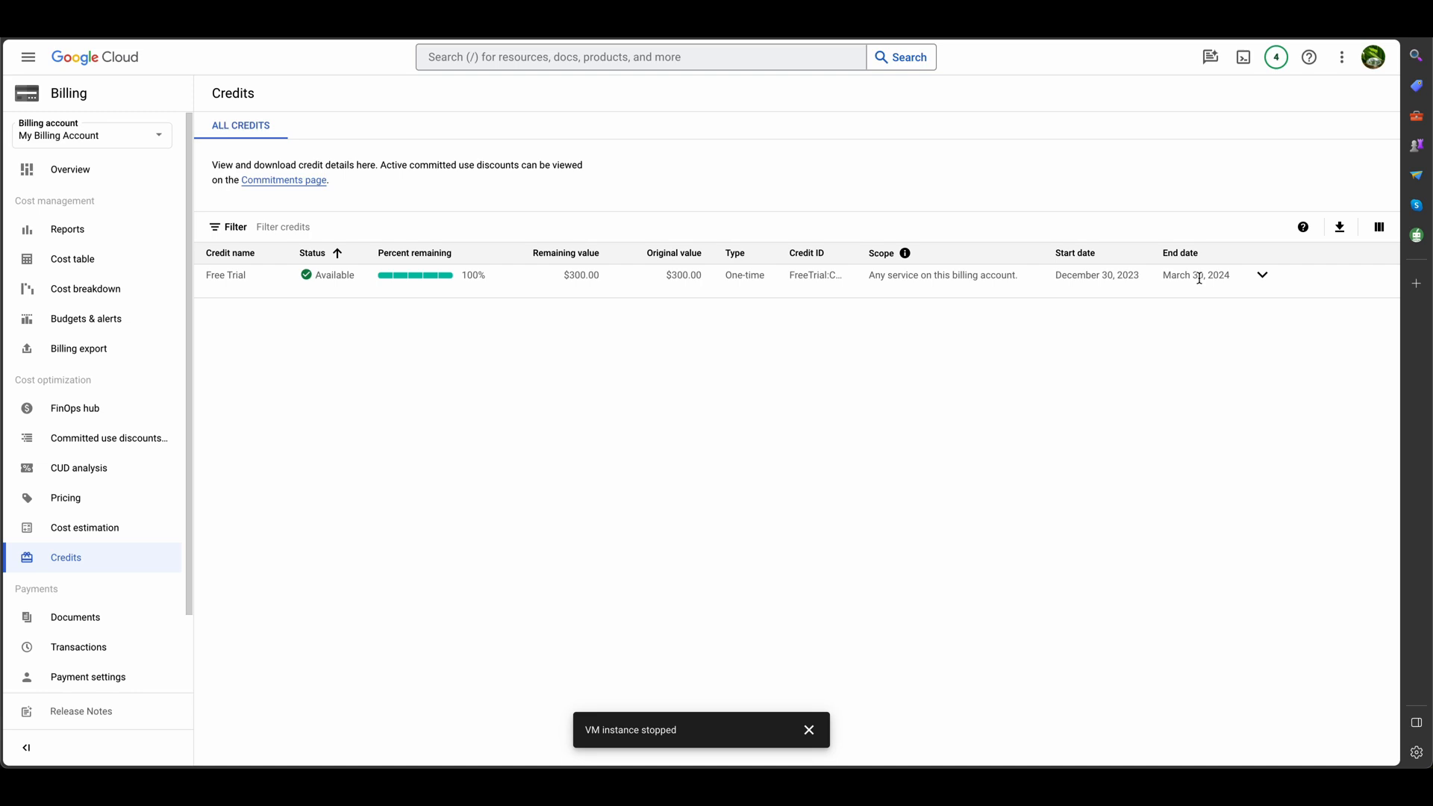
mouse_move(227, 315)
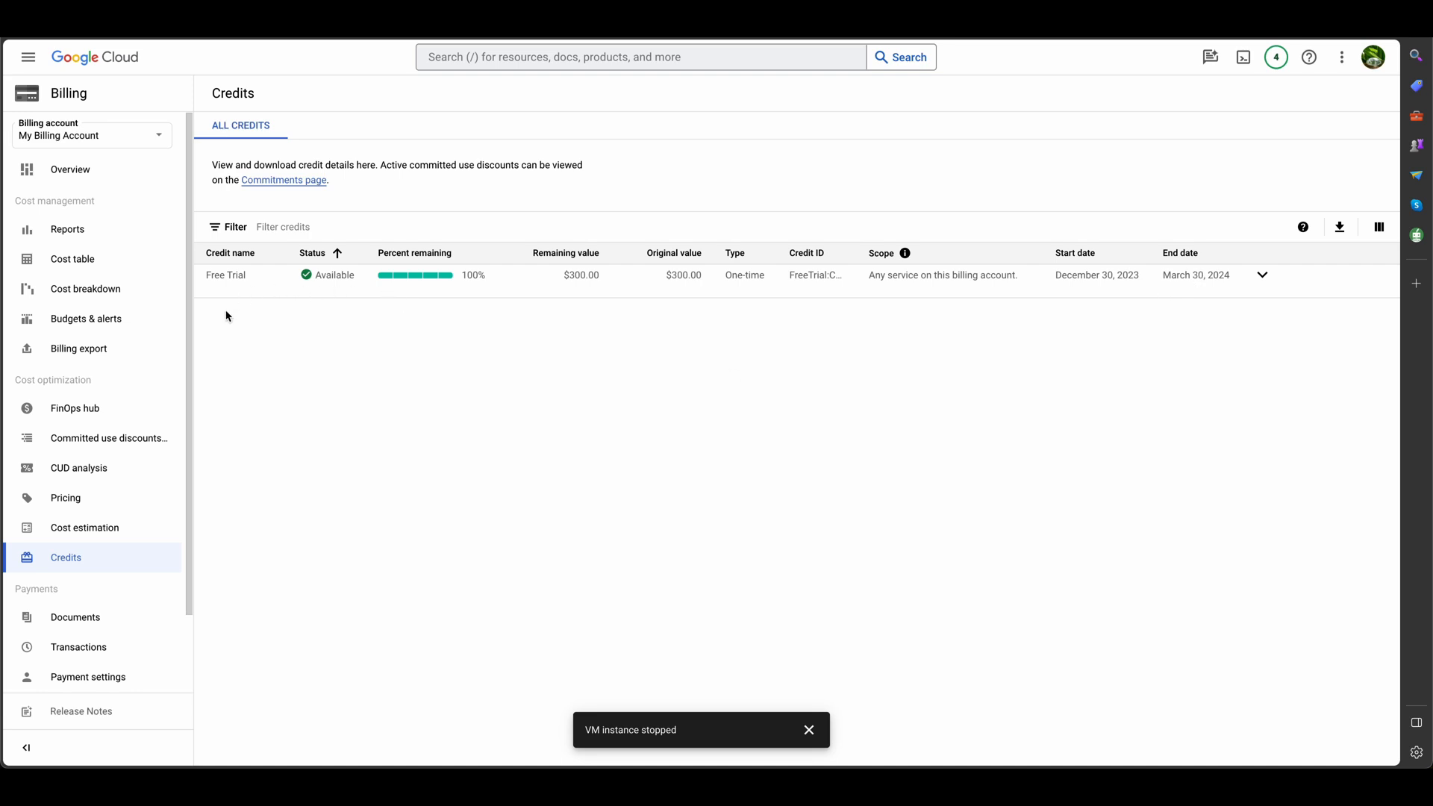
mouse_move(106, 199)
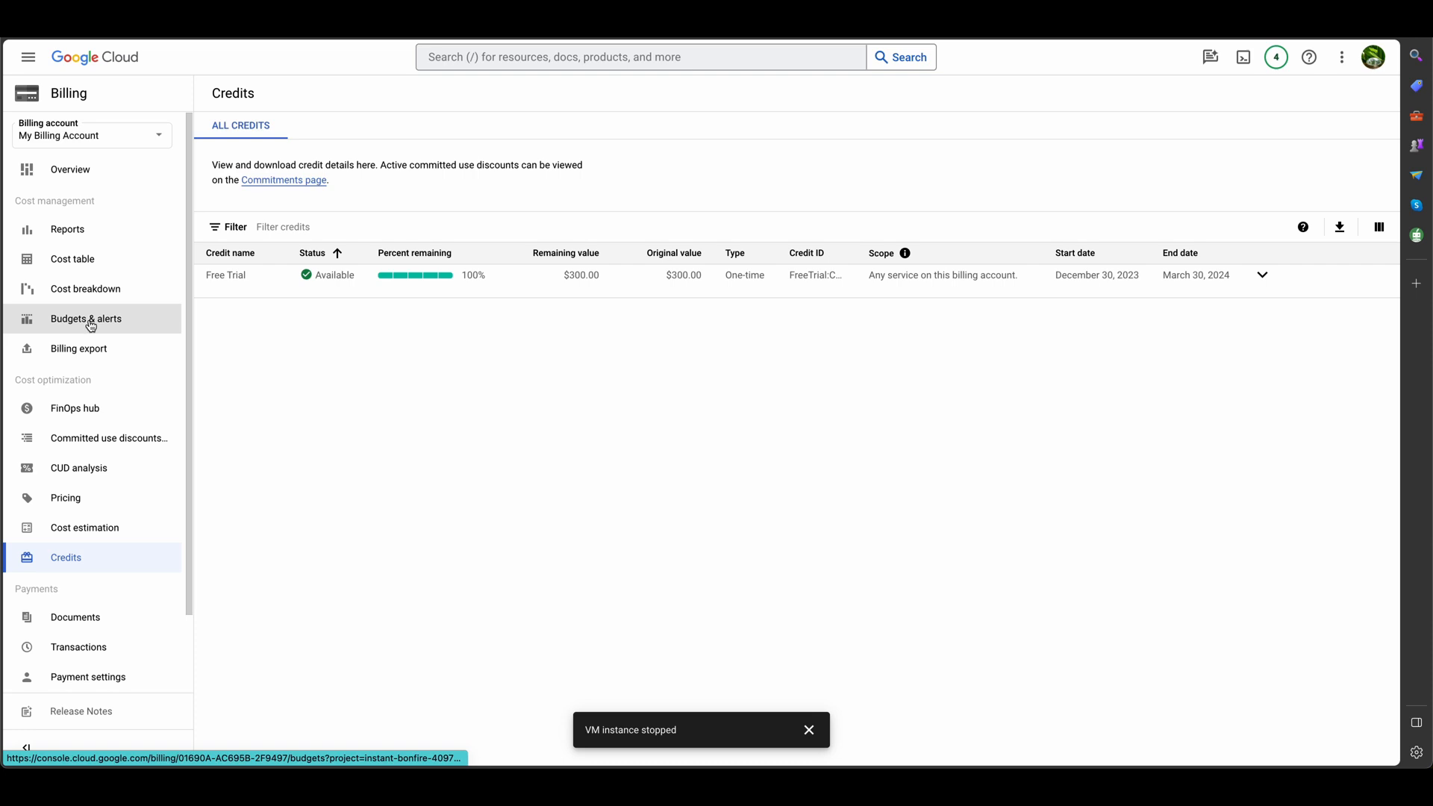
From Budgets & alerts, create a budget named Monthly with a $100 target and advance to alert thresholds
left_click(85, 318)
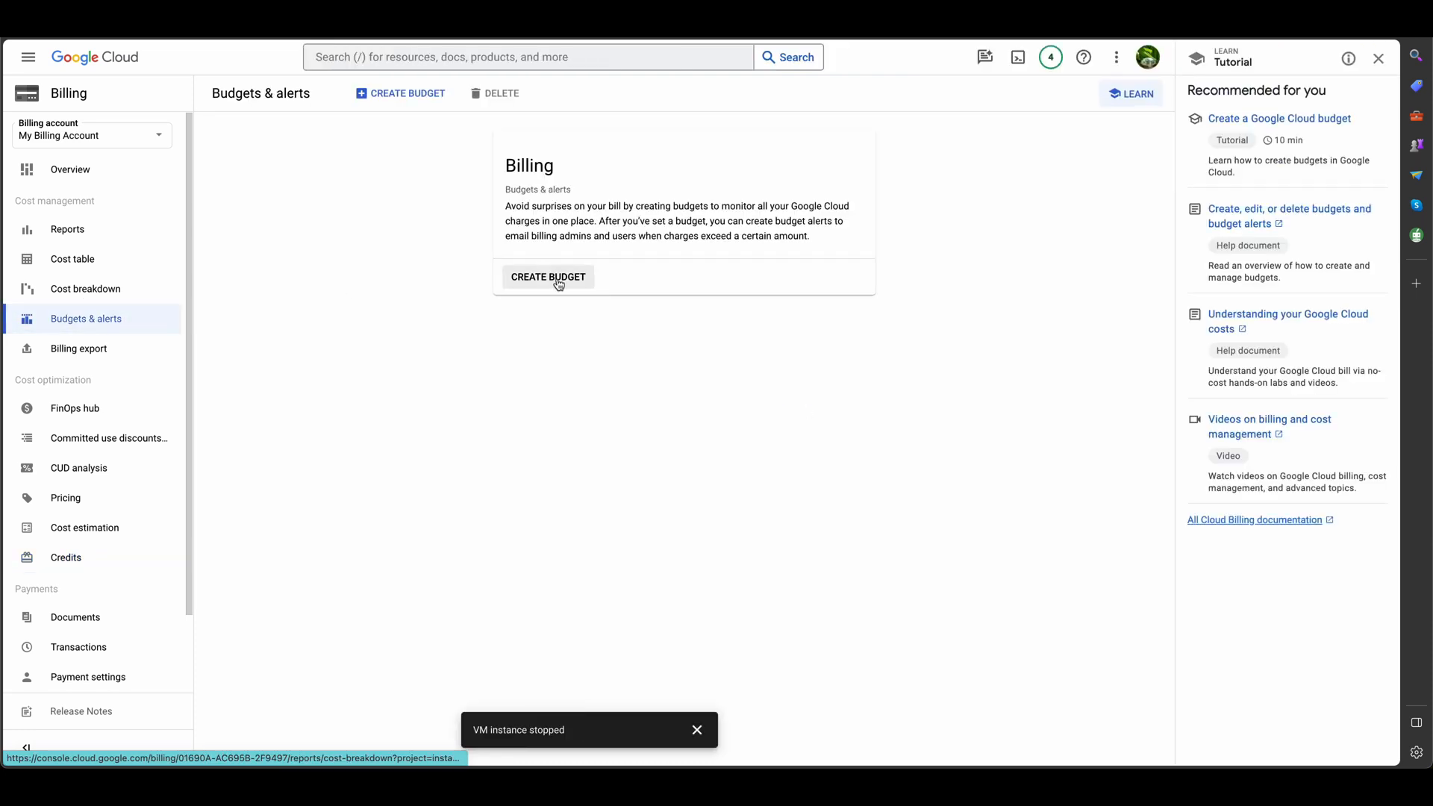
left_click(548, 277)
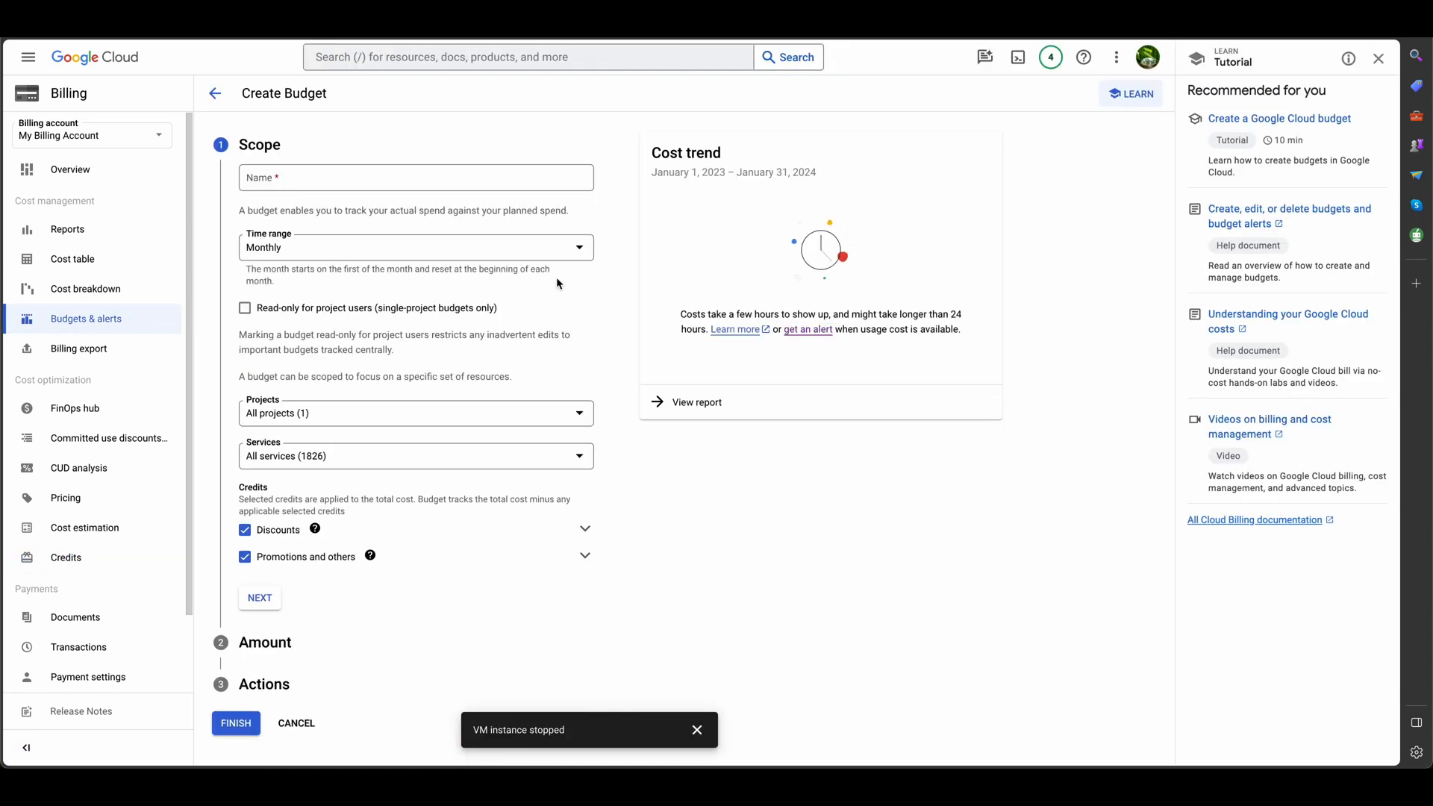
type("Mo")
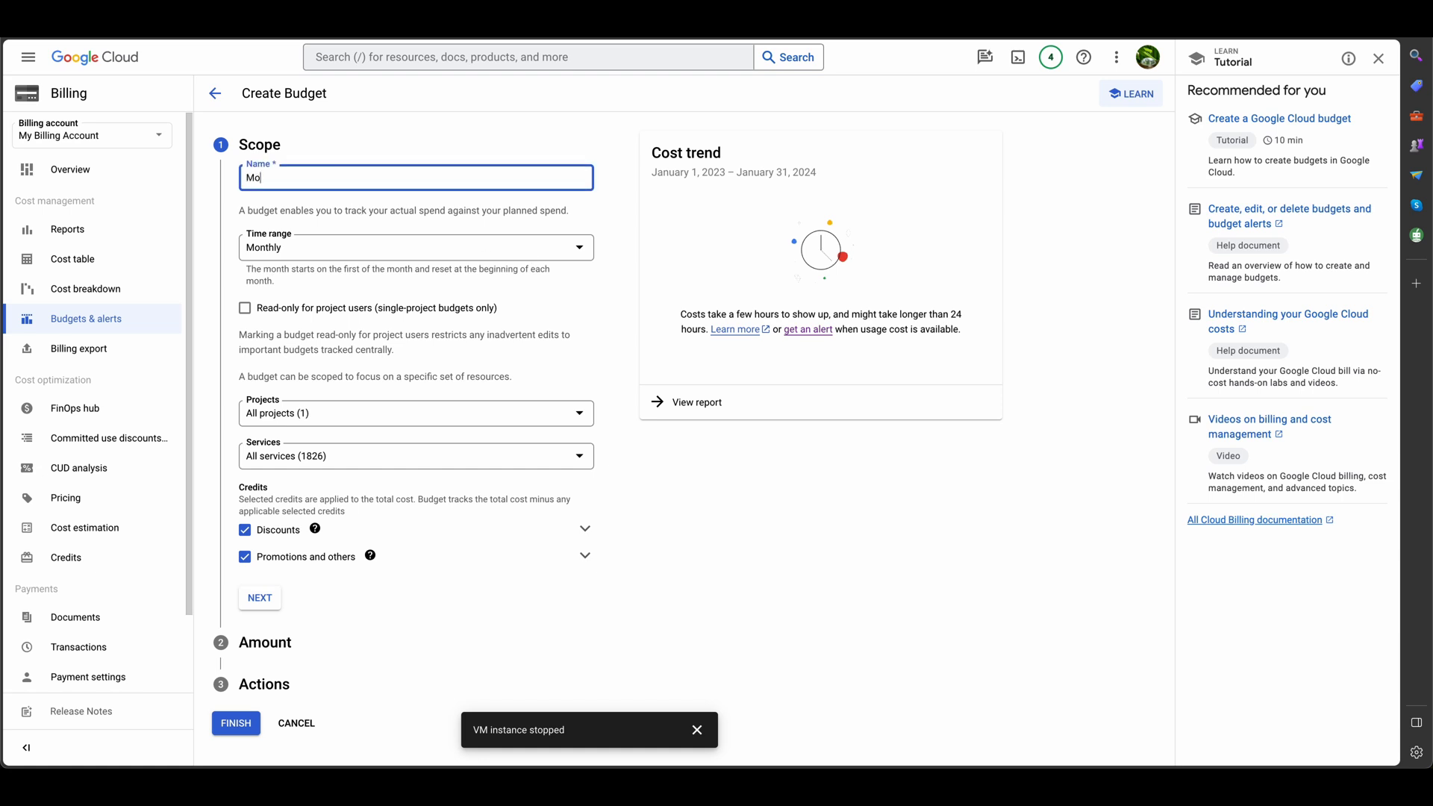
type("nthly")
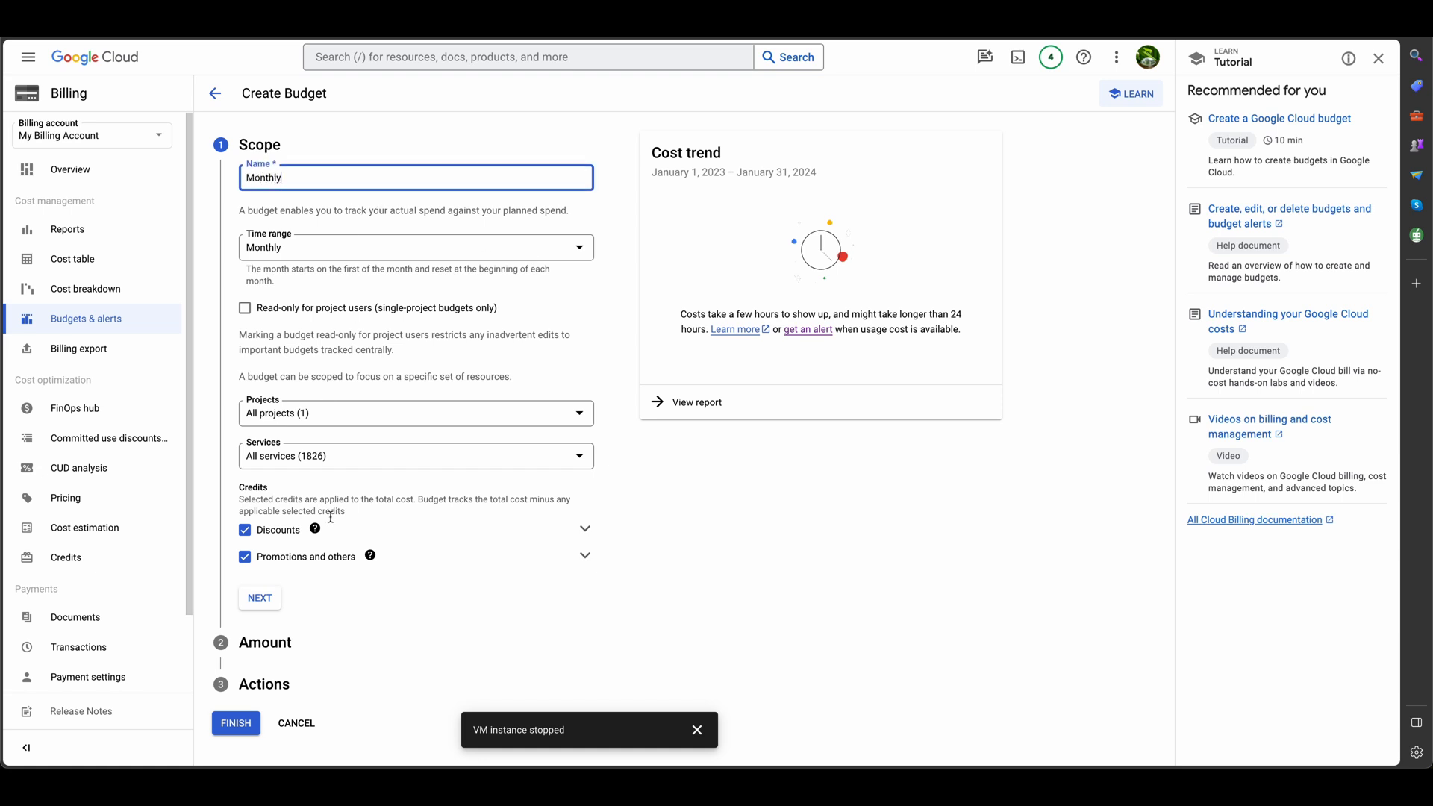
left_click(260, 597)
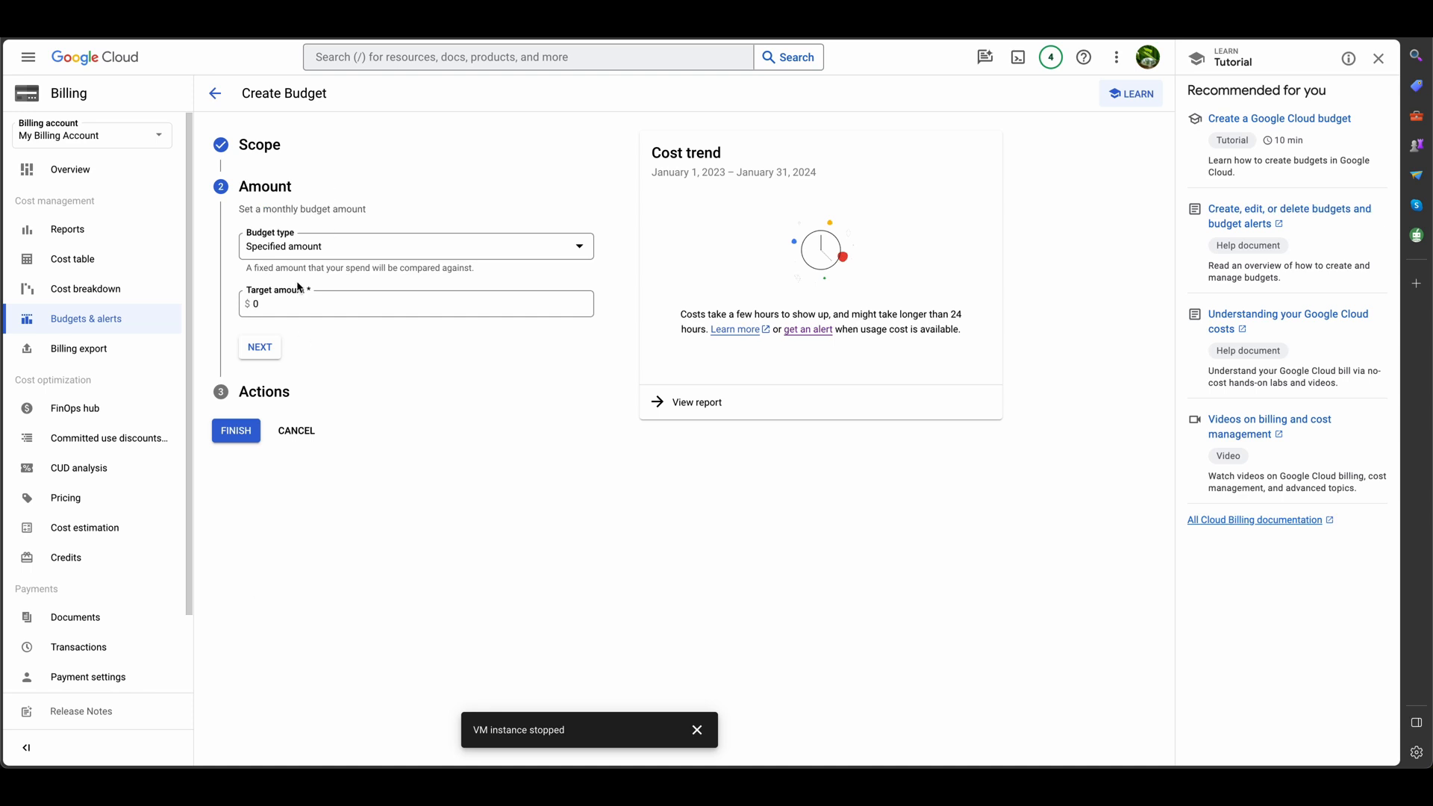
type("100")
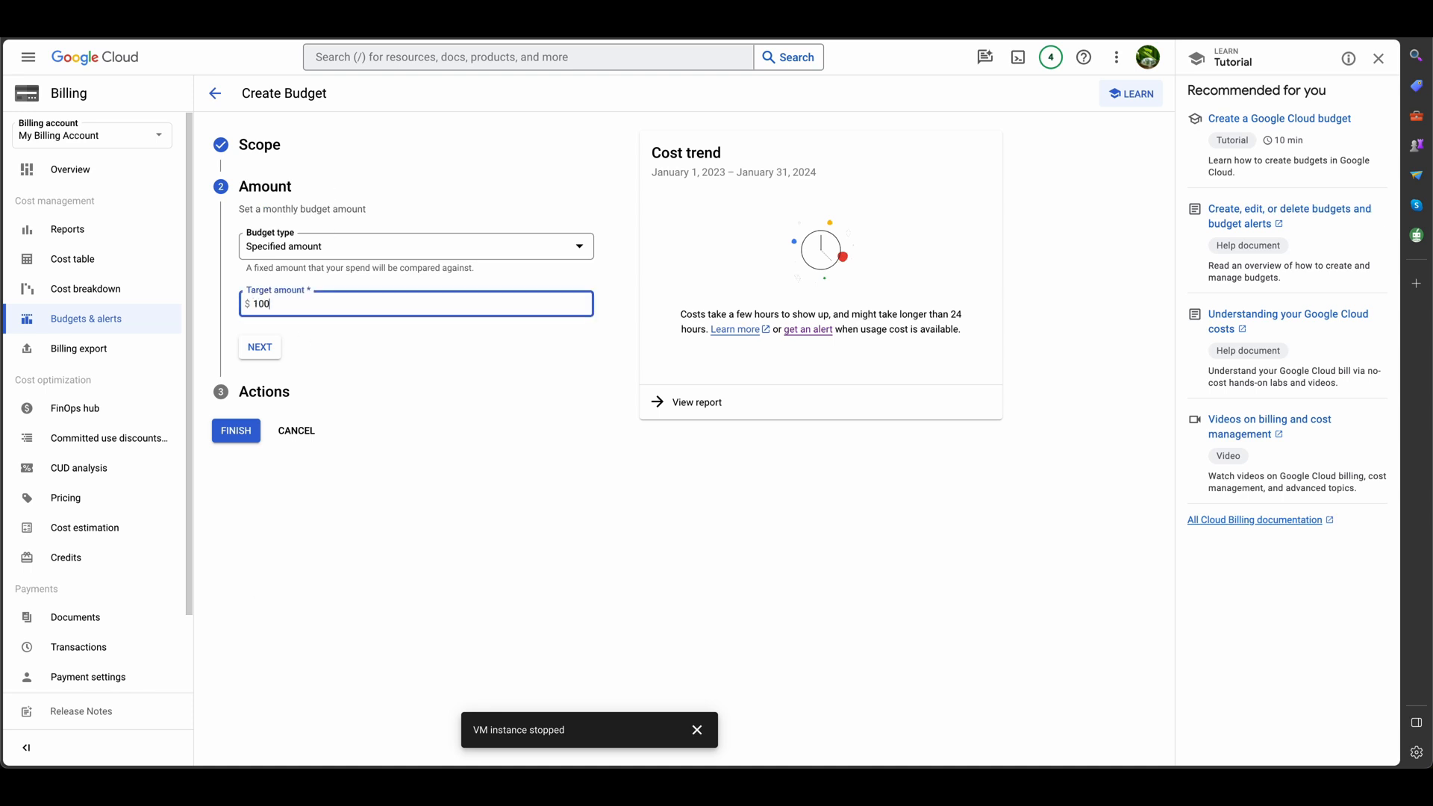
left_click(259, 346)
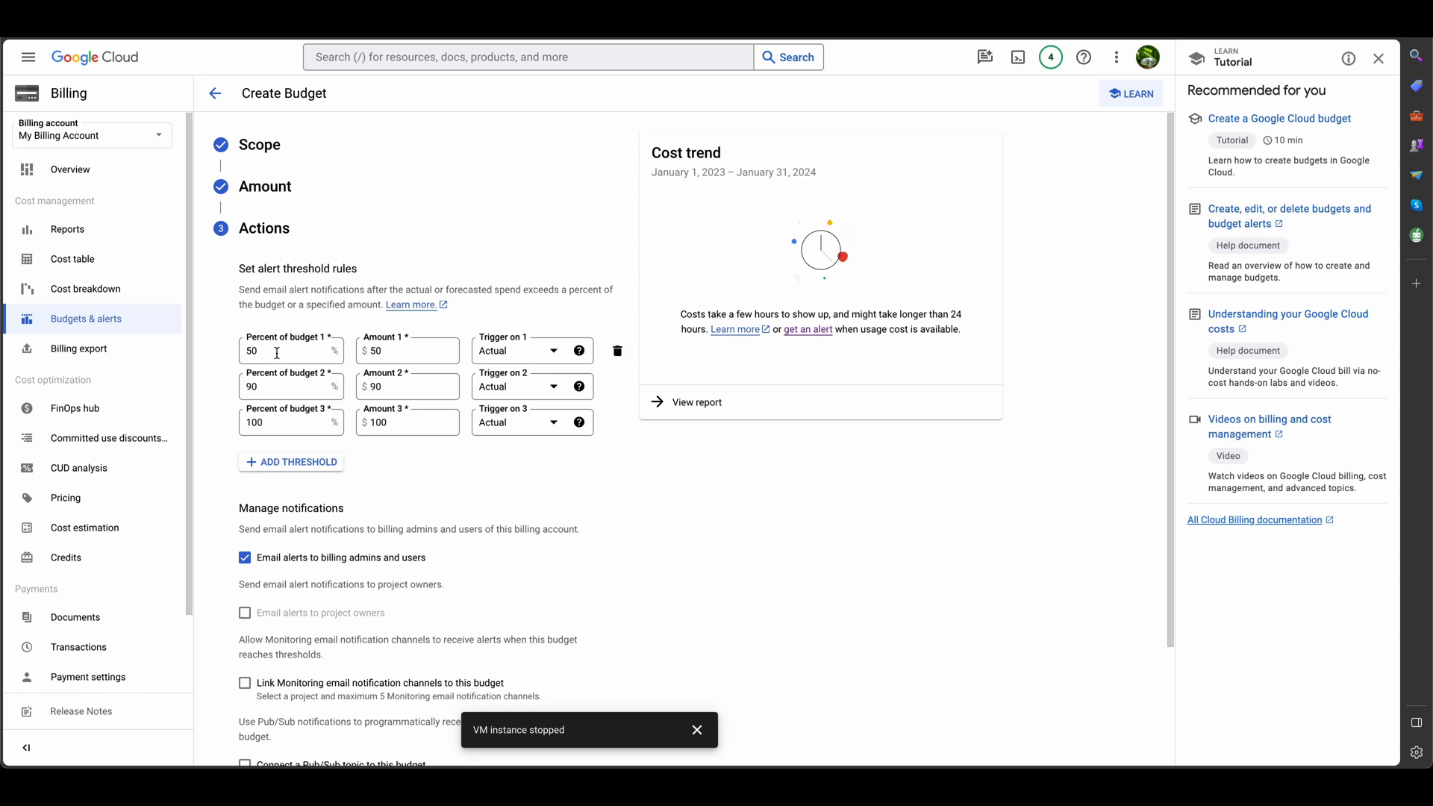
mouse_move(279, 426)
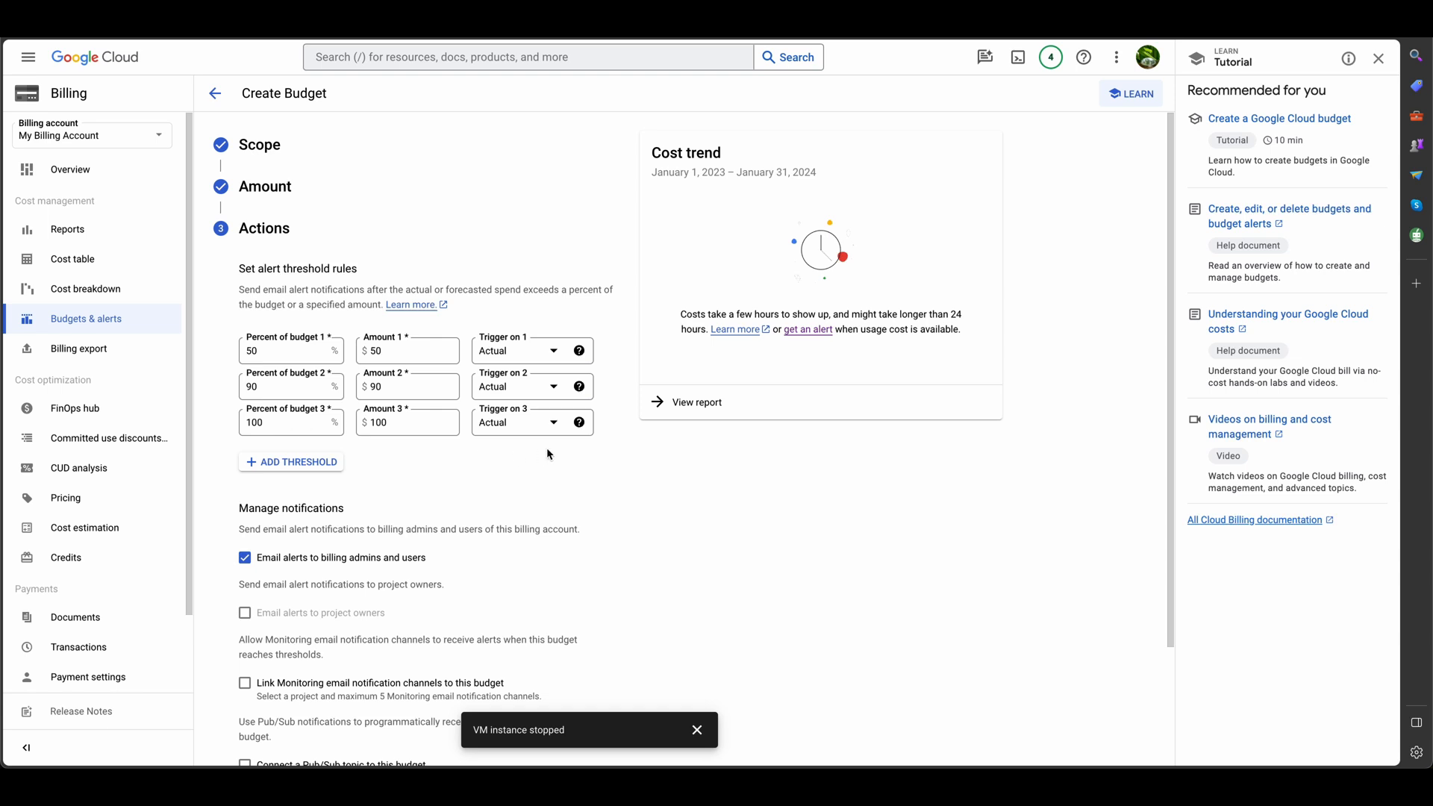
Keep the 50%, 90% and 100% alert thresholds and finish creating the Monthly budget
scroll("down", 3)
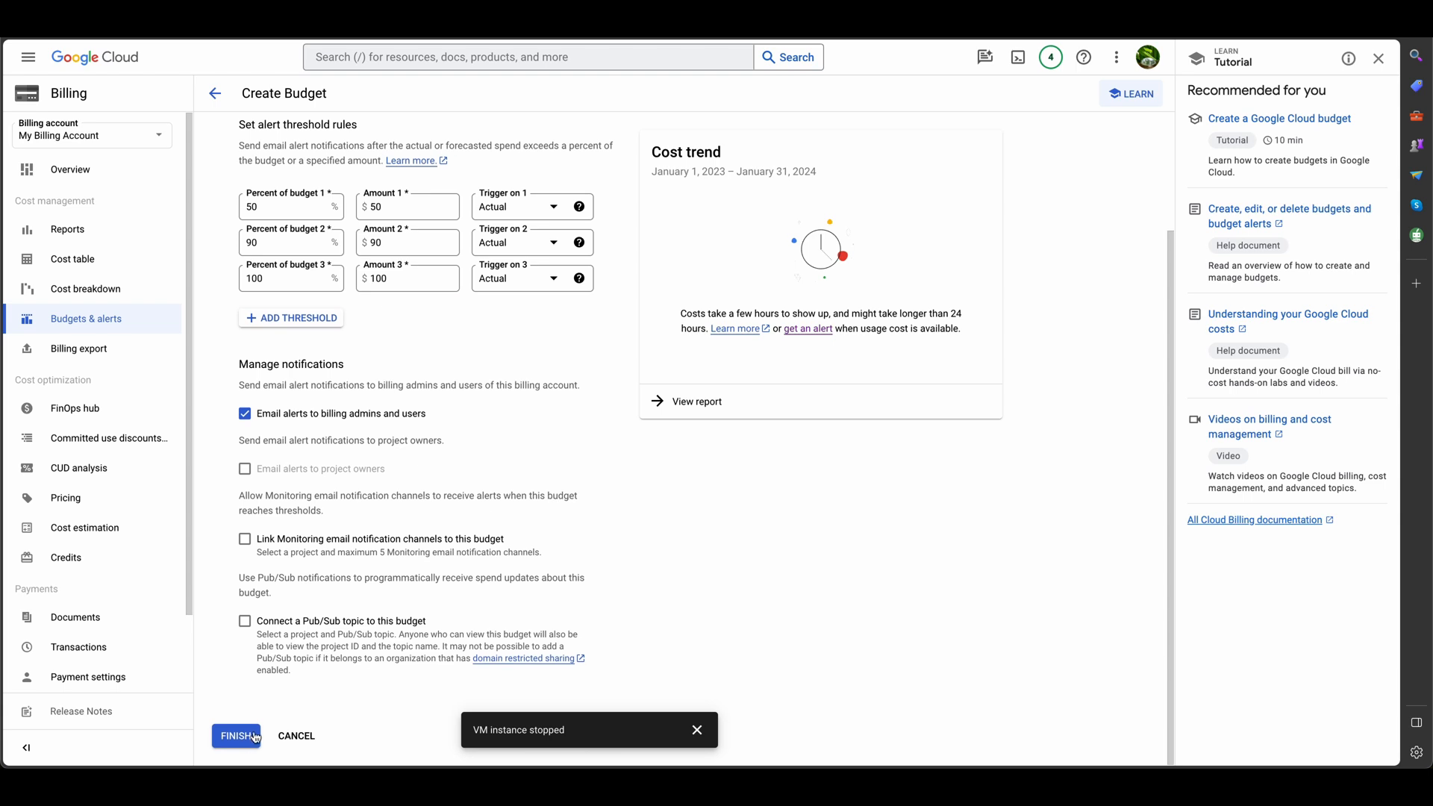
left_click(236, 735)
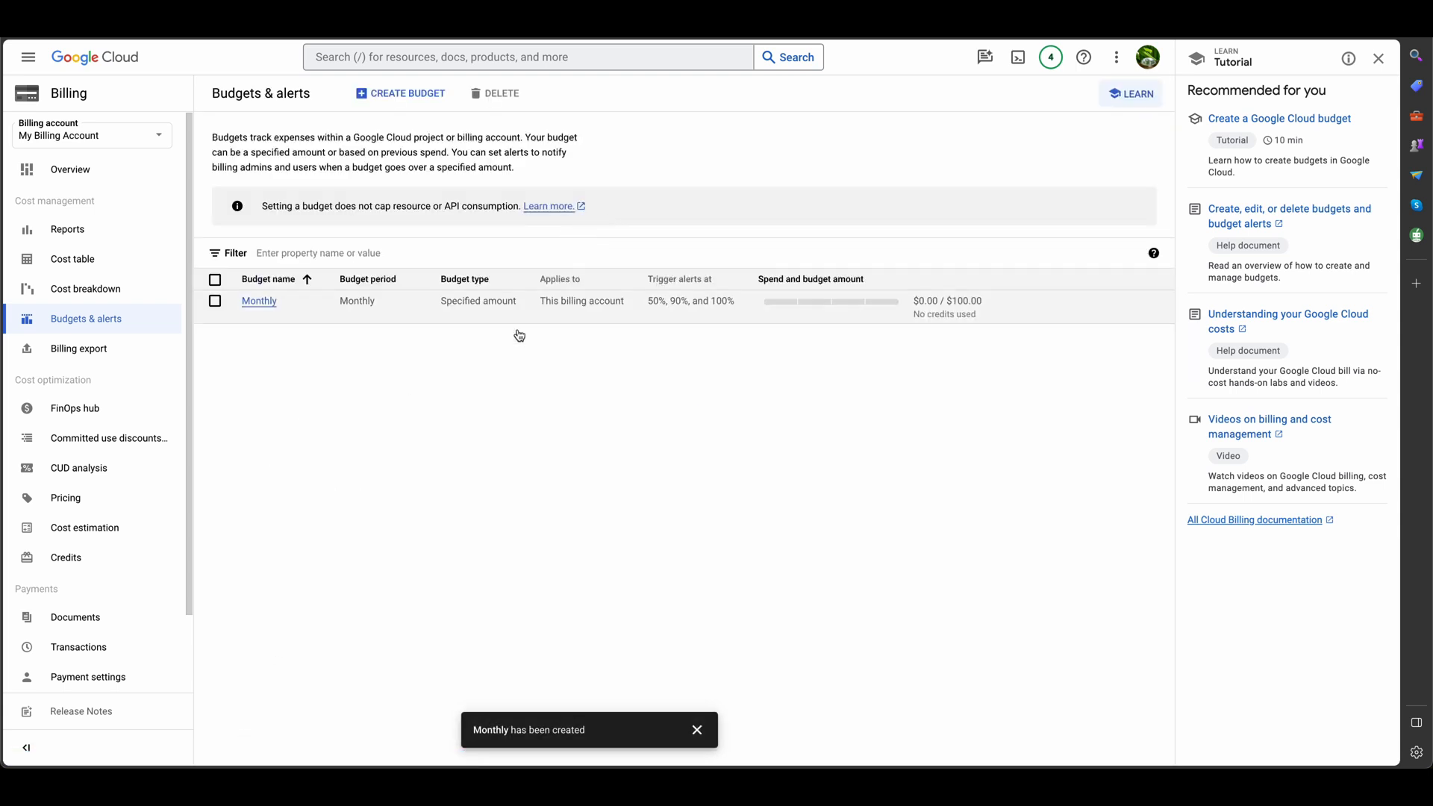
mouse_move(94, 56)
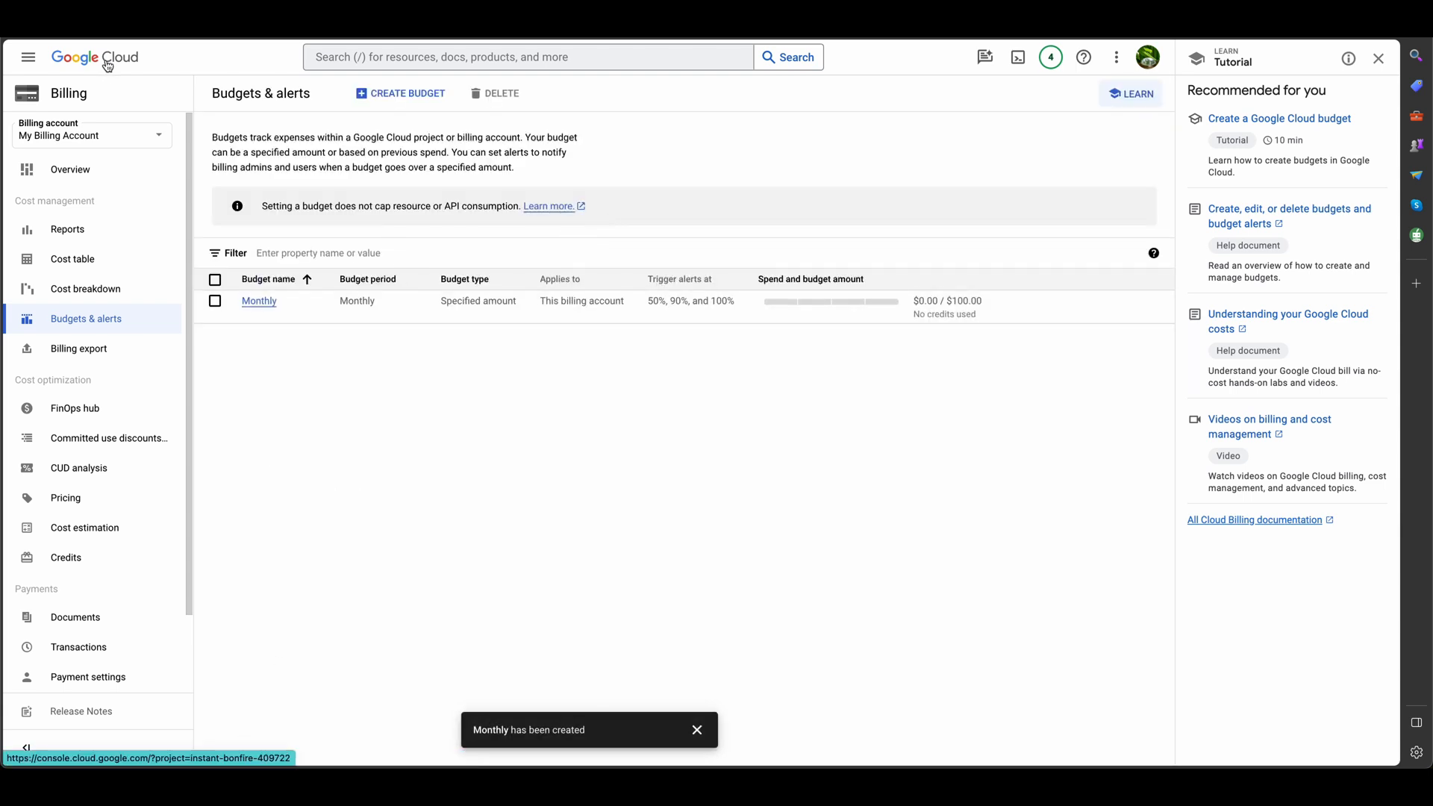
Return to the console home dashboard via the Google Cloud logo
left_click(94, 57)
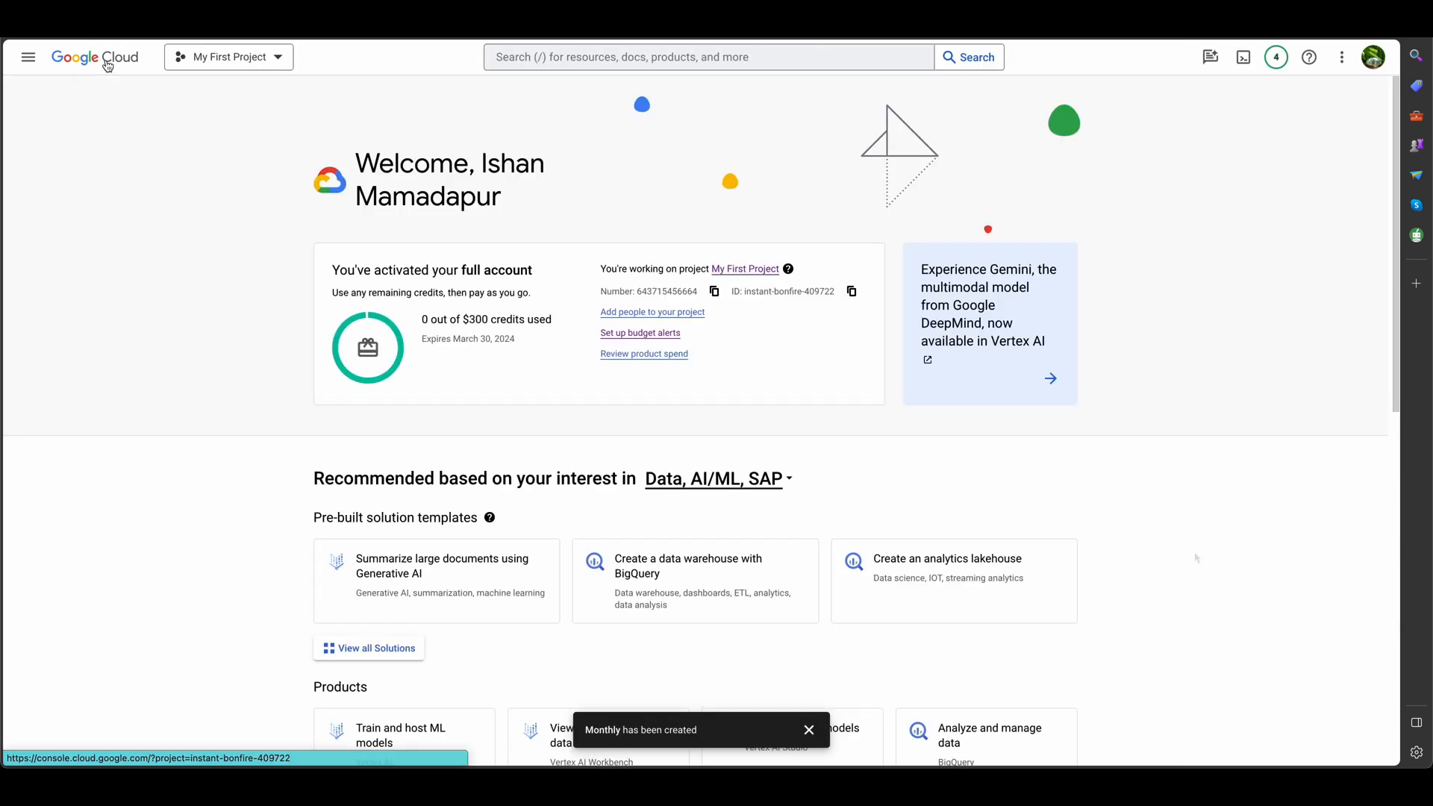
mouse_move(1196, 556)
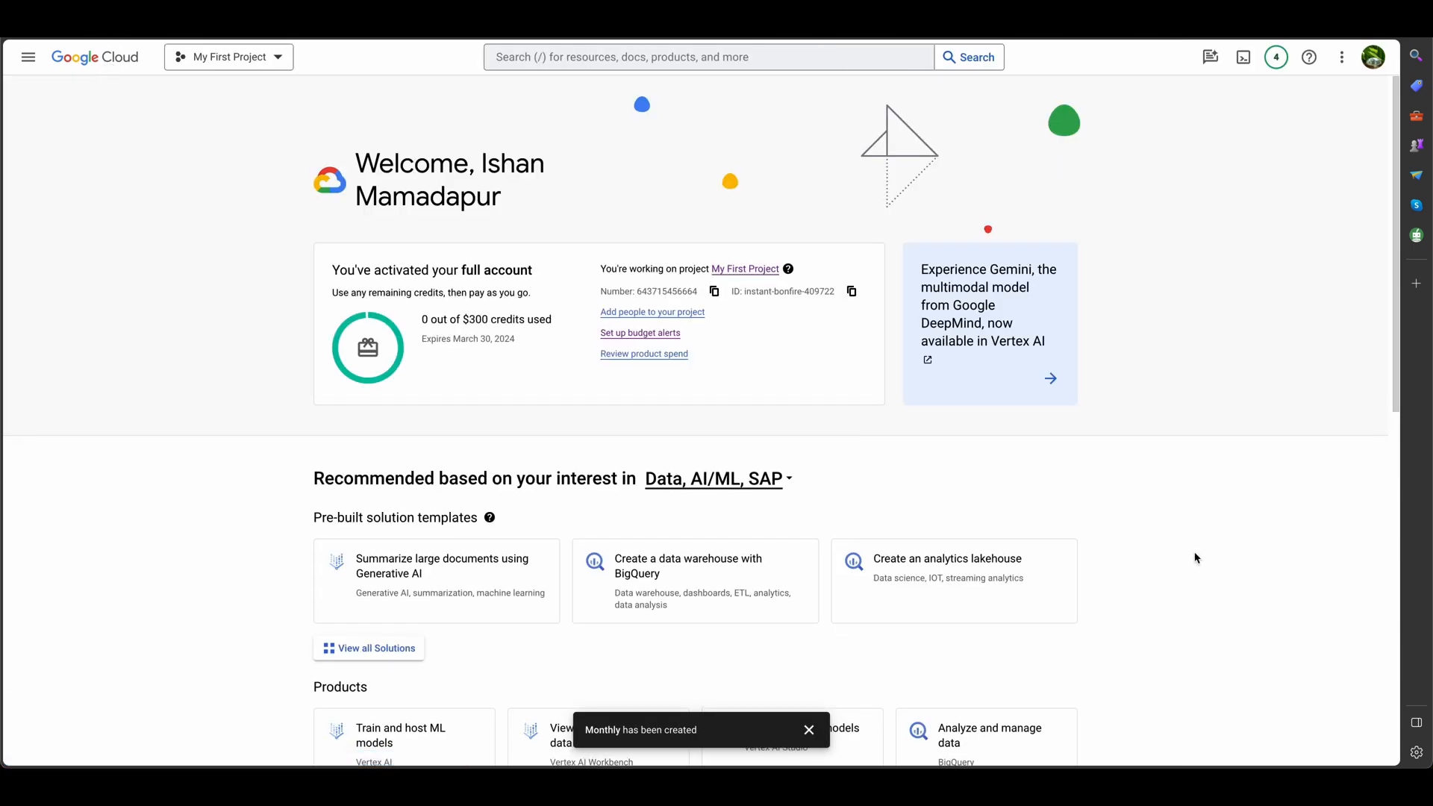